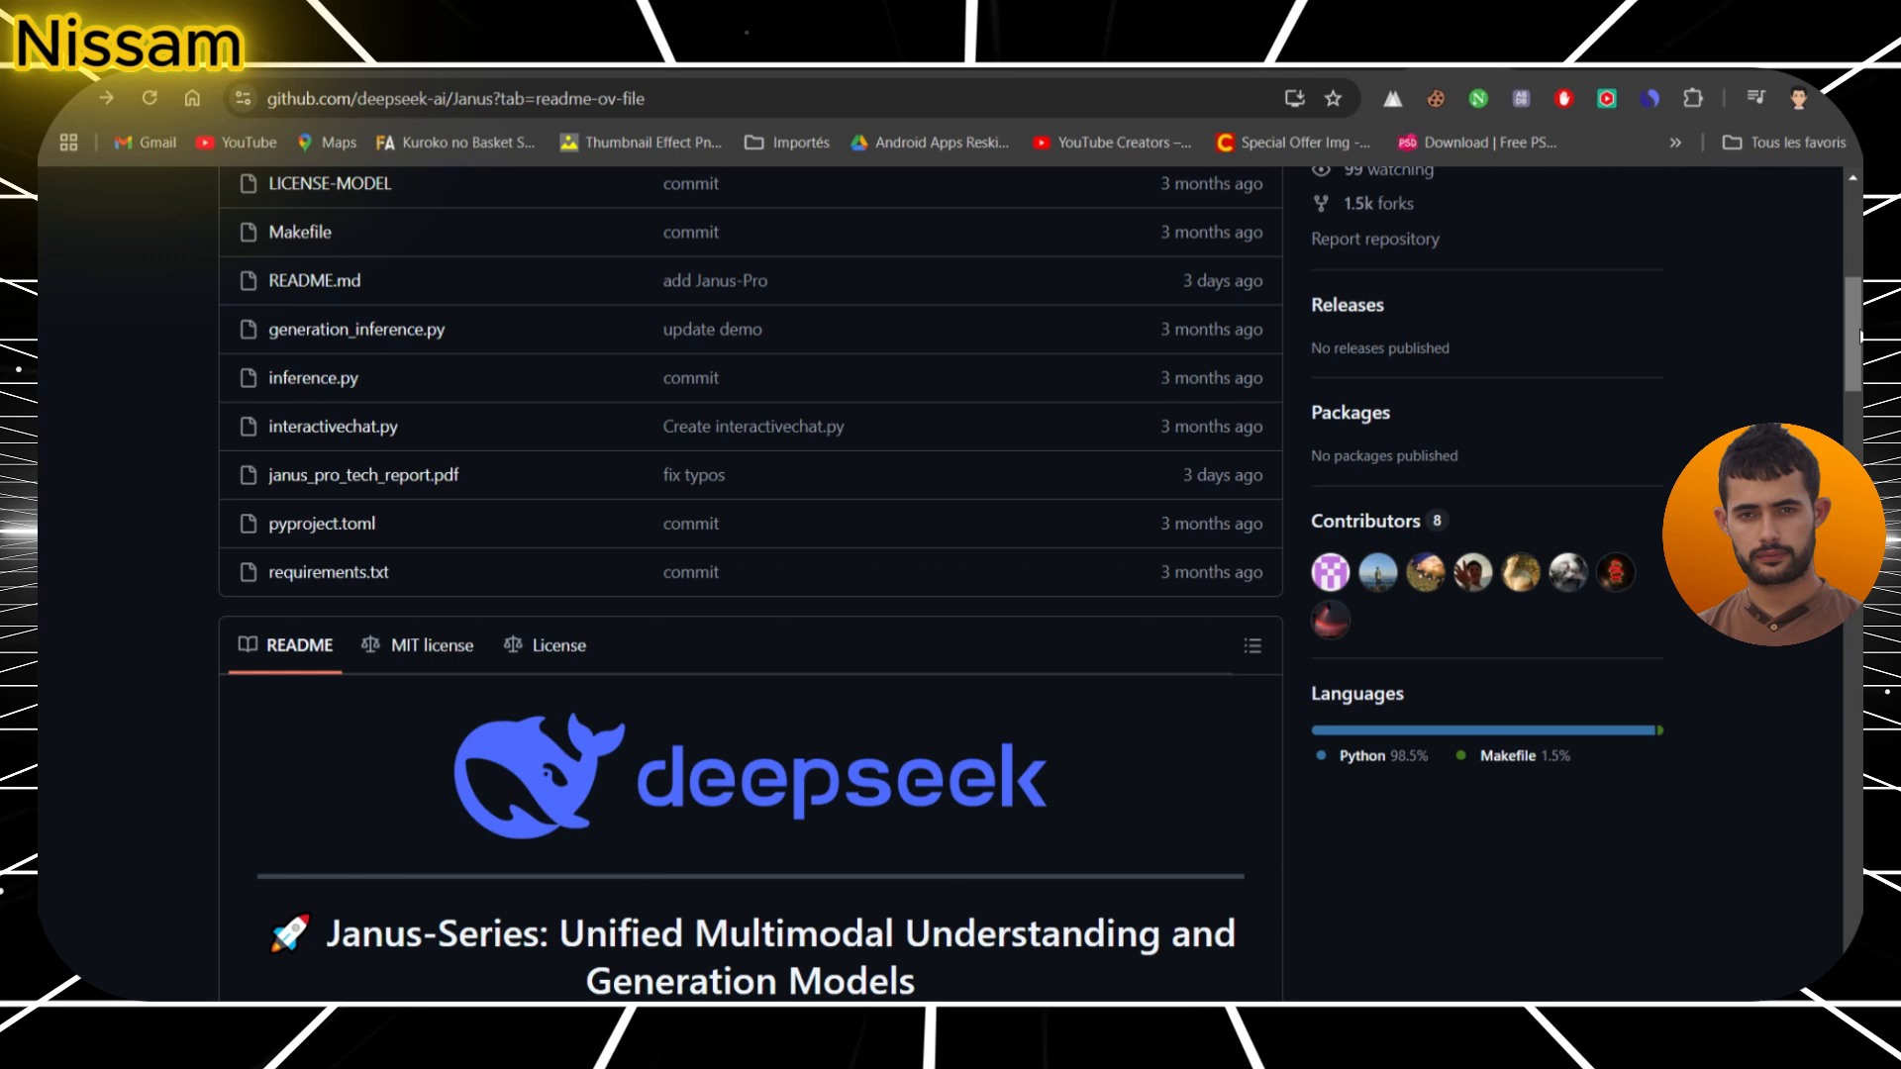
- Scroll past the Janus repo file list to the README title, project links and News entries
{"action": "scroll", "scroll_direction": "down", "scroll_amount": 3}
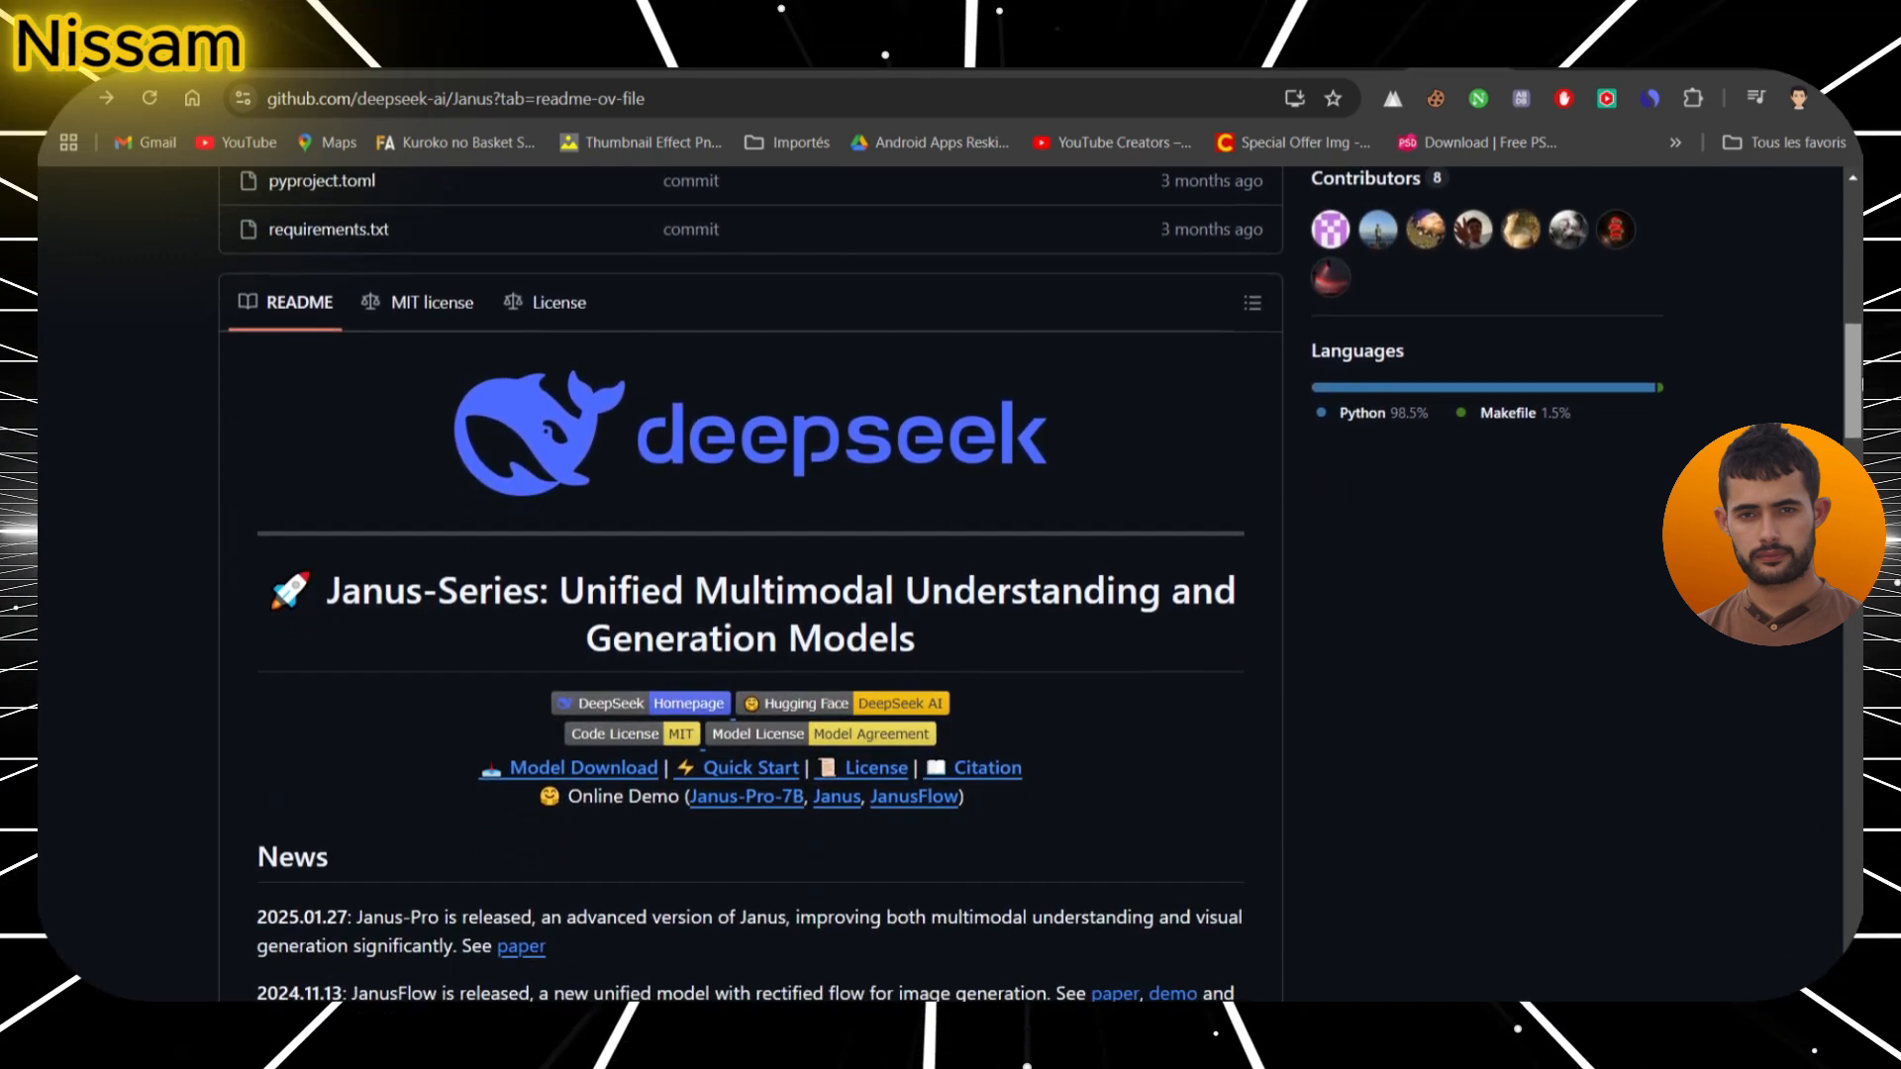
{"action": "scroll", "scroll_direction": "down", "scroll_amount": 3}
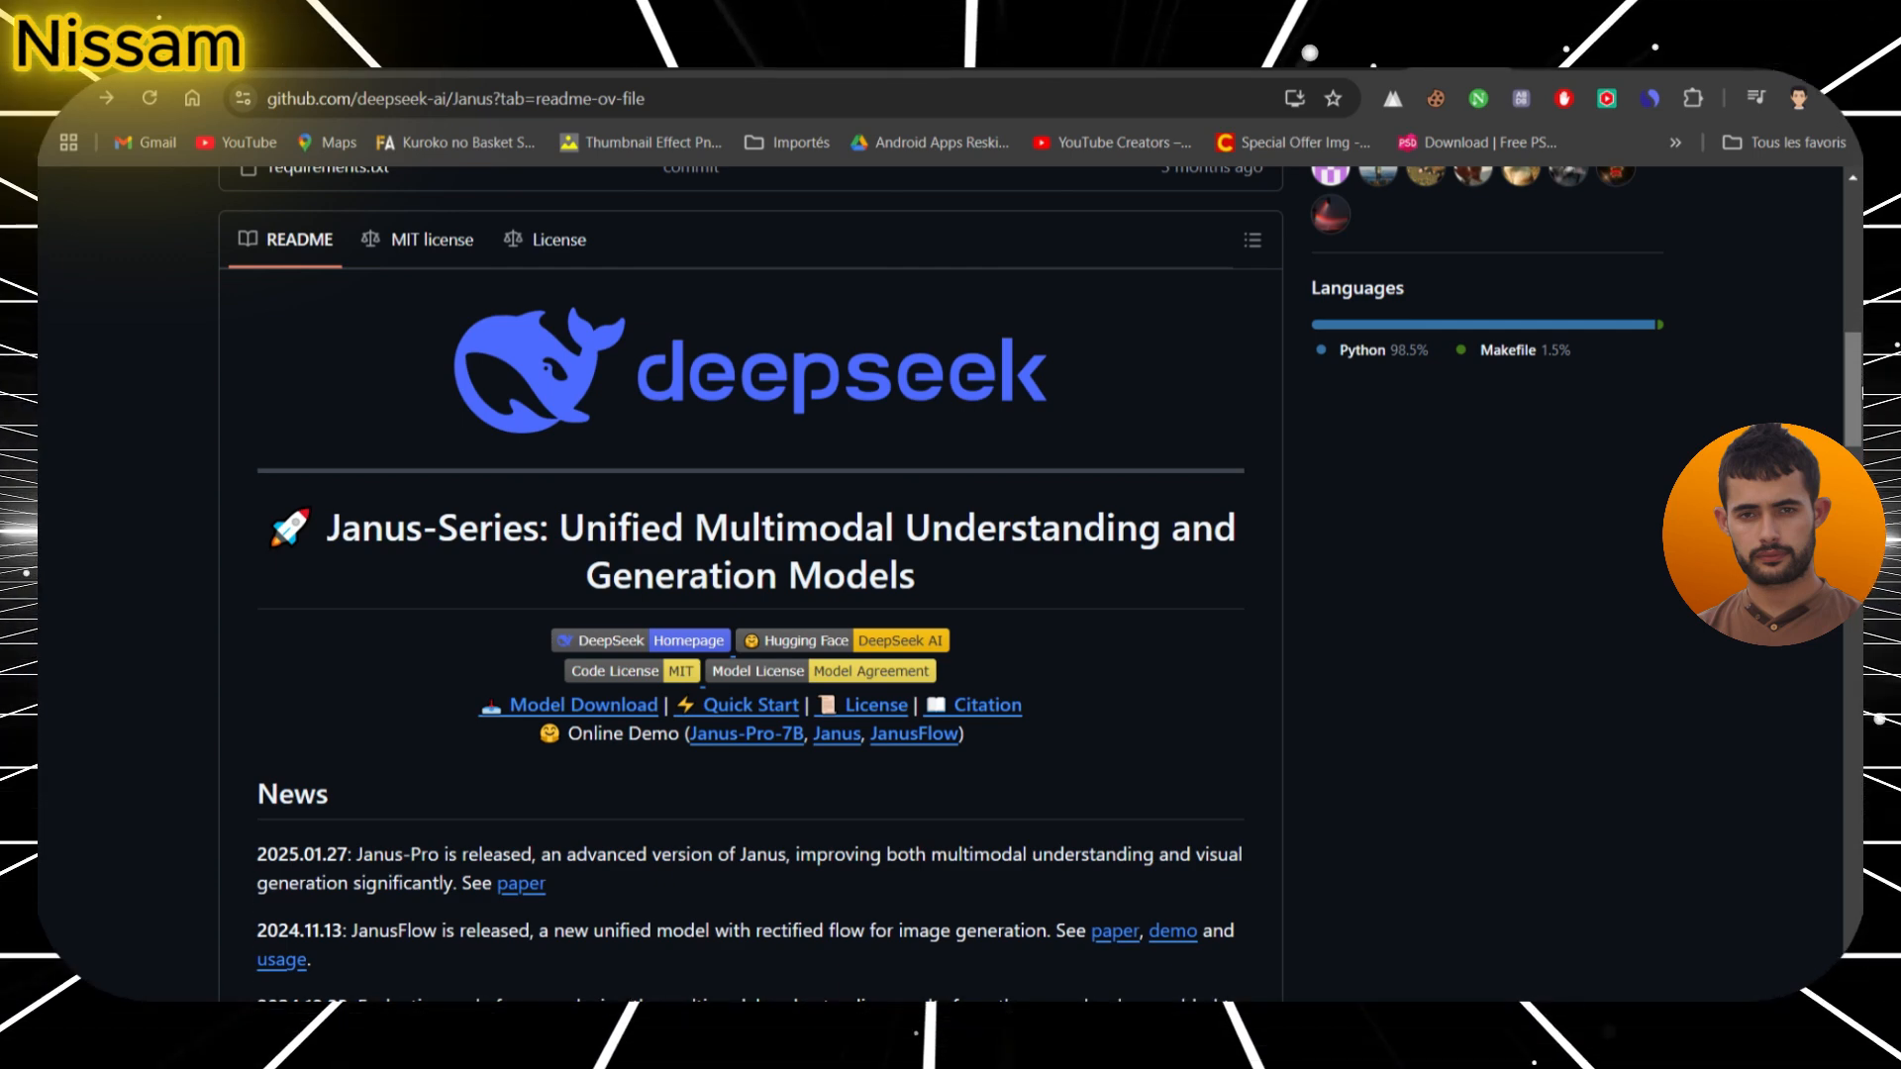
{"action": "mouse_move", "coordinate": [618, 713]}
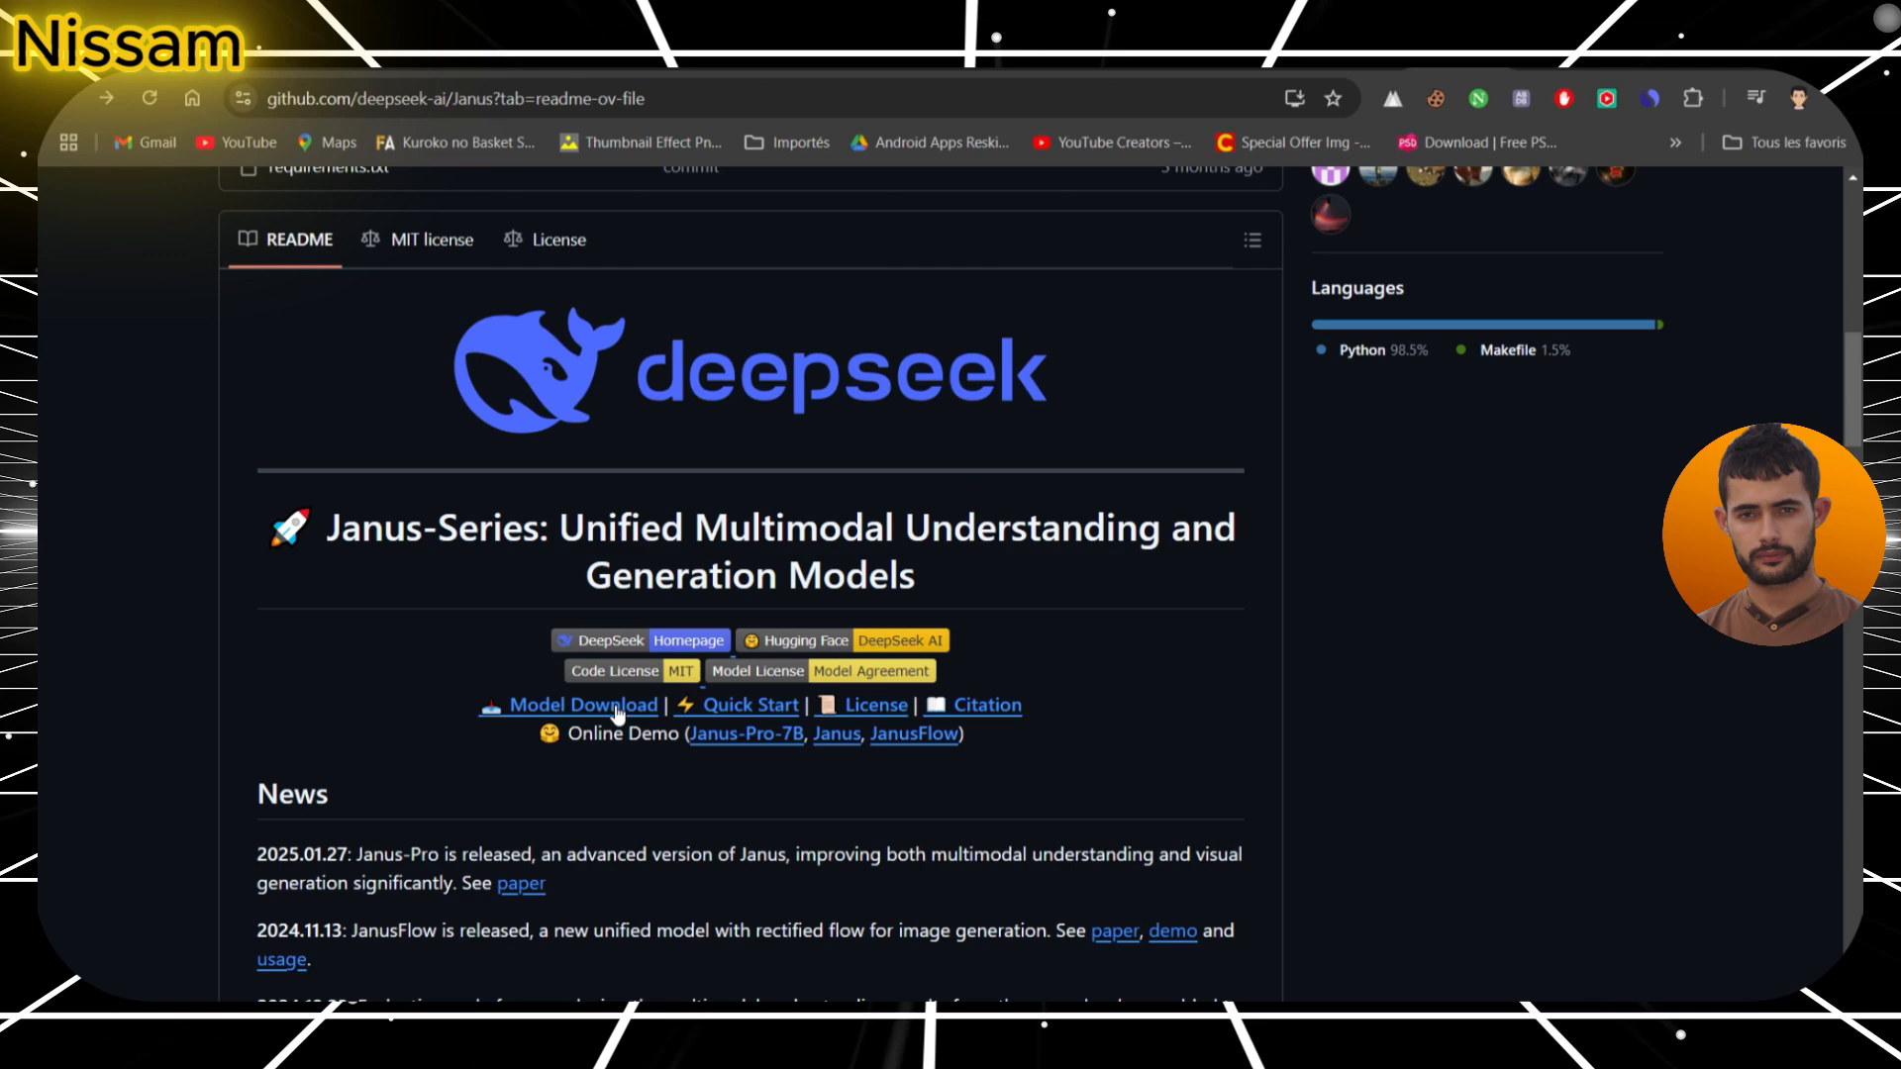
{"action": "mouse_move", "coordinate": [760, 722]}
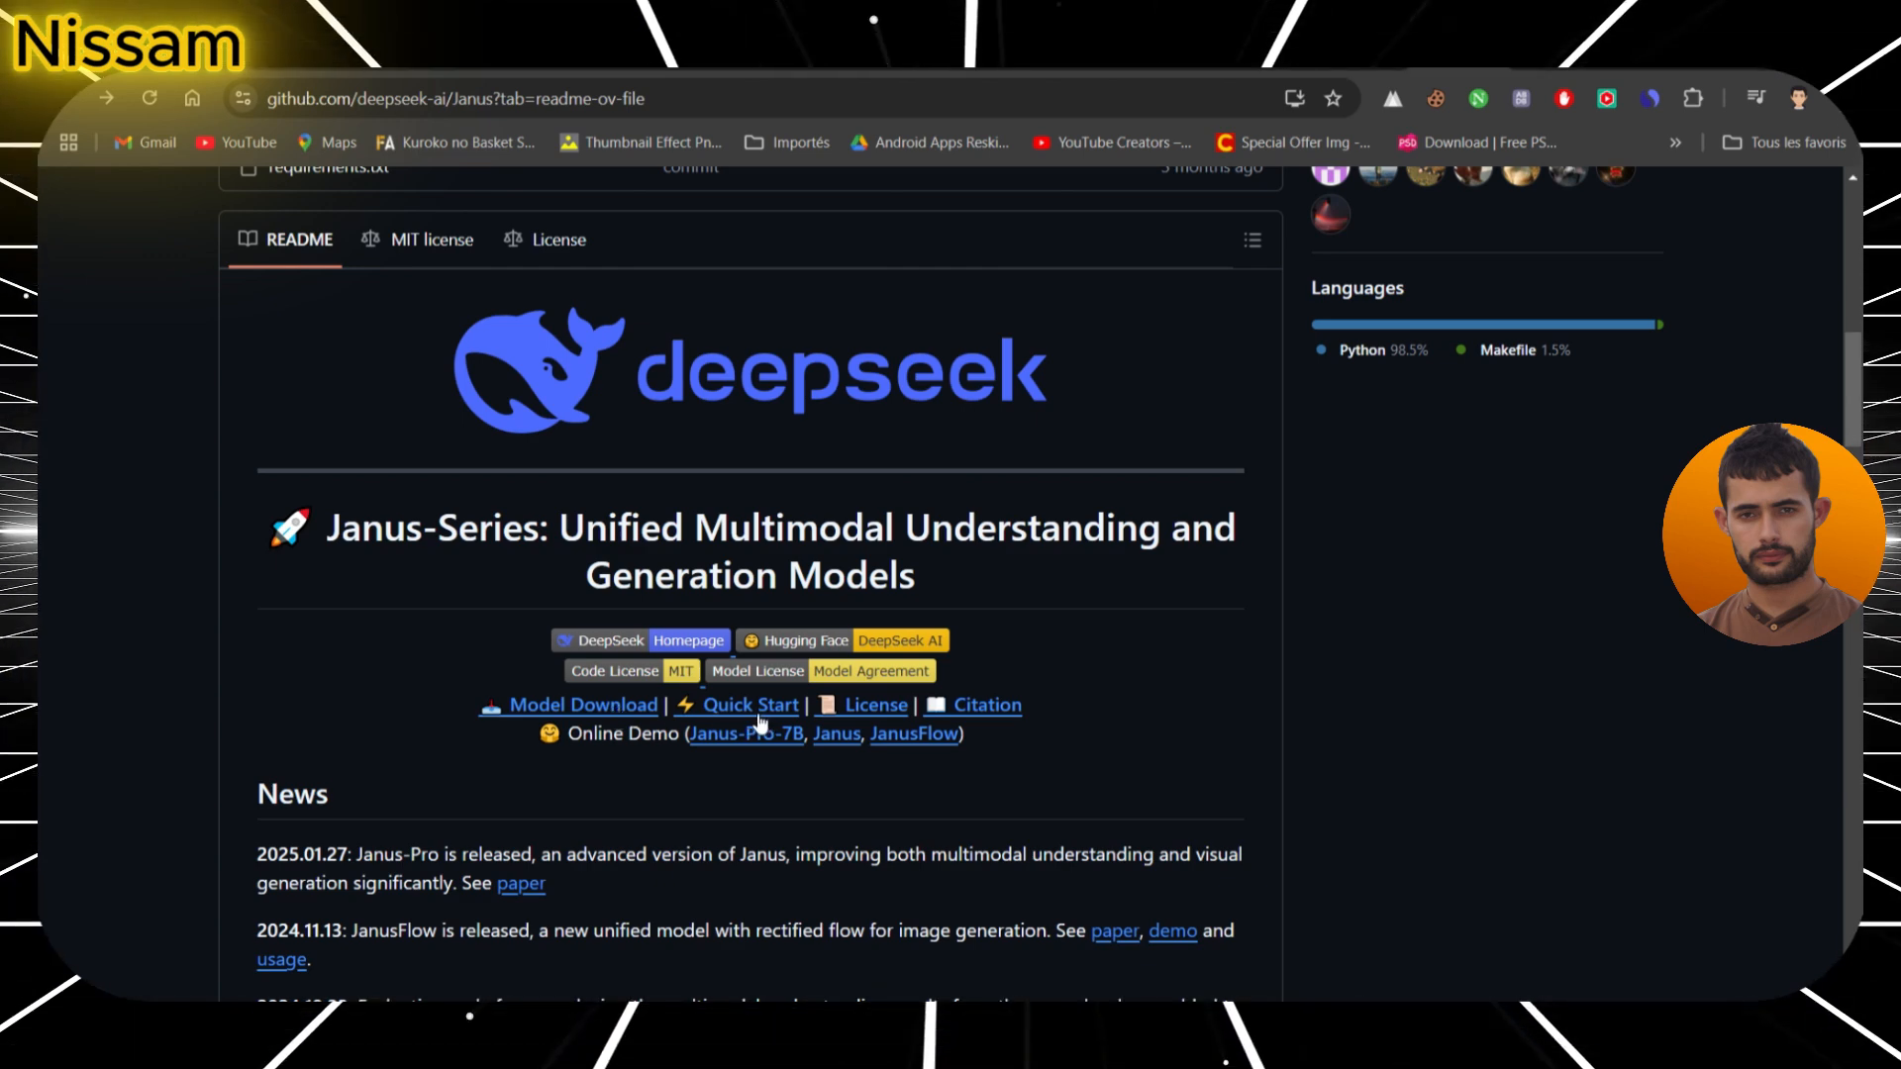
{"action": "mouse_move", "coordinate": [777, 798]}
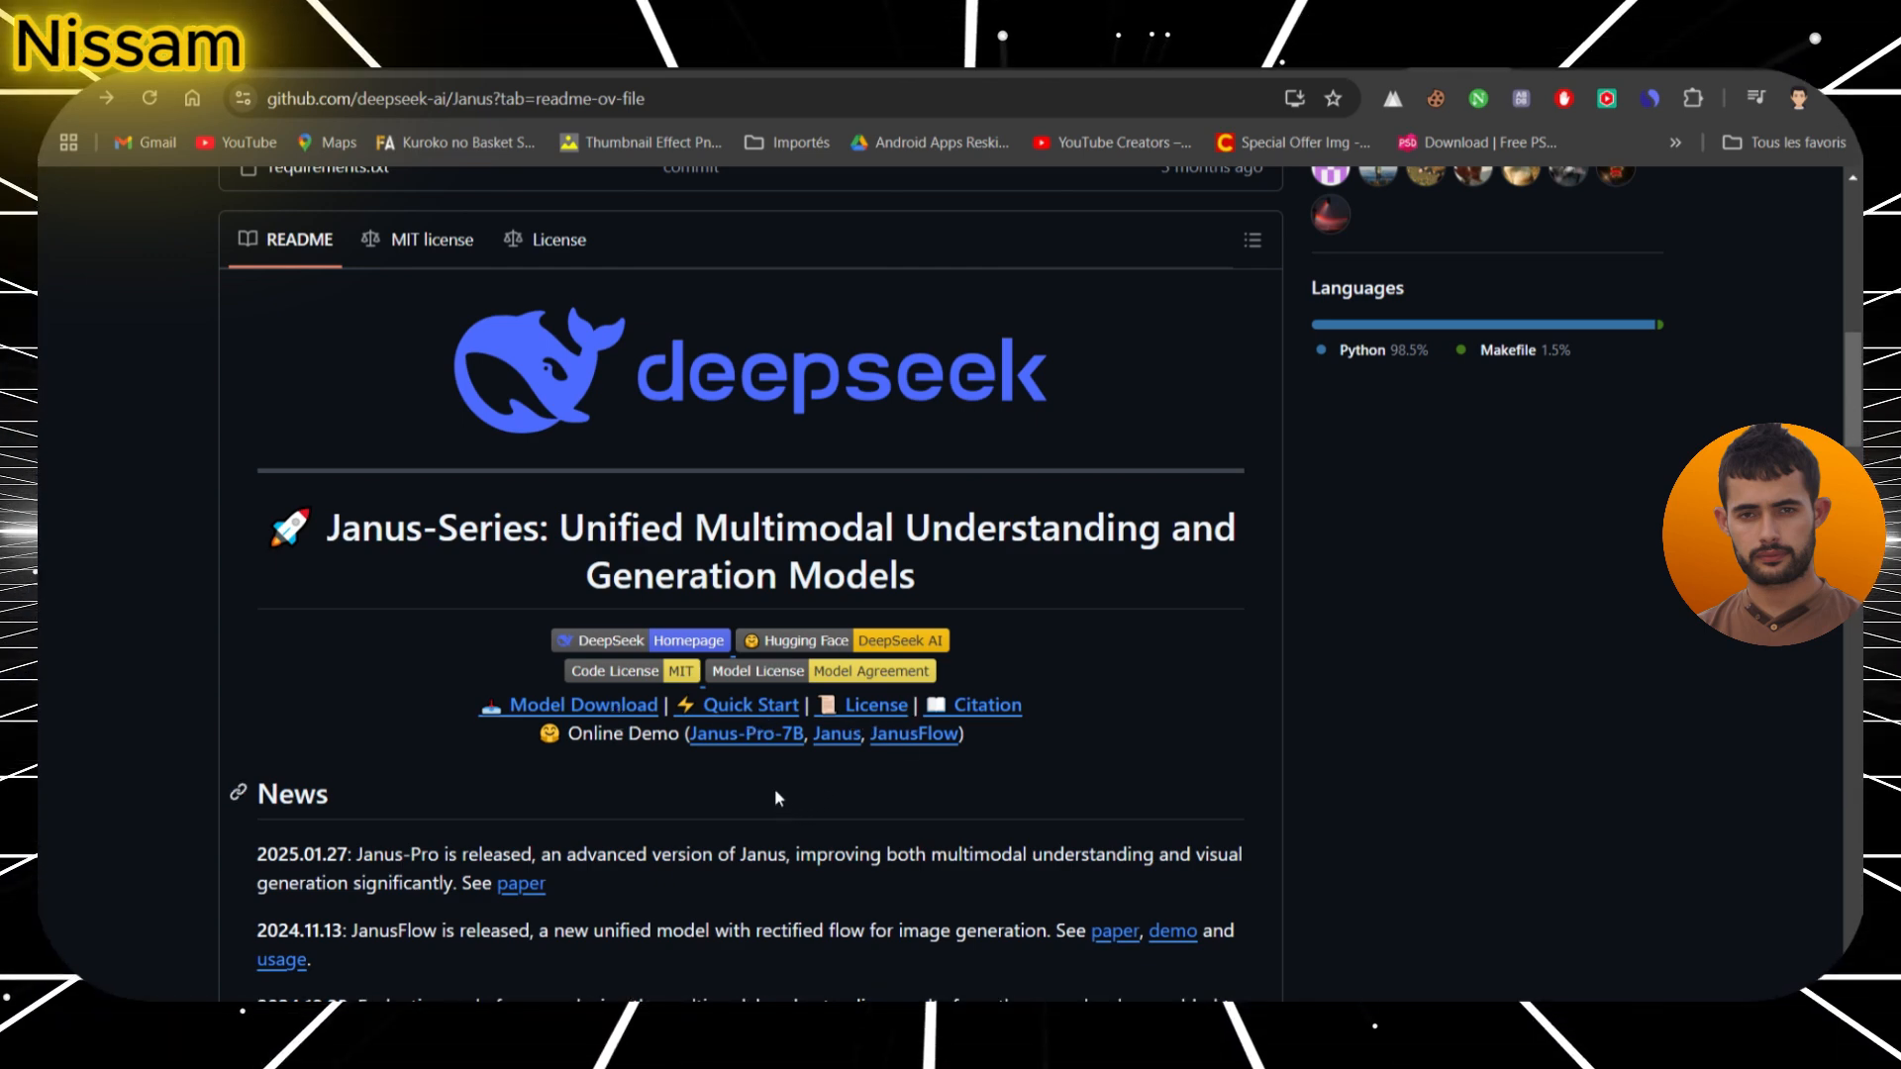
{"action": "mouse_move", "coordinate": [779, 753]}
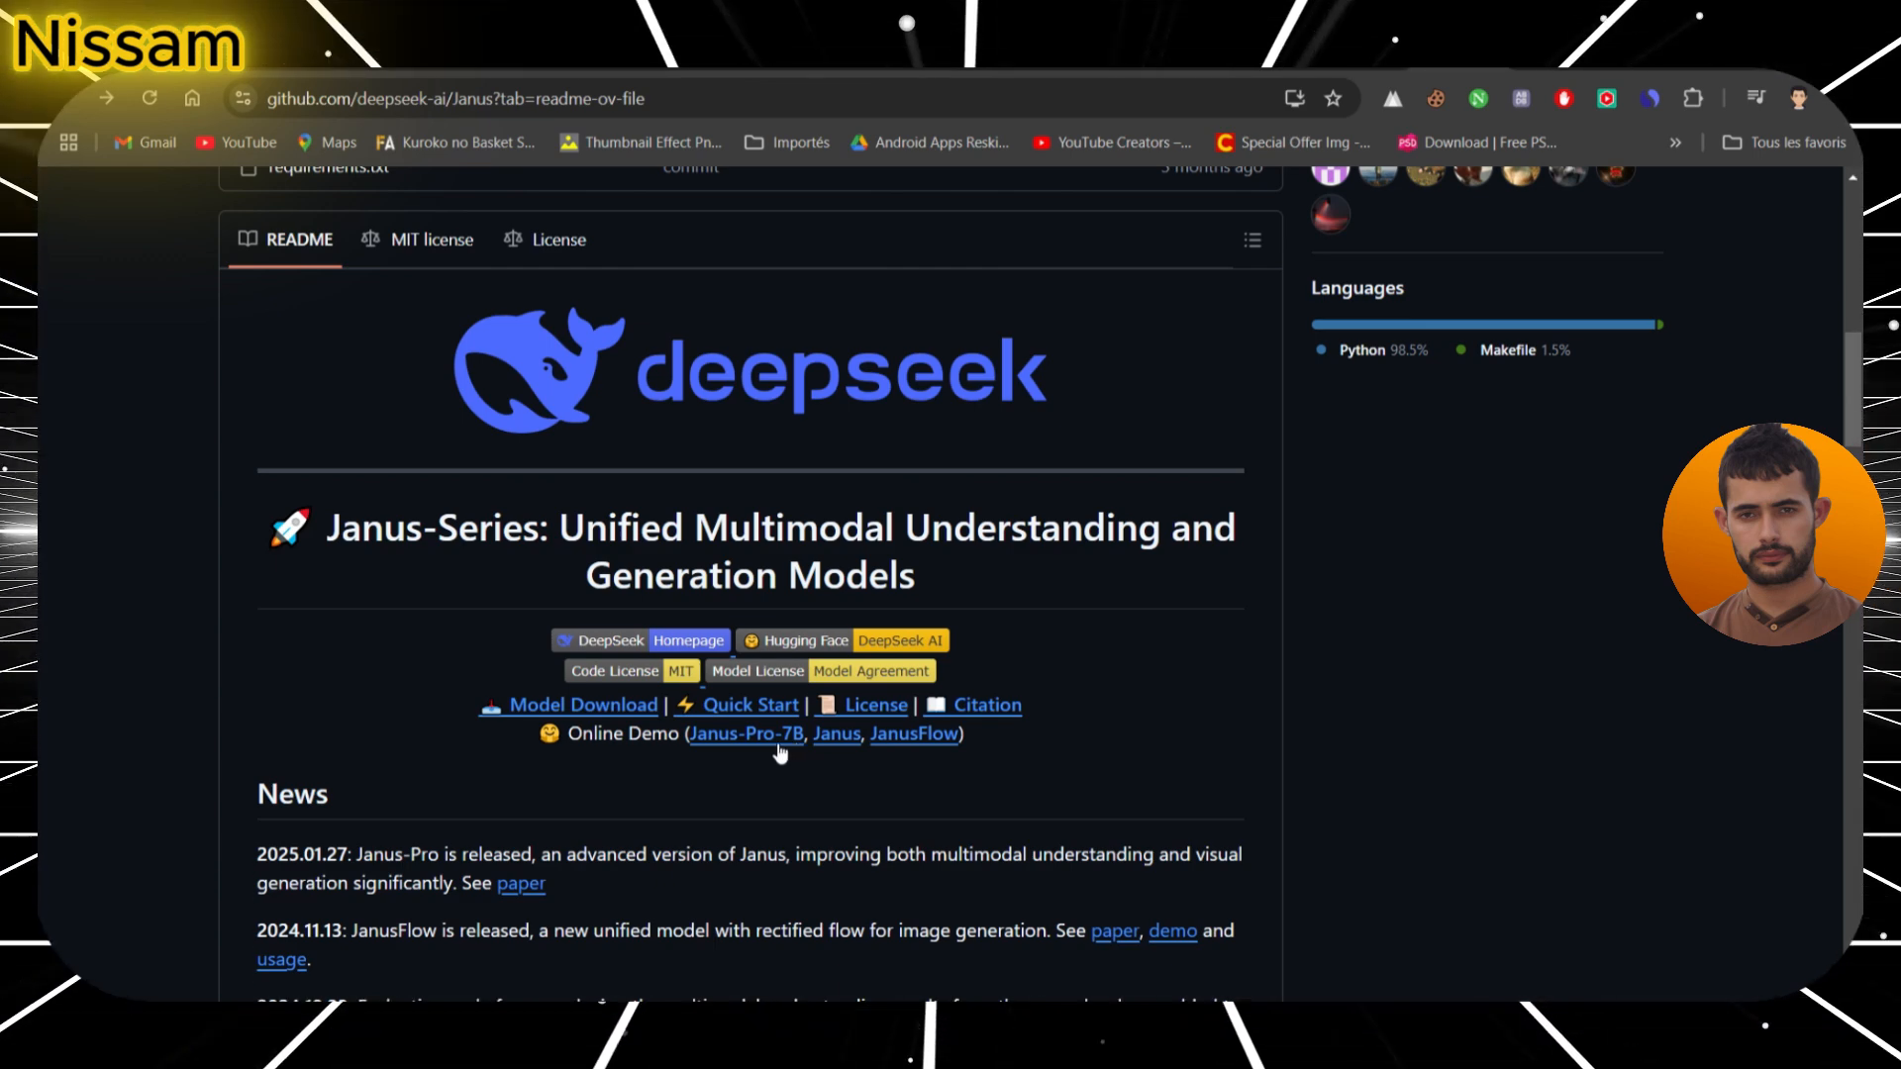
{"action": "mouse_move", "coordinate": [1603, 604]}
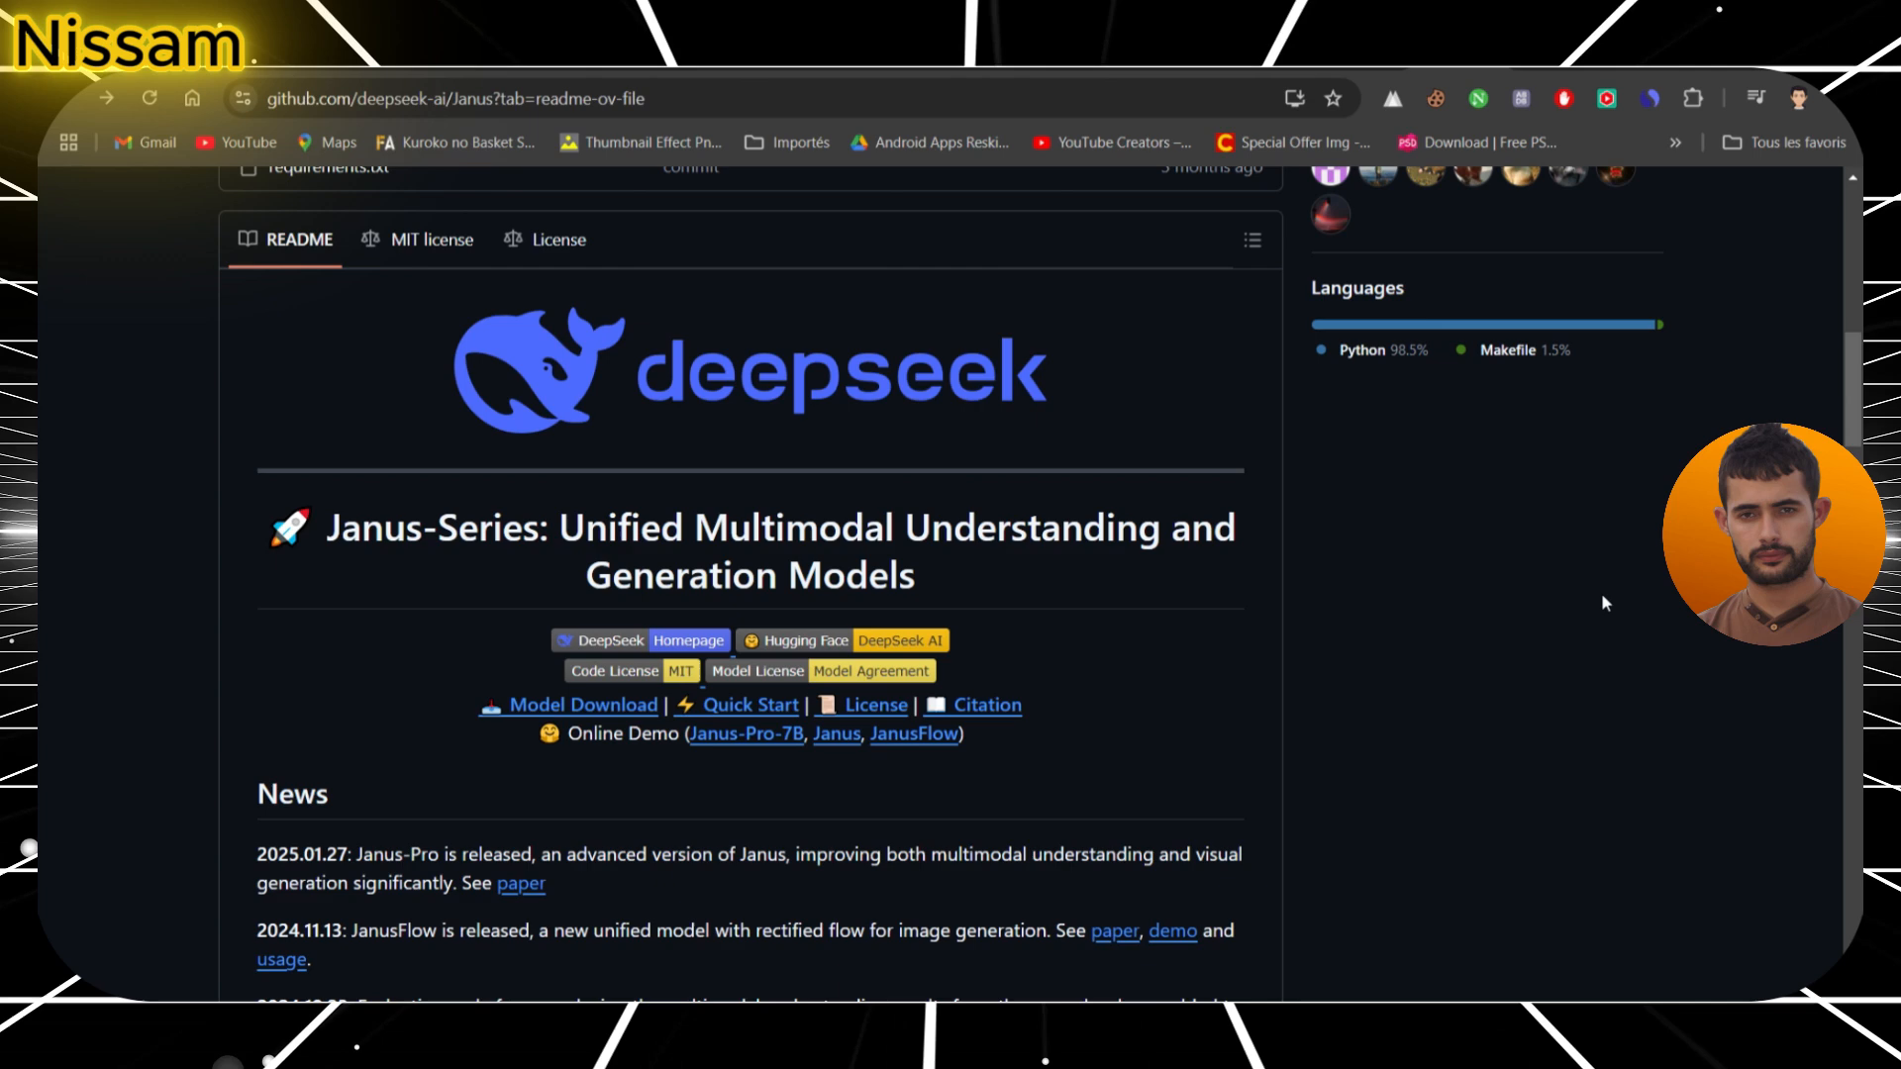
{"action": "scroll", "scroll_direction": "down", "scroll_amount": 3}
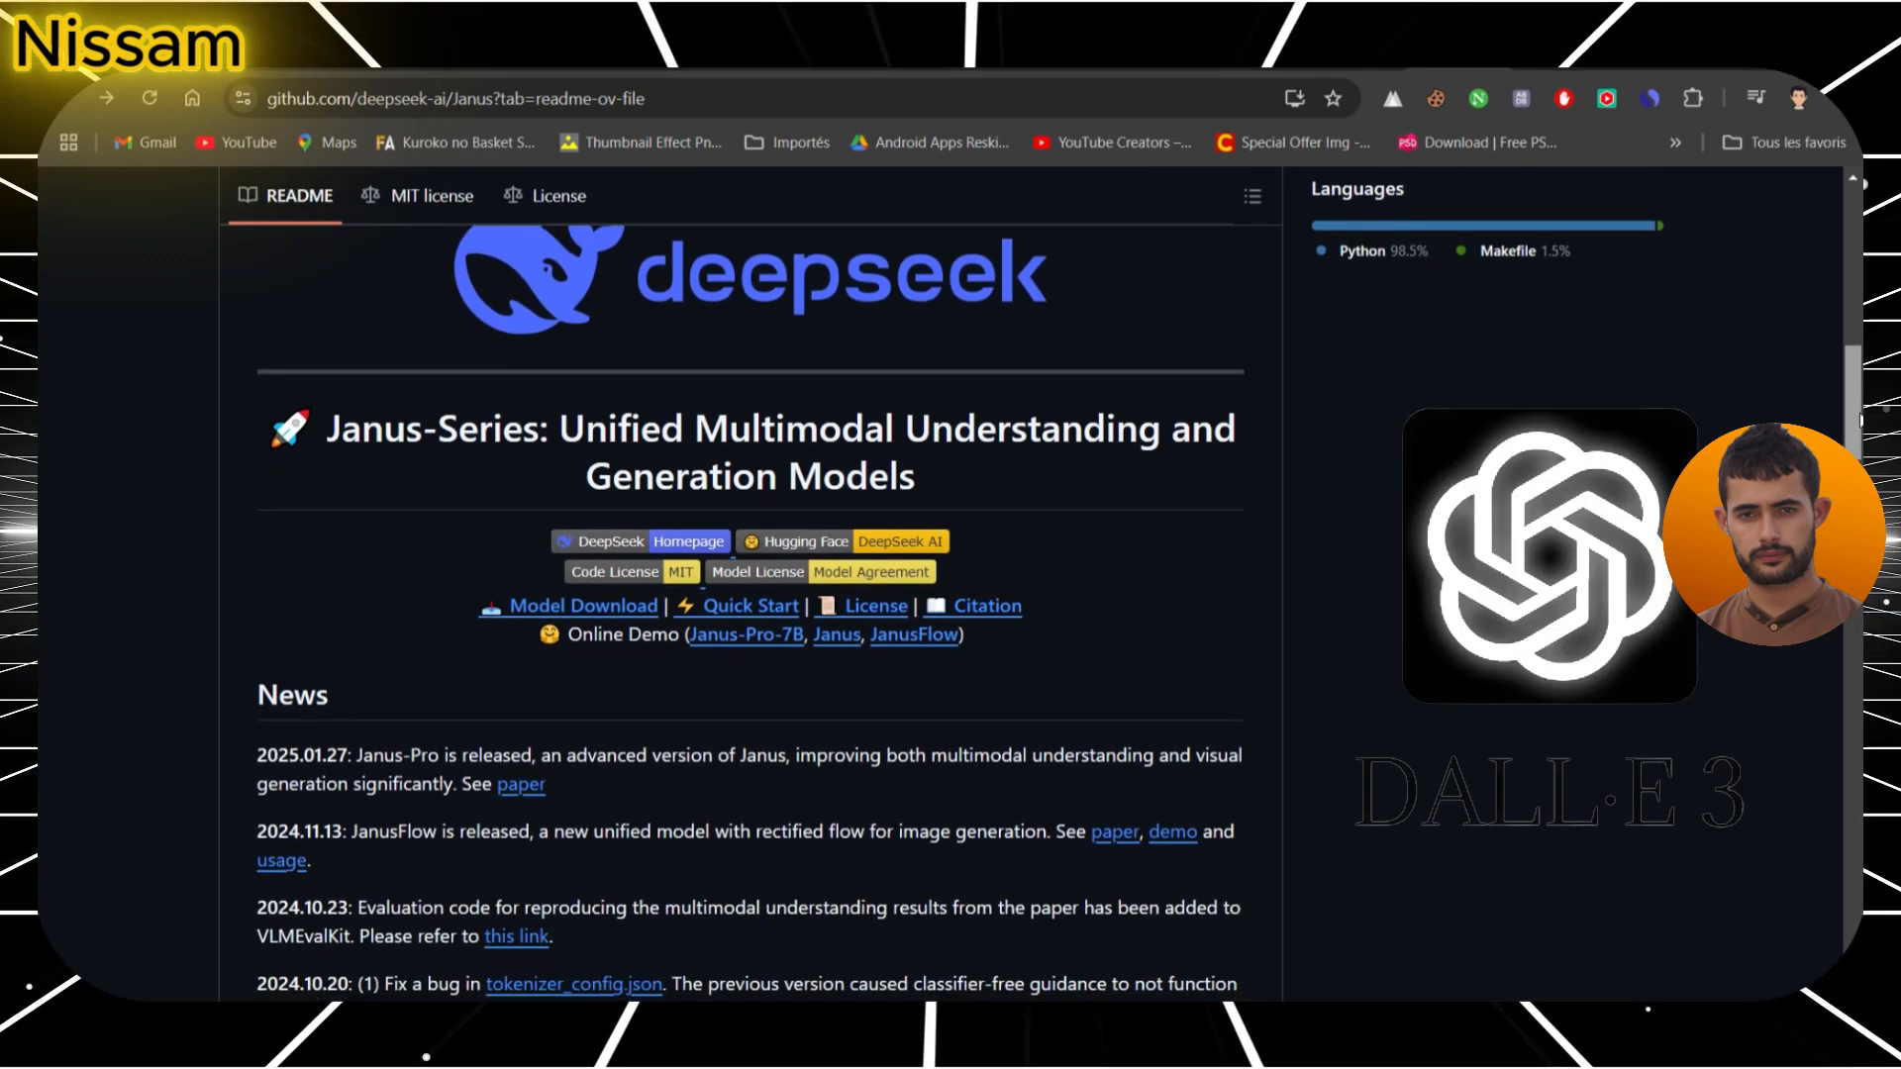
{"action": "scroll", "scroll_direction": "down", "scroll_amount": 3}
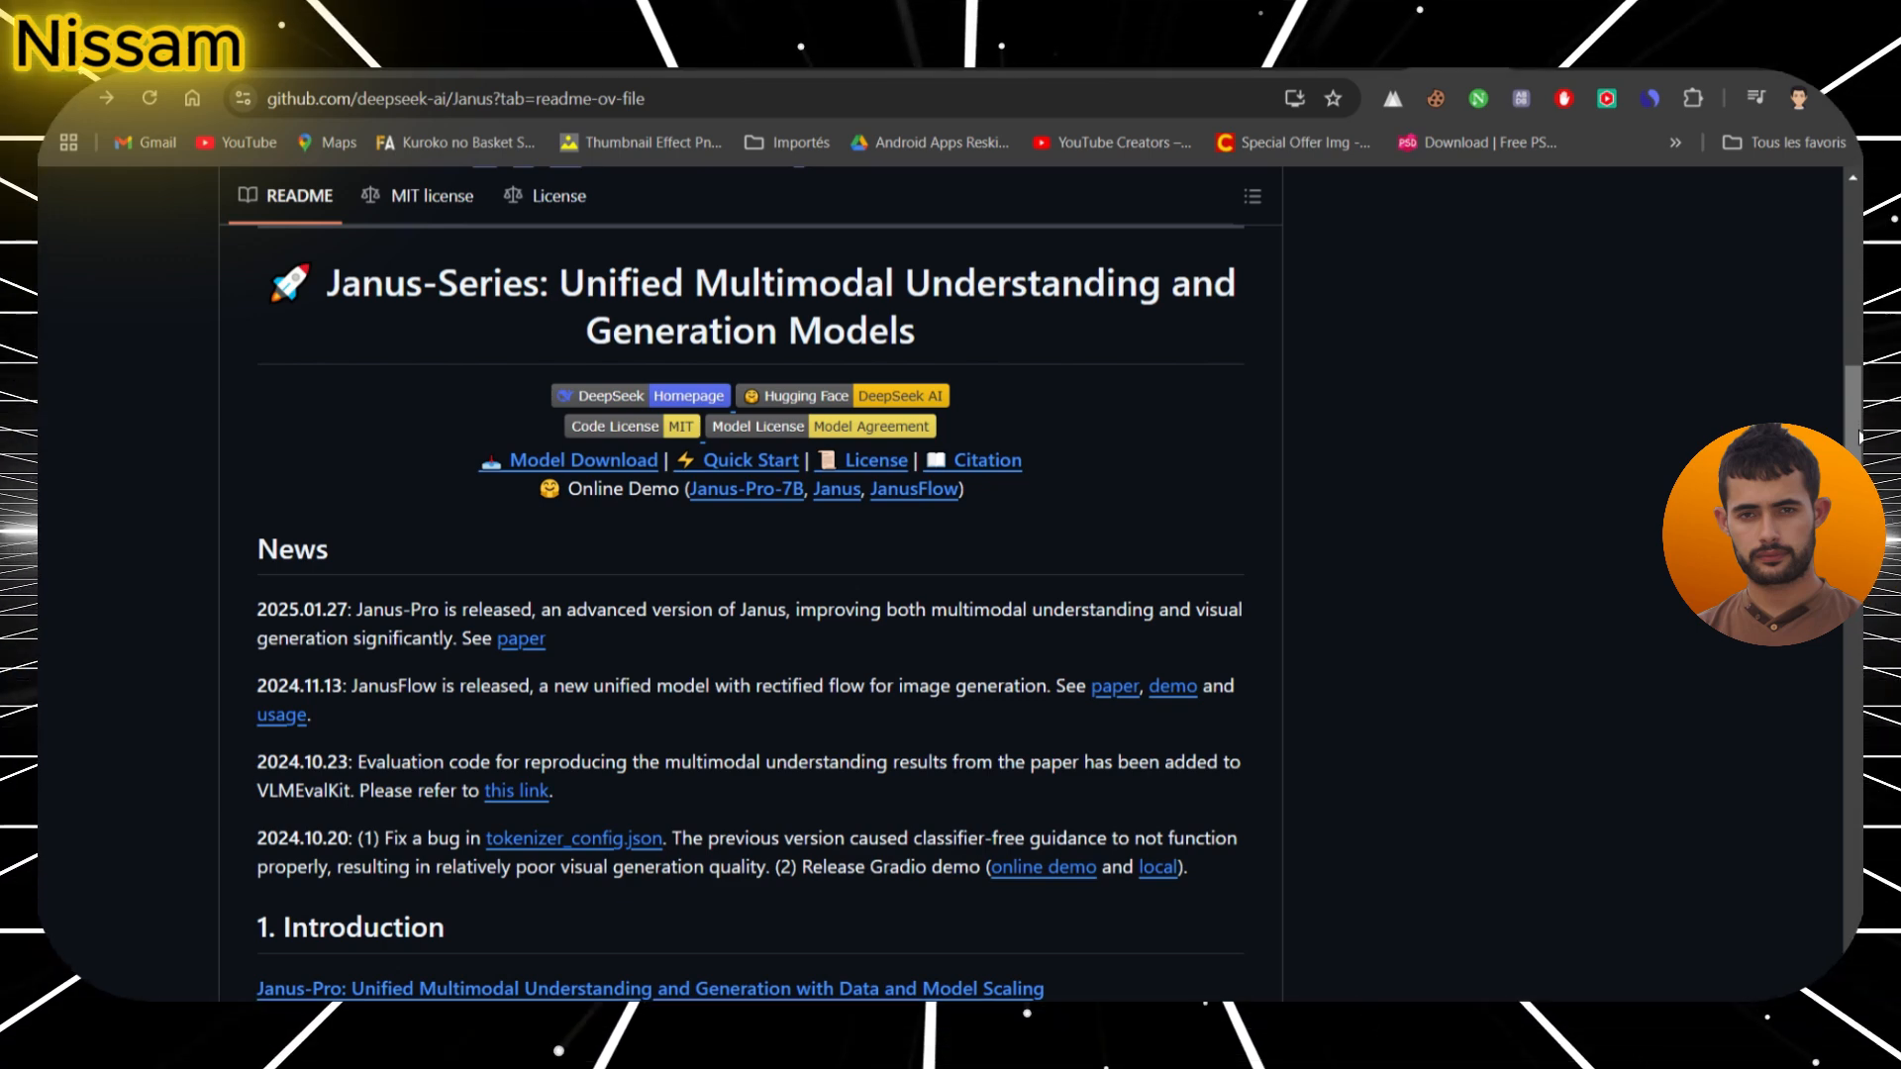
{"action": "mouse_move", "coordinate": [1161, 492]}
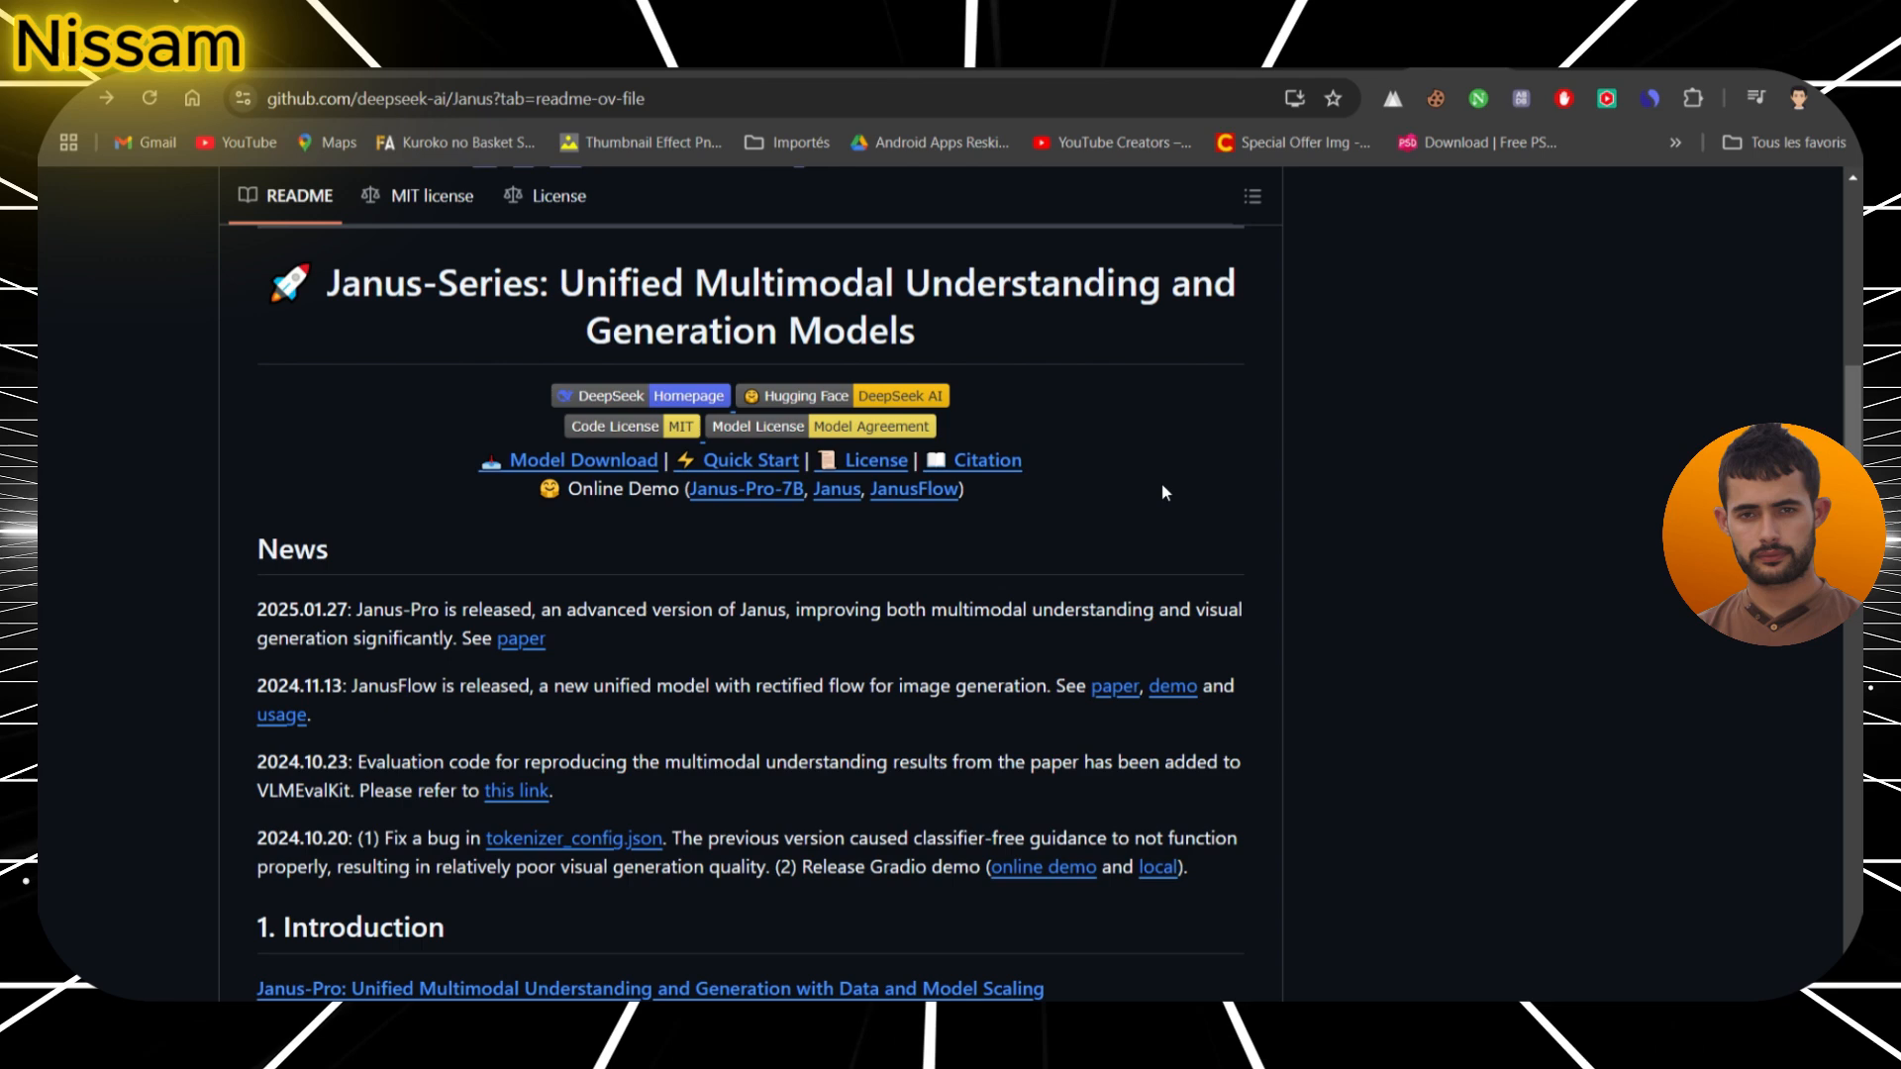
{"action": "mouse_move", "coordinate": [833, 409]}
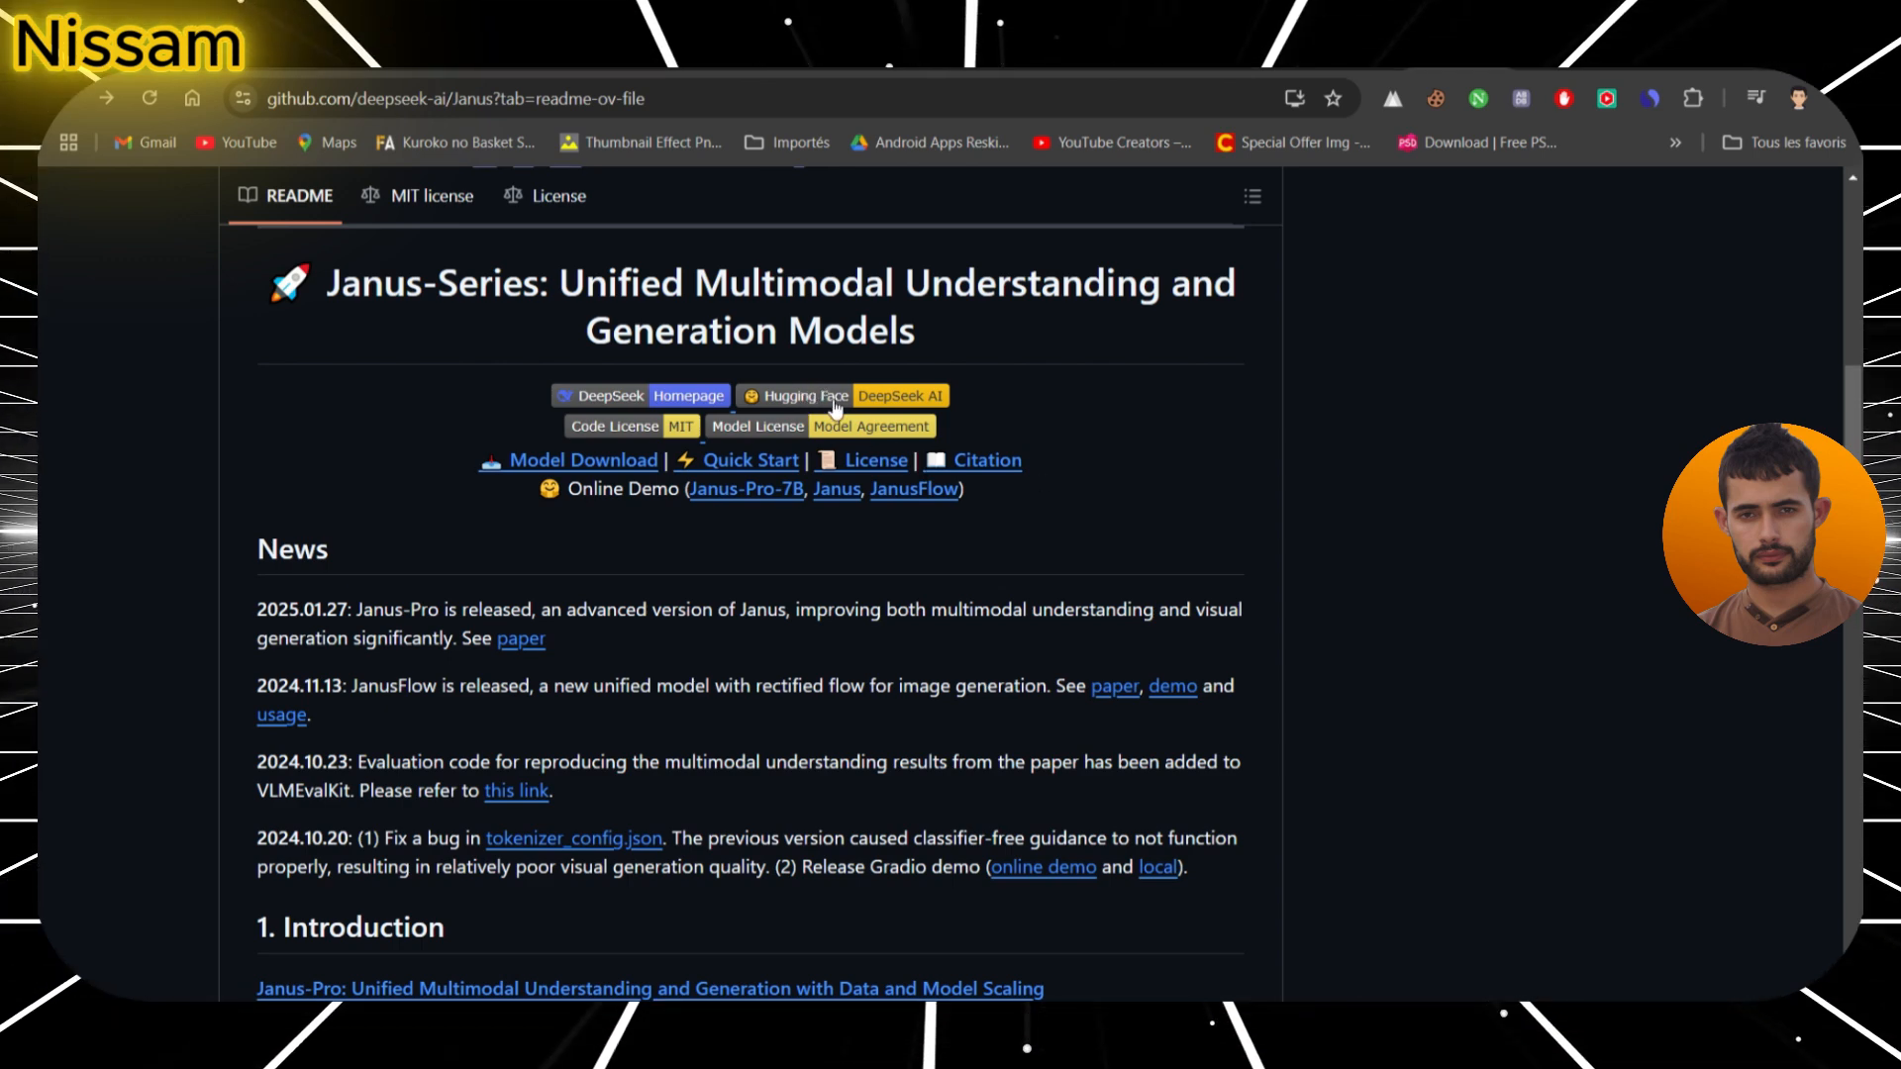
{"action": "scroll", "scroll_direction": "down", "scroll_amount": 3}
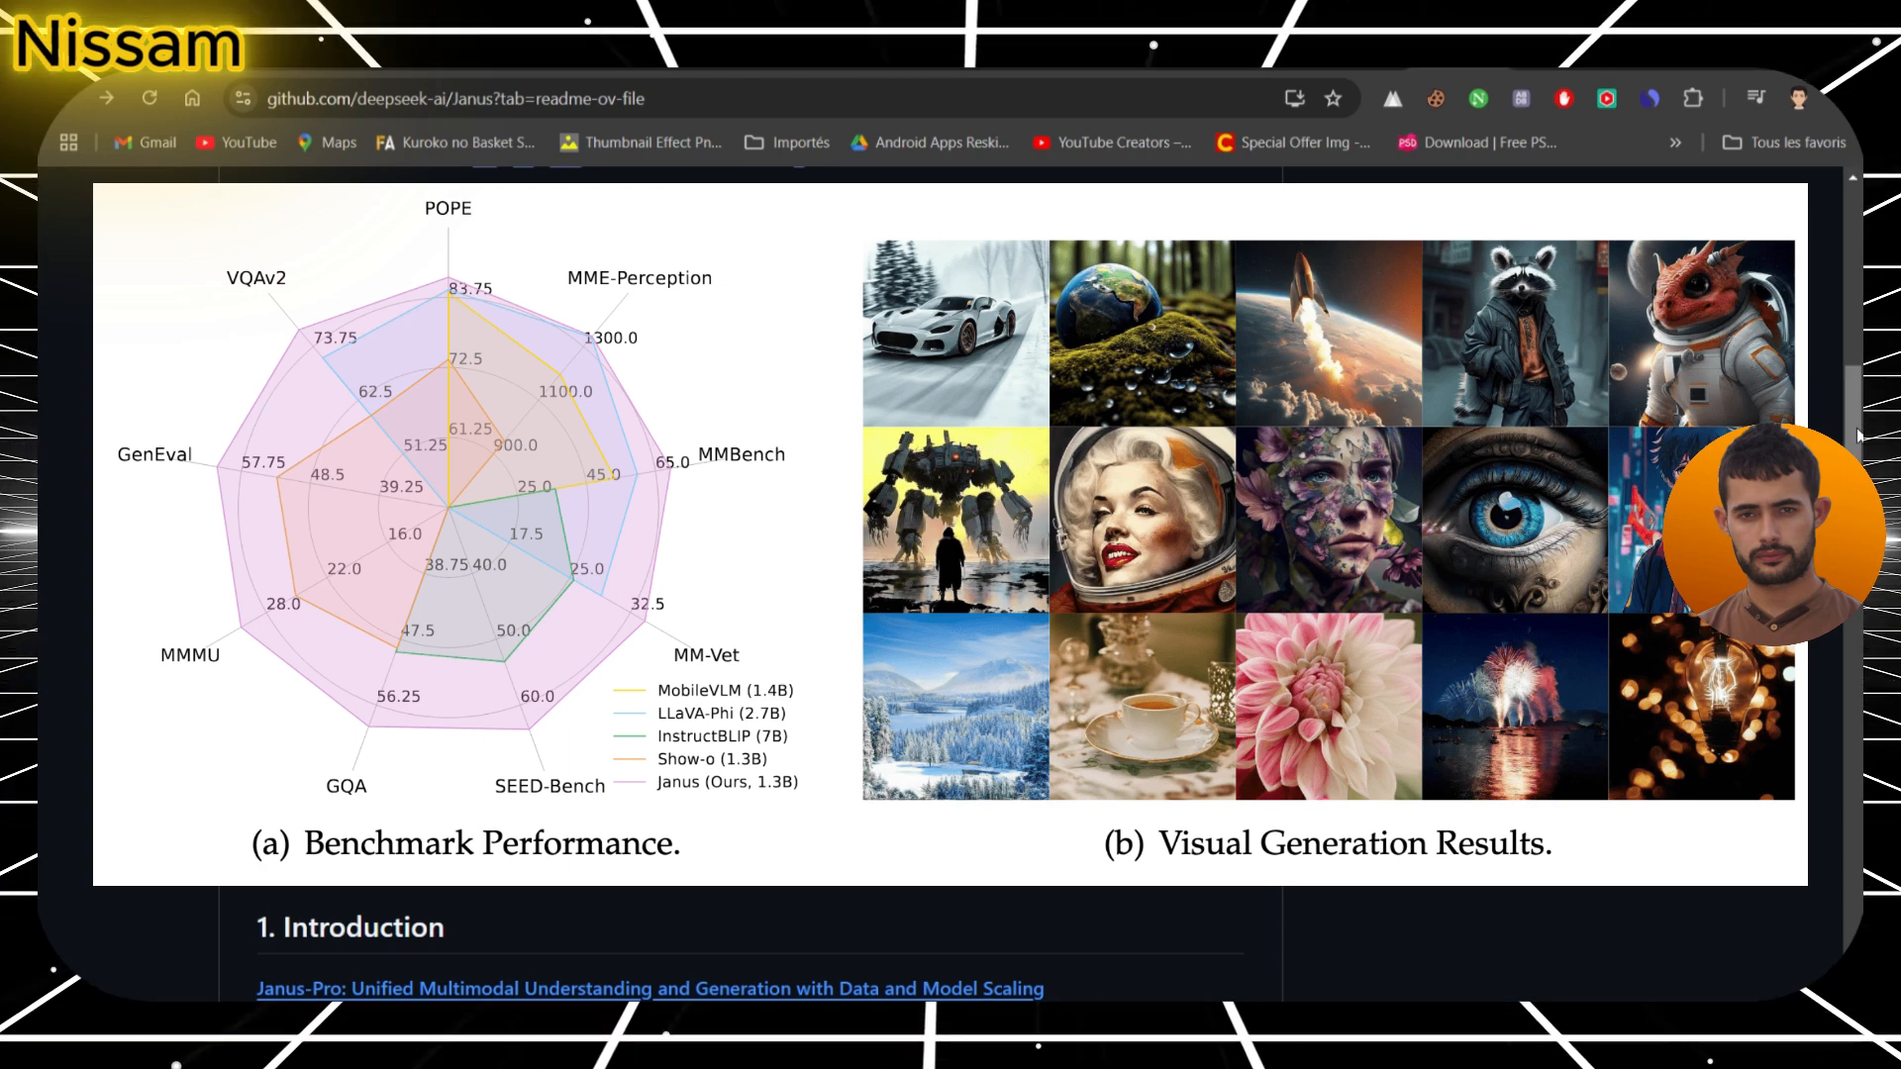
- Scroll through the README Introduction toward the Janus-Pro-7B online demo link
{"action": "scroll", "scroll_direction": "up", "scroll_amount": 3}
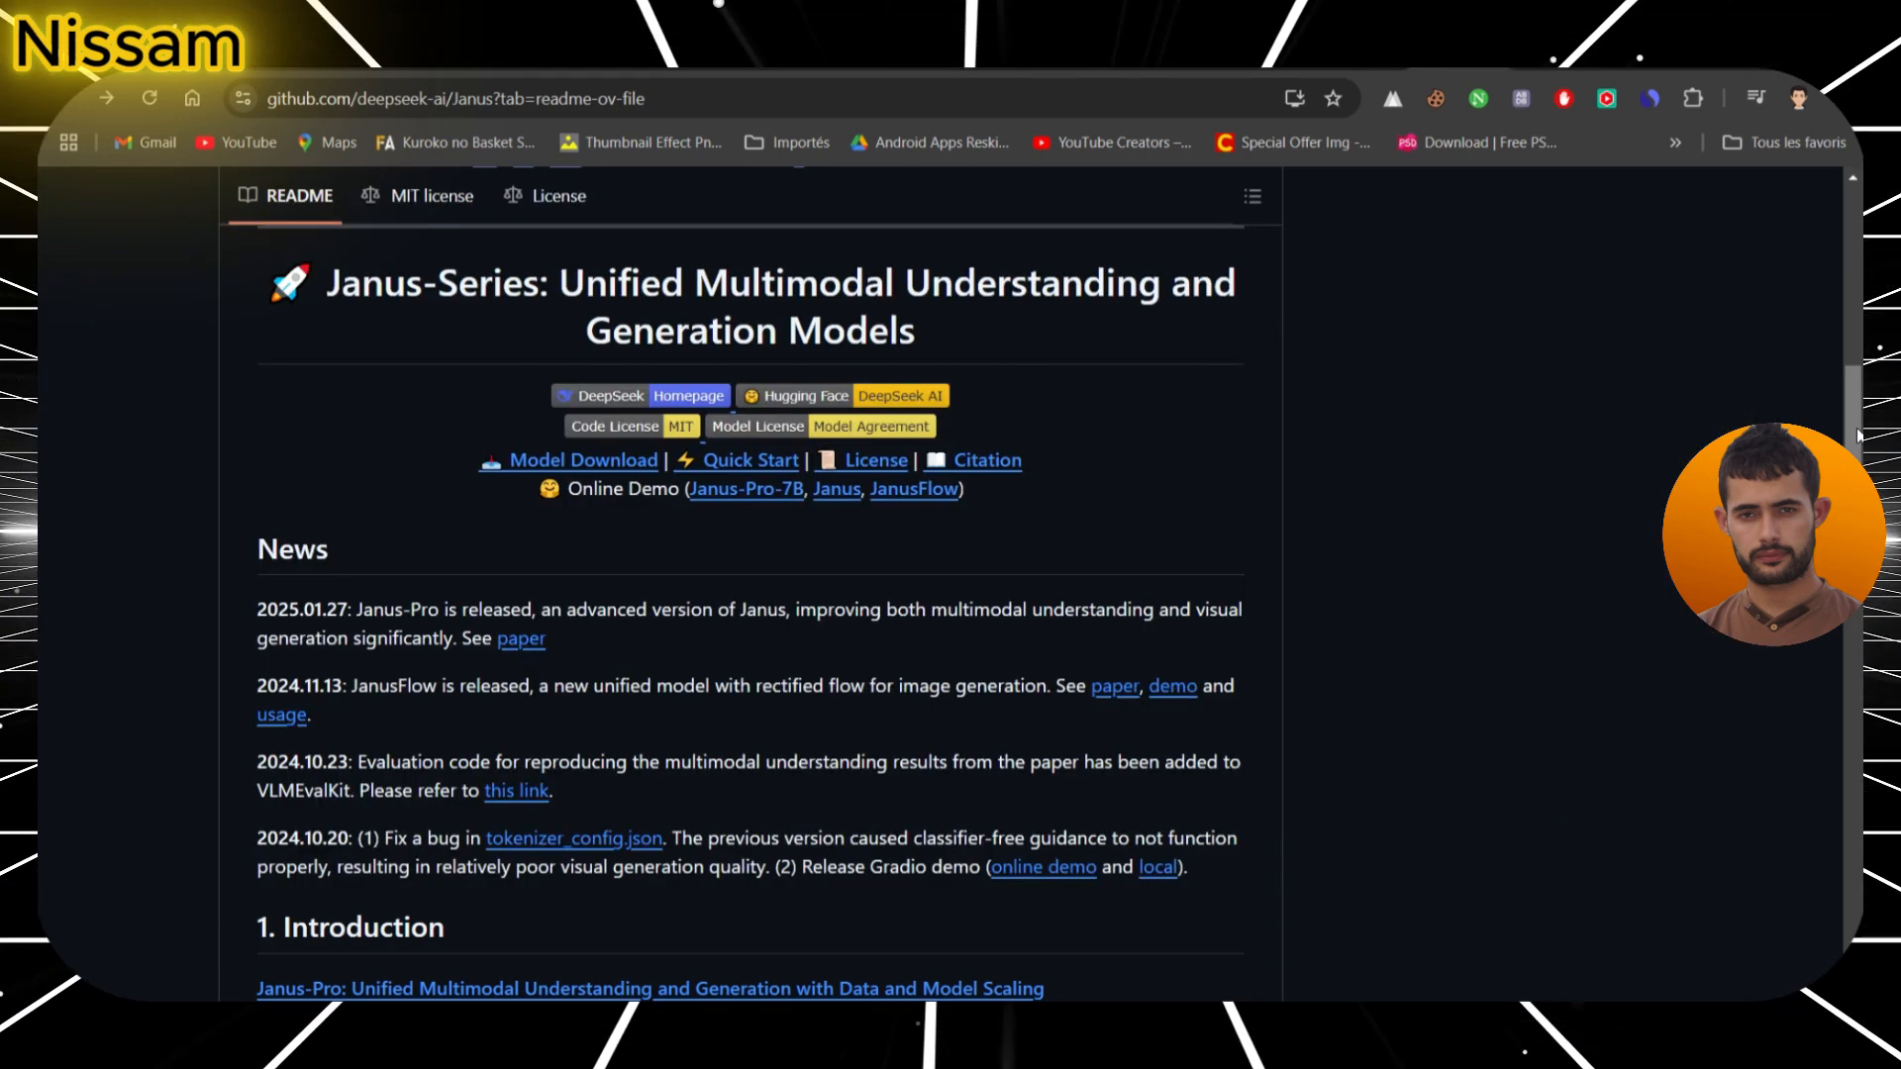
{"action": "scroll", "scroll_direction": "down", "scroll_amount": 3}
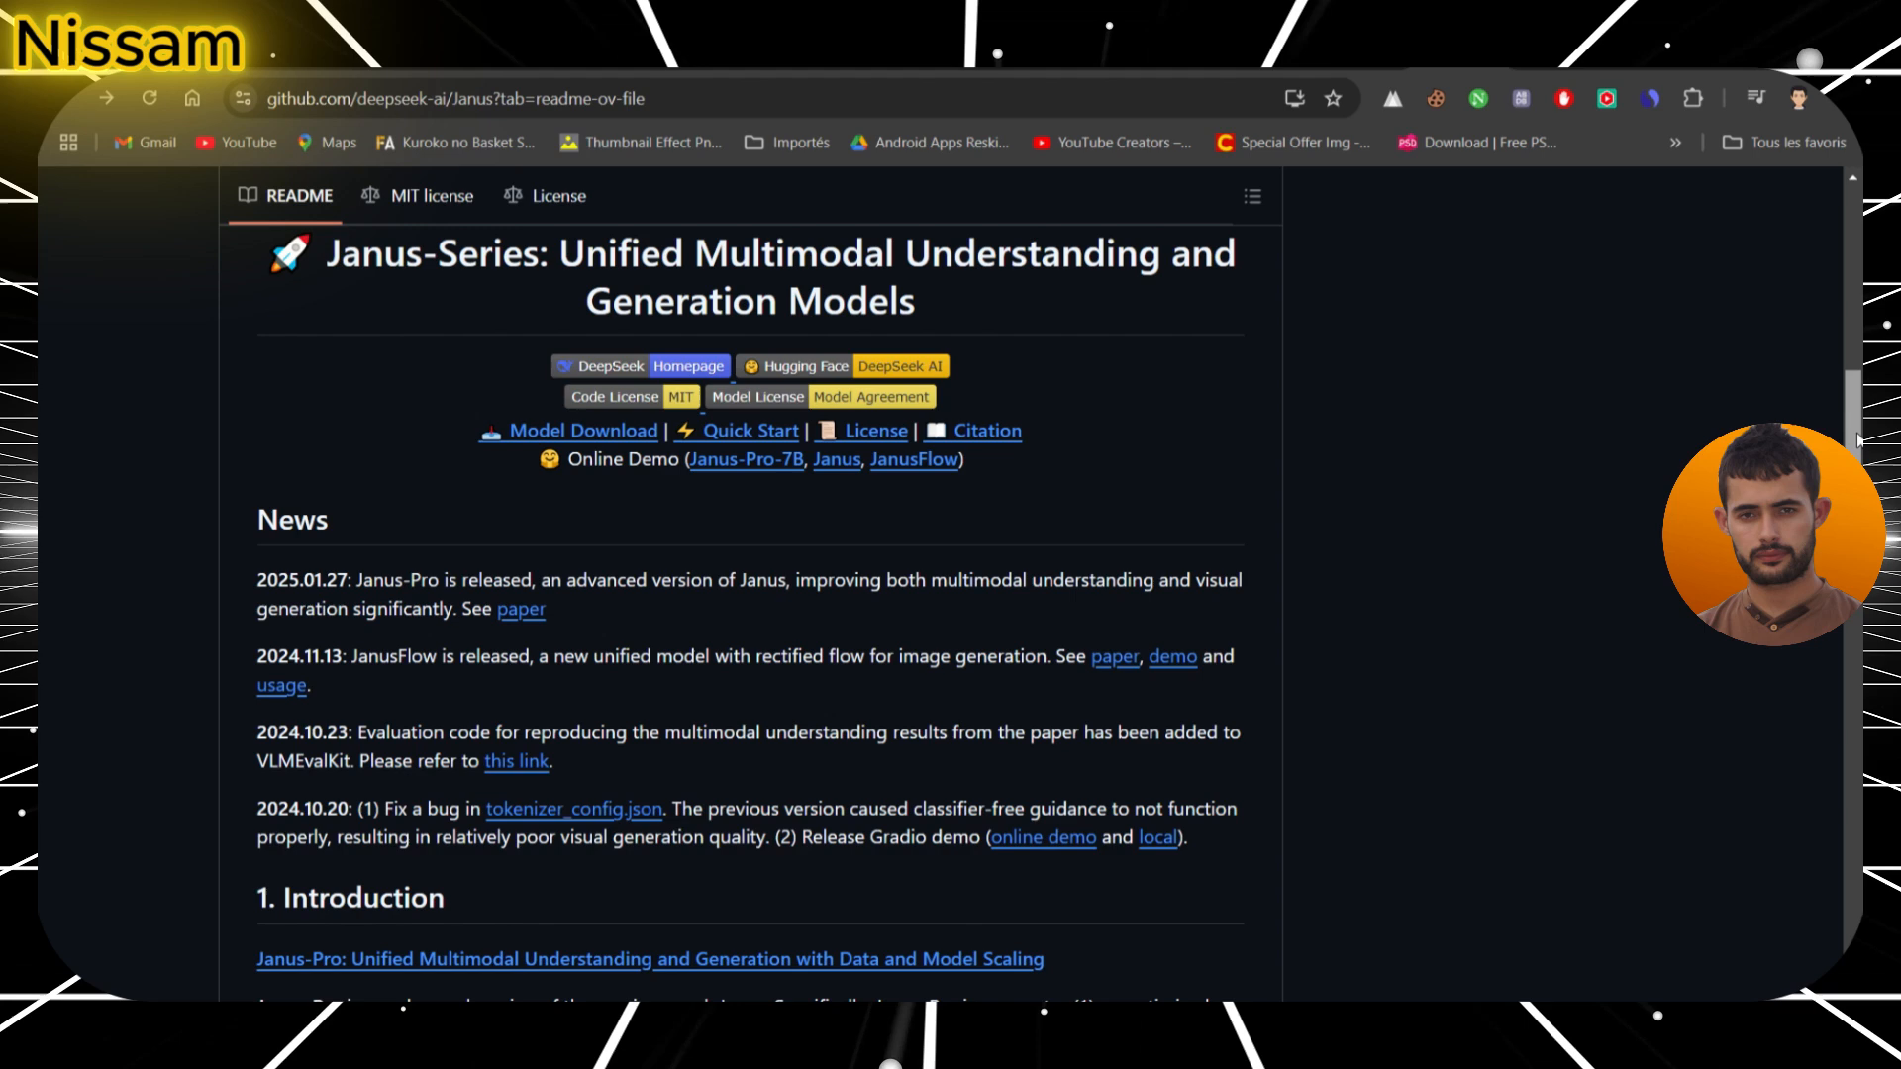
{"action": "scroll", "scroll_direction": "down", "scroll_amount": 3}
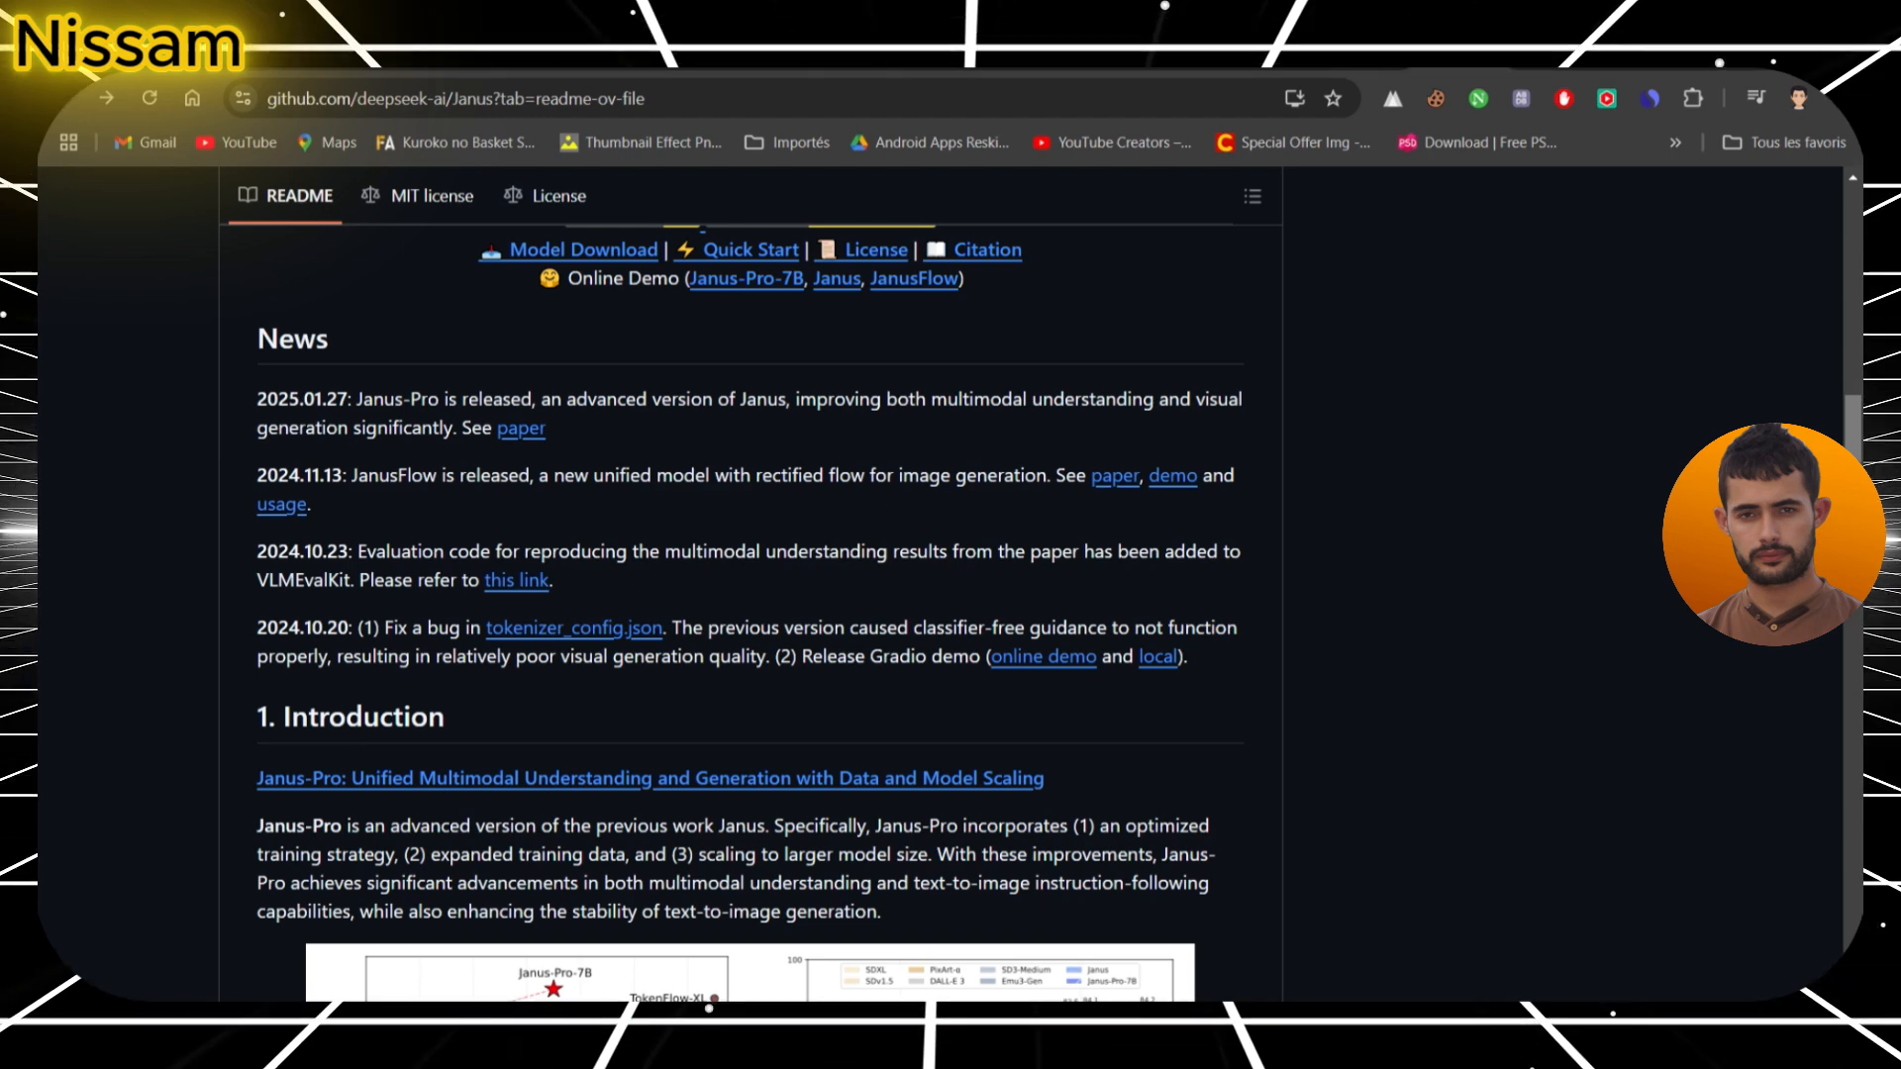
{"action": "scroll", "scroll_direction": "down", "scroll_amount": 3}
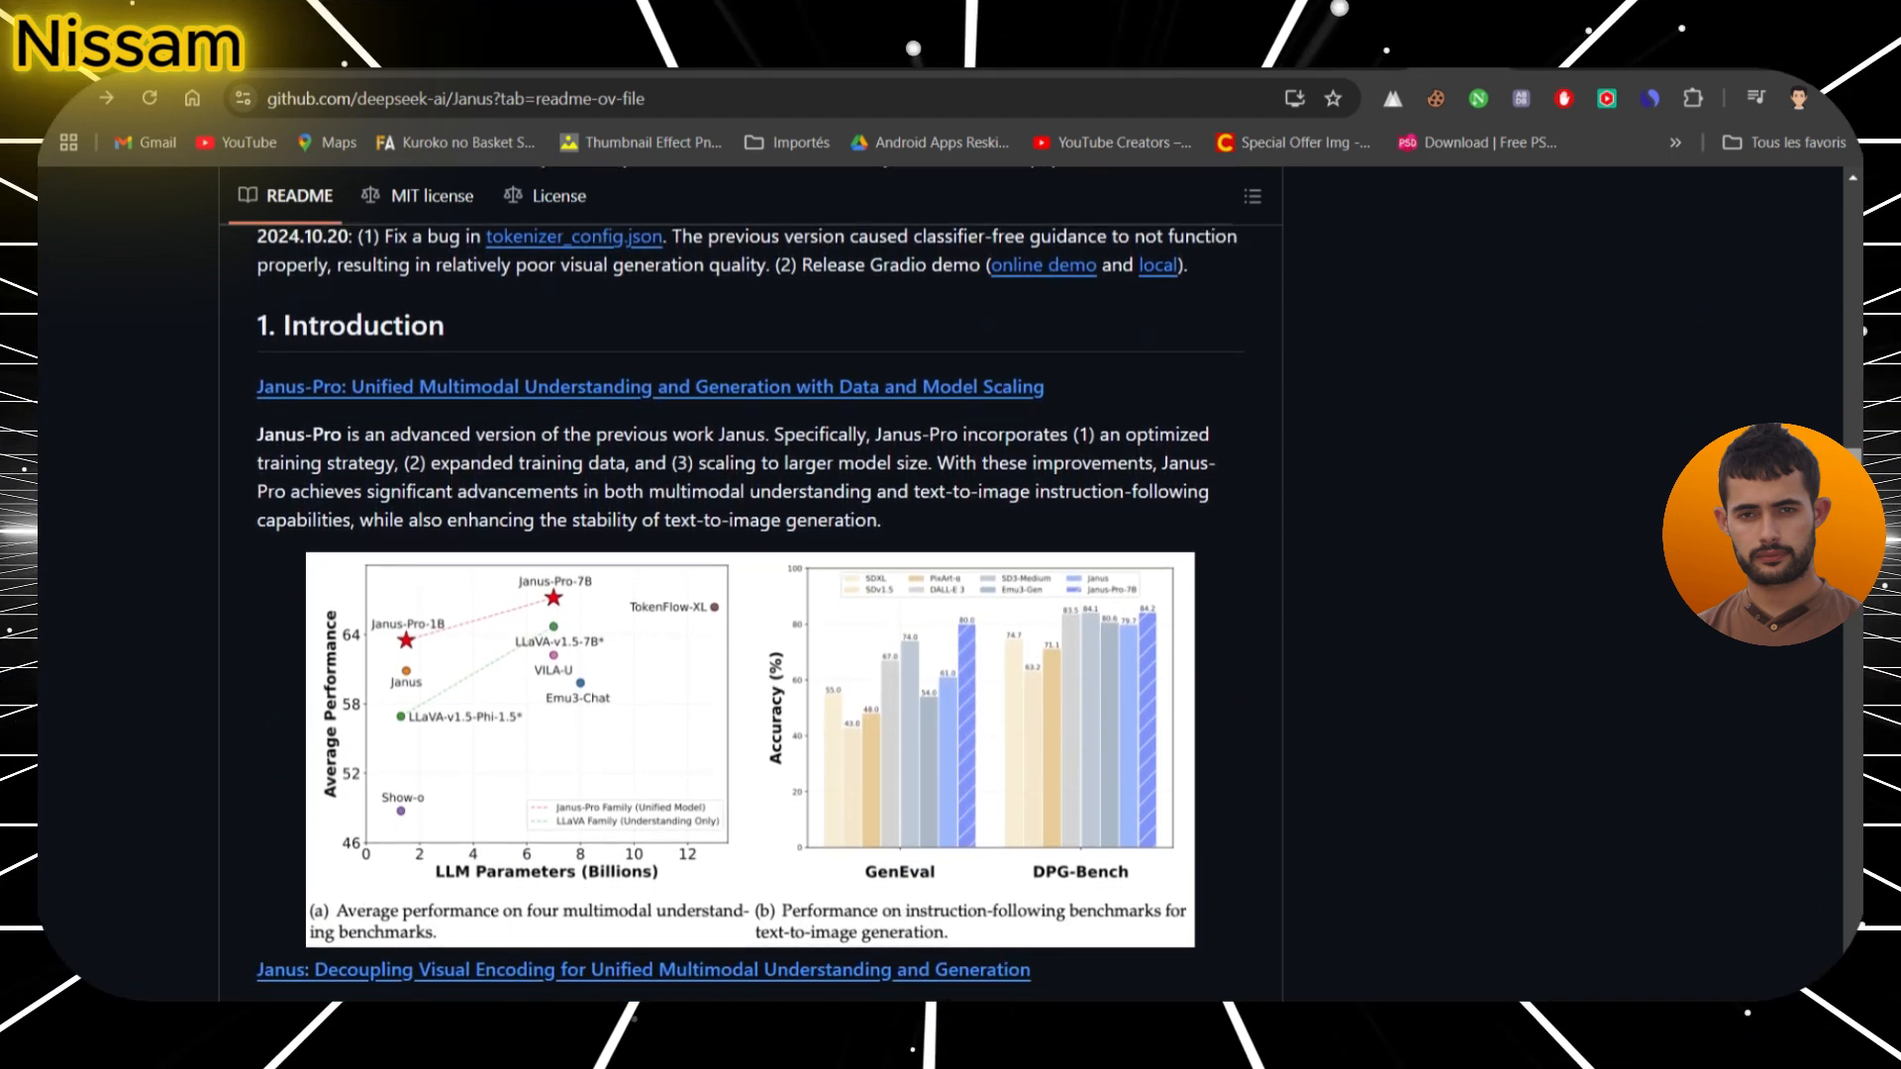
{"action": "scroll", "scroll_direction": "down", "scroll_amount": 3}
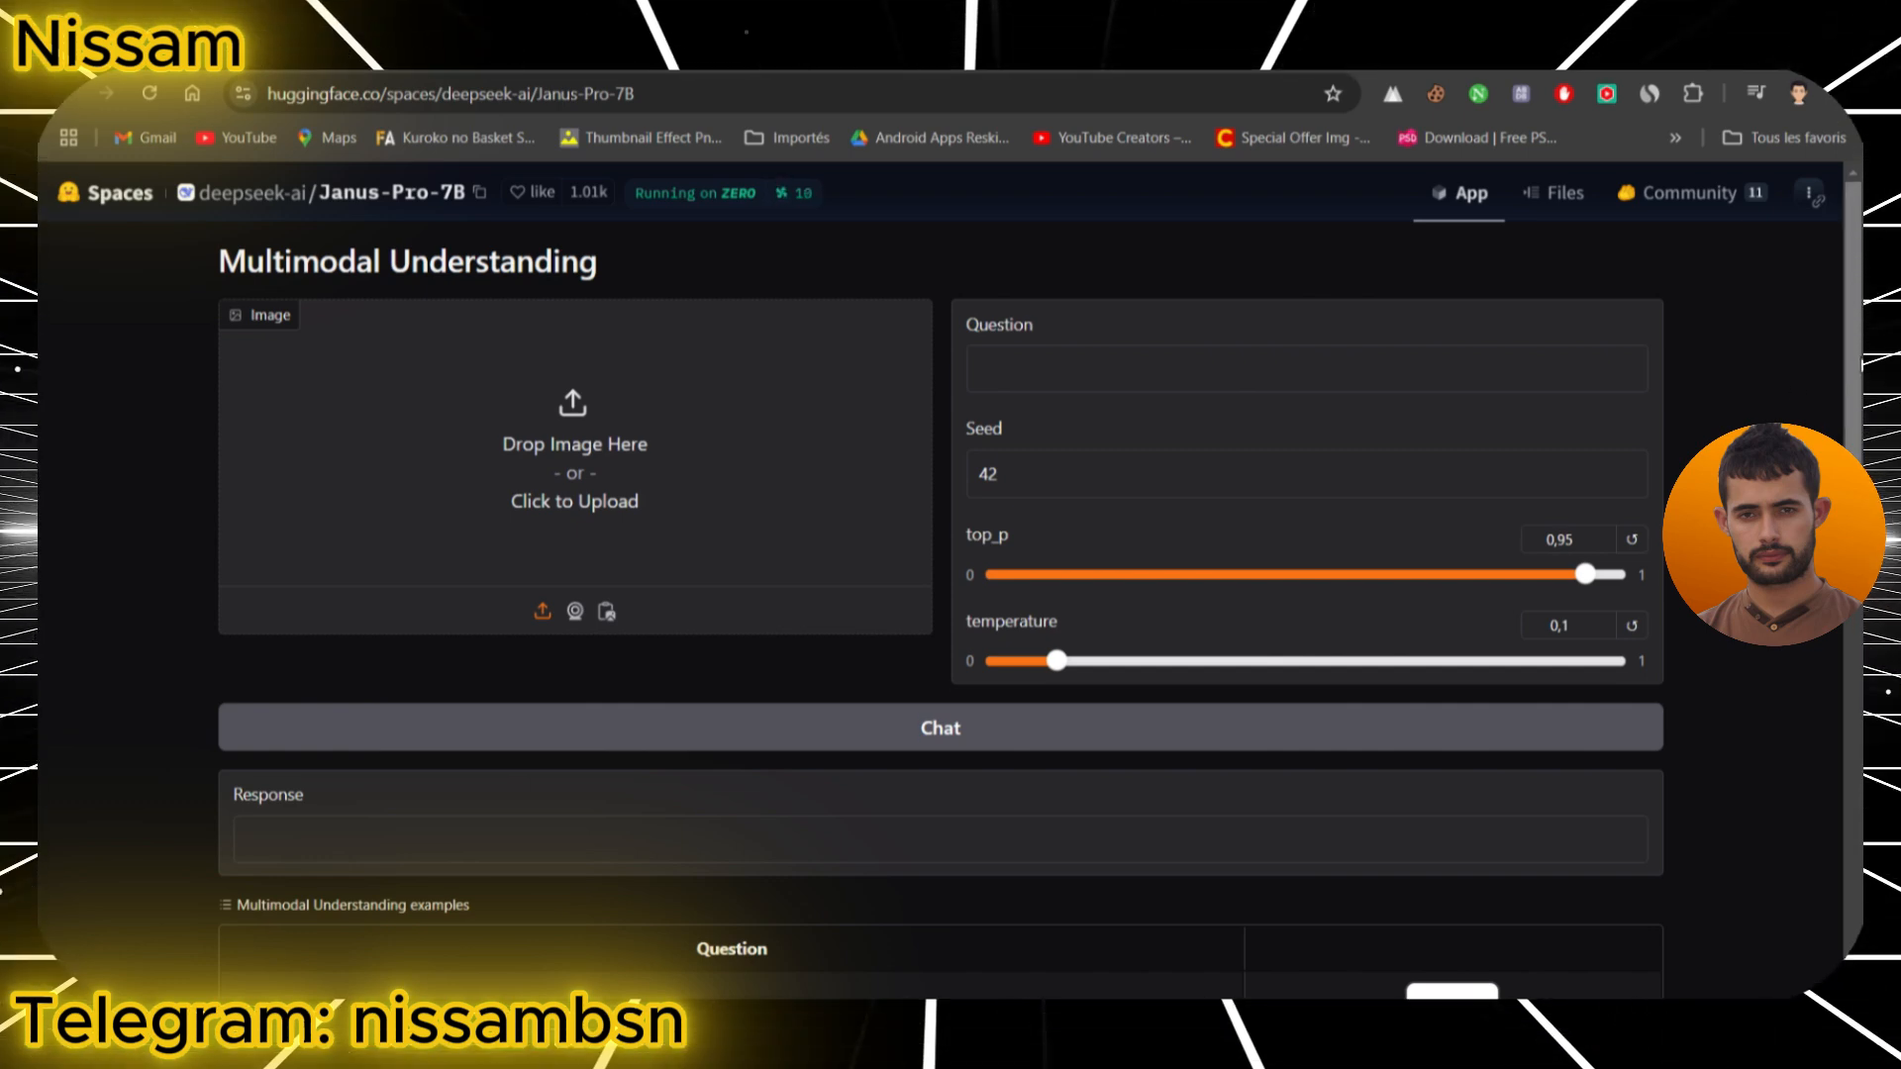
{"action": "scroll", "scroll_direction": "down", "scroll_amount": 3}
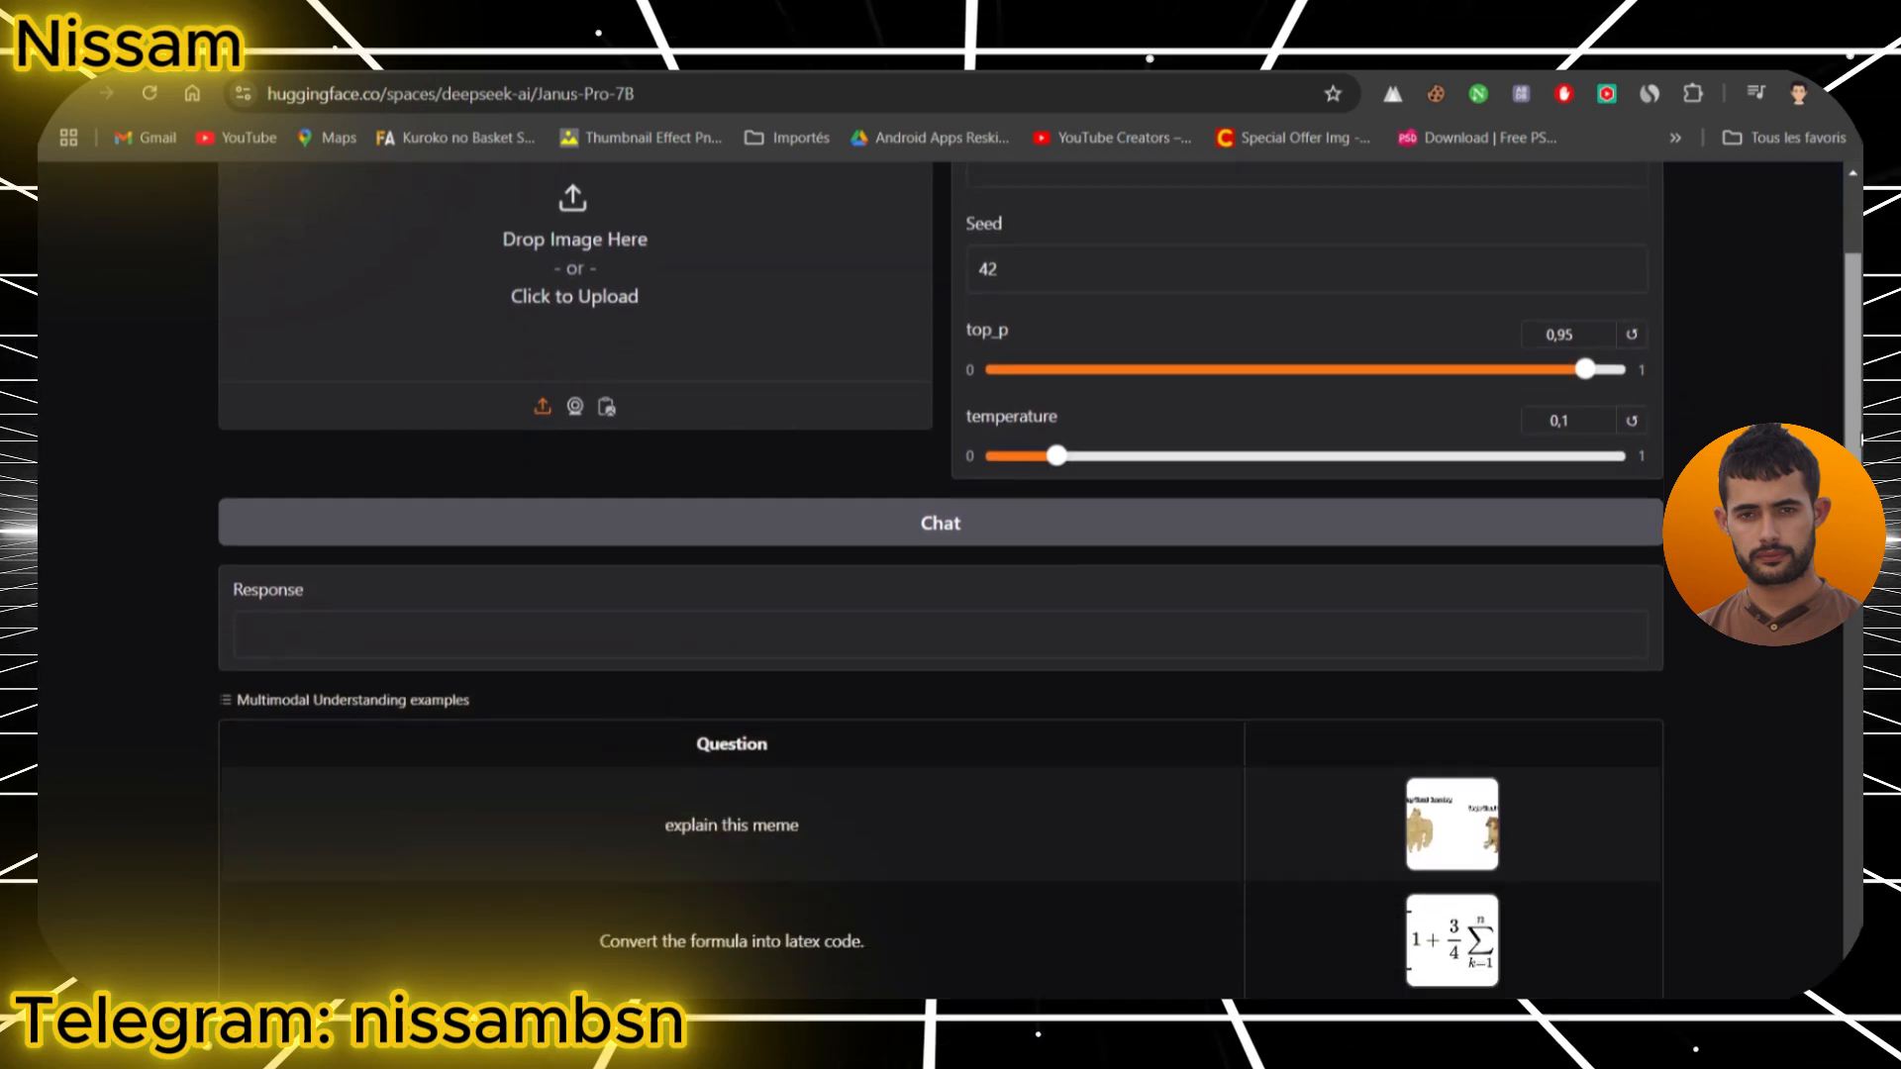
{"action": "scroll", "scroll_direction": "down", "scroll_amount": 3}
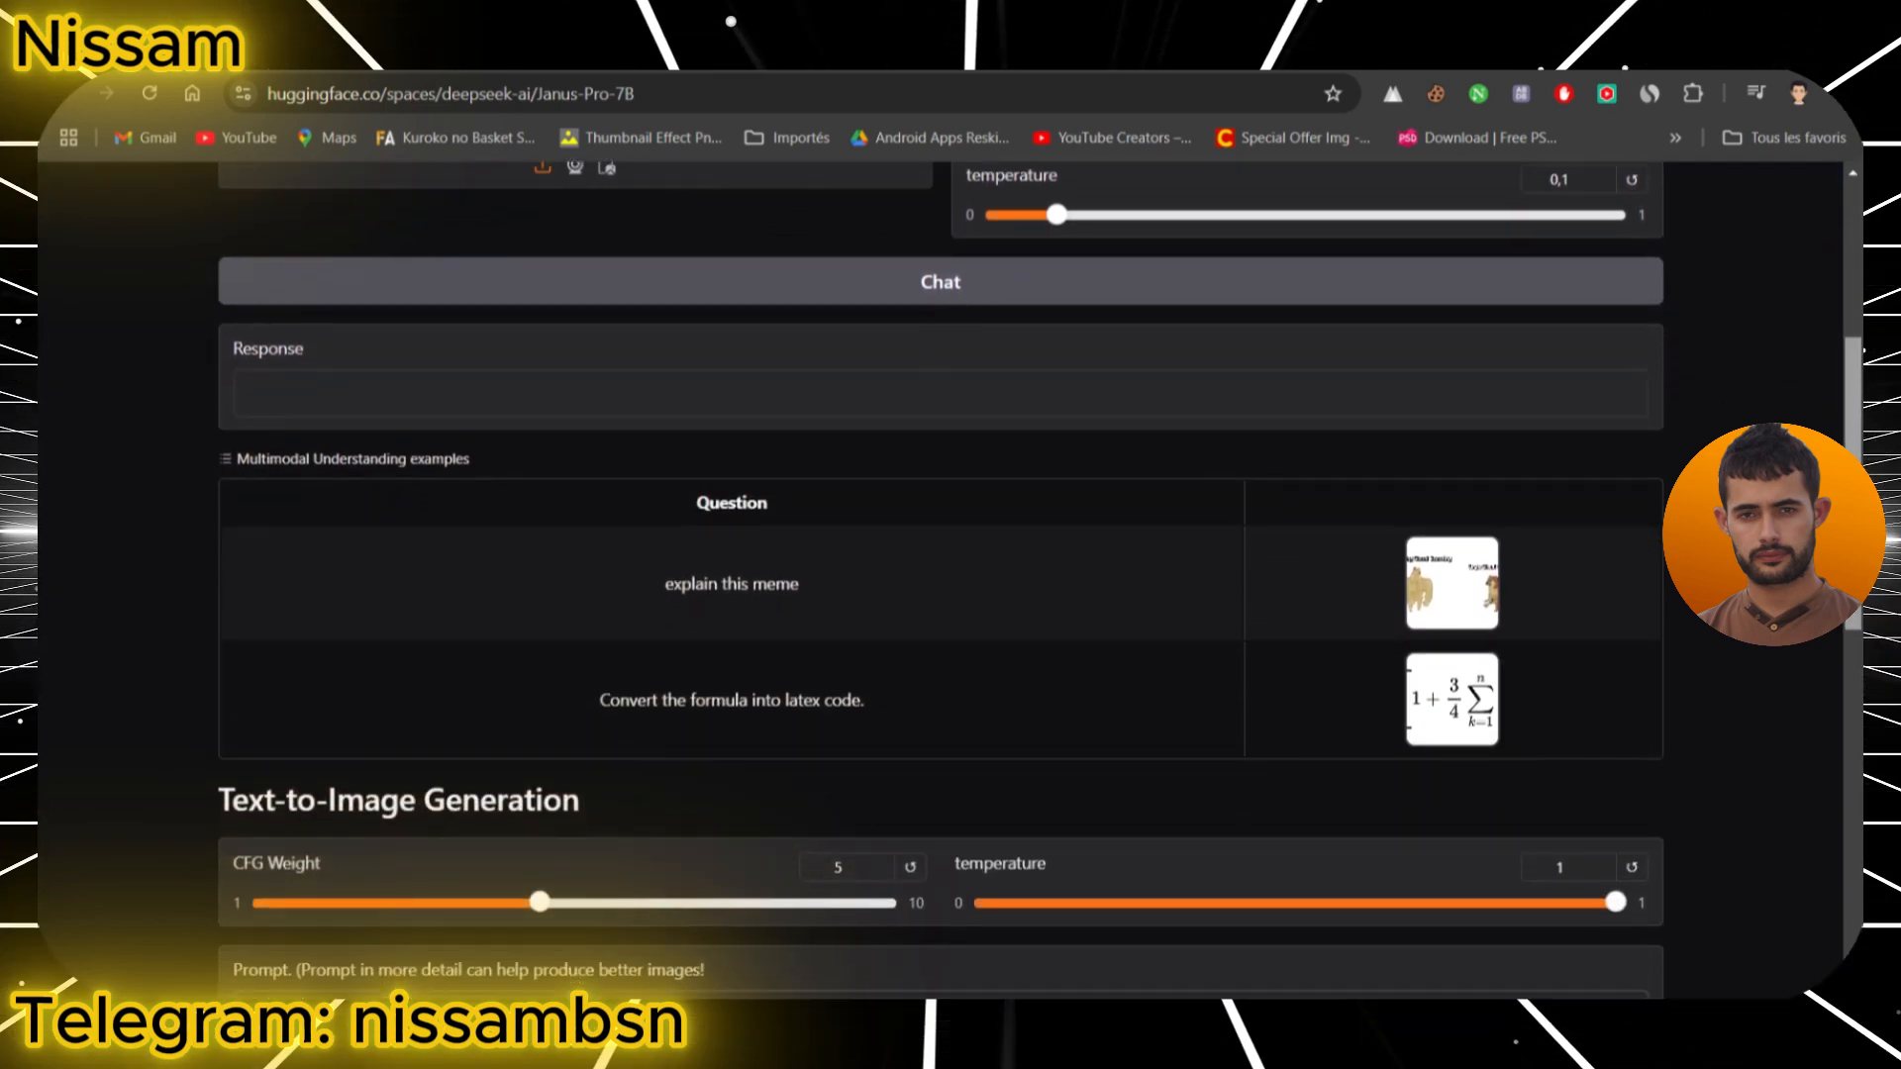
{"action": "scroll", "scroll_direction": "down", "scroll_amount": 3}
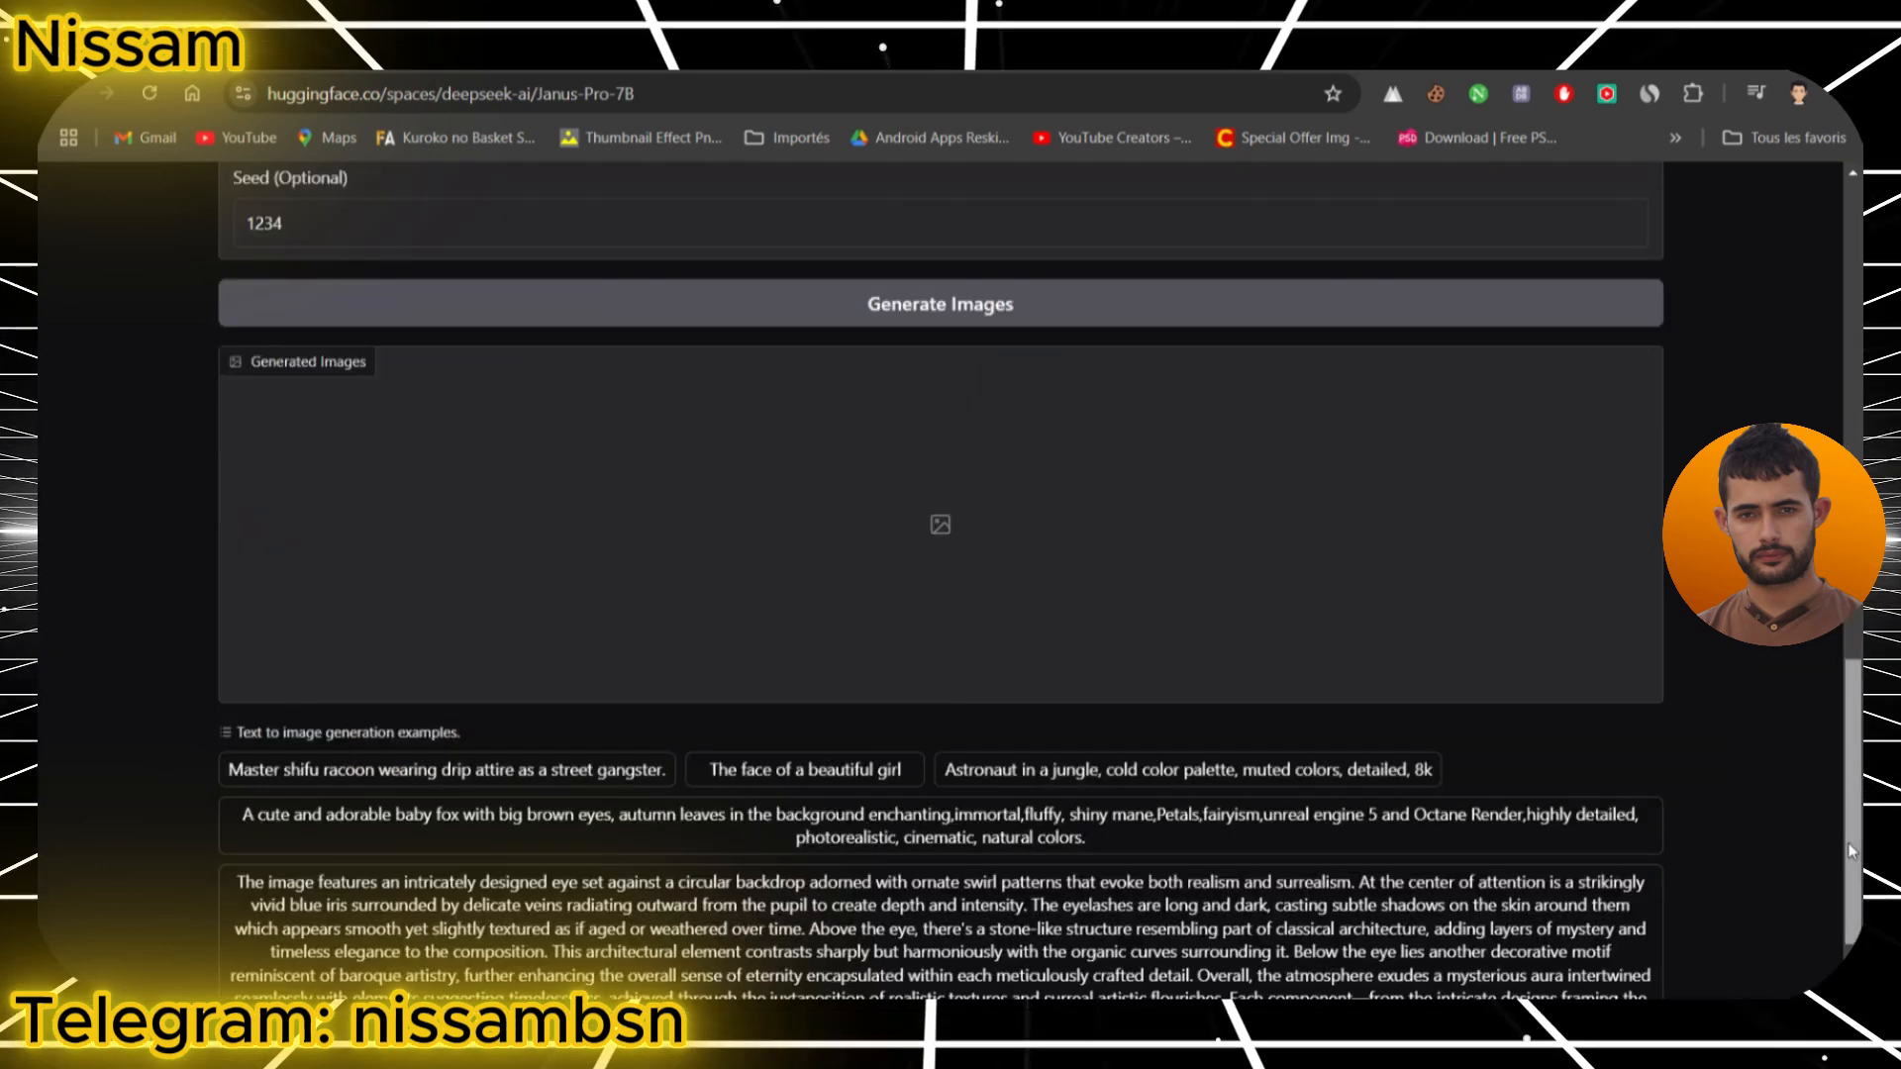
{"action": "scroll", "scroll_direction": "up", "scroll_amount": 3}
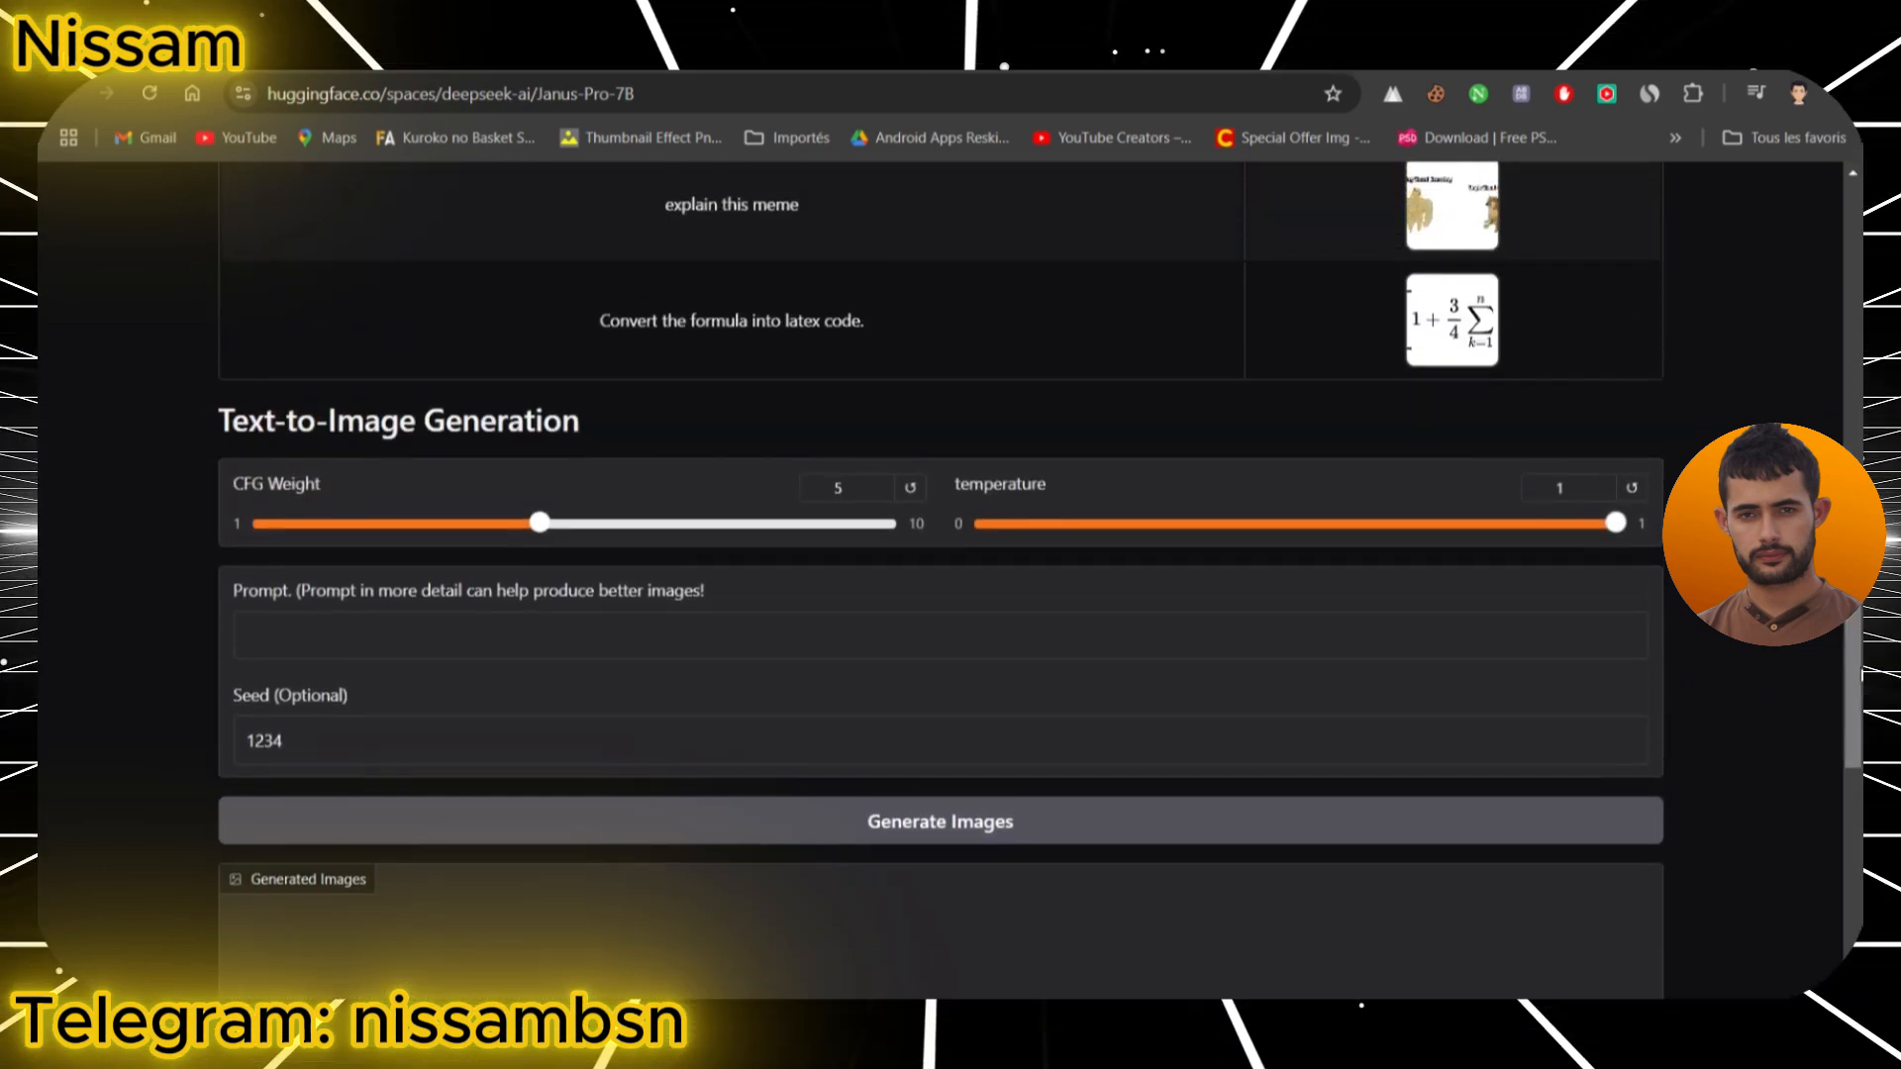
{"action": "scroll", "scroll_direction": "up", "scroll_amount": 3}
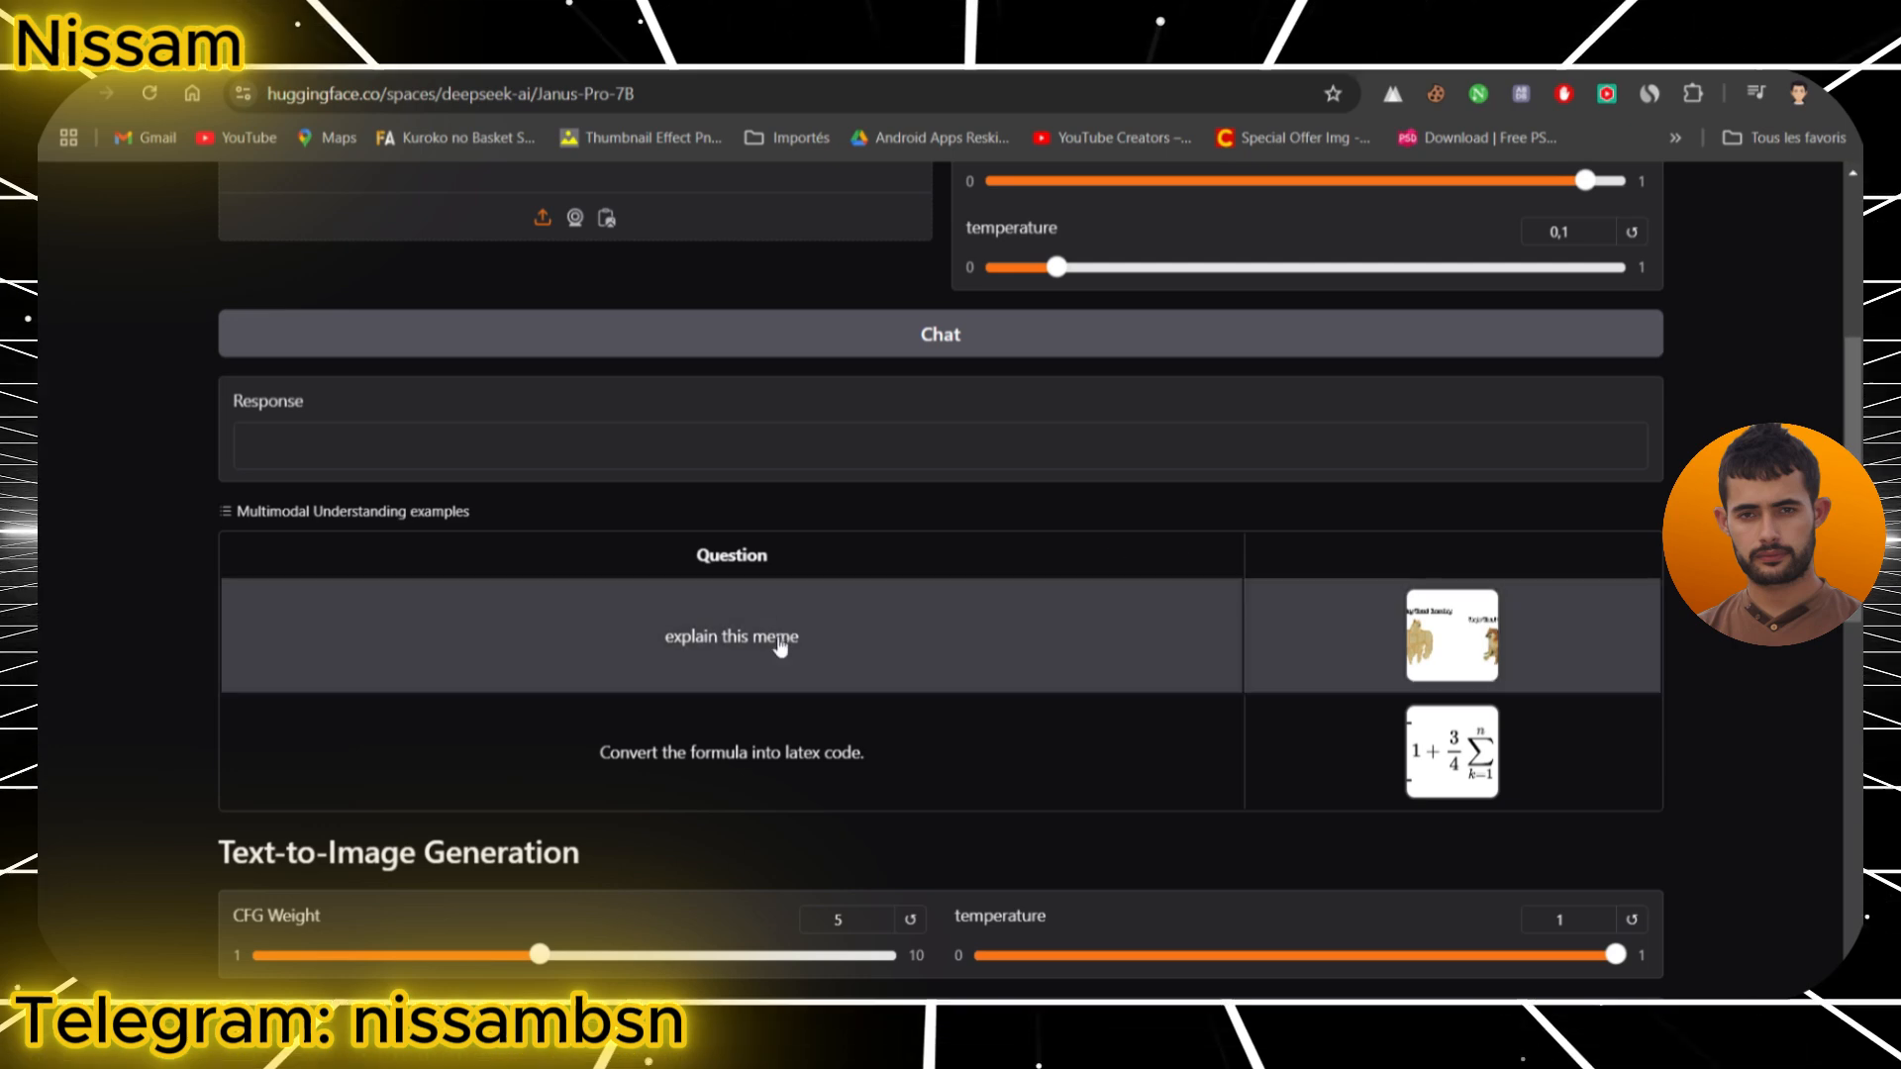
{"action": "scroll", "scroll_direction": "up", "scroll_amount": 3}
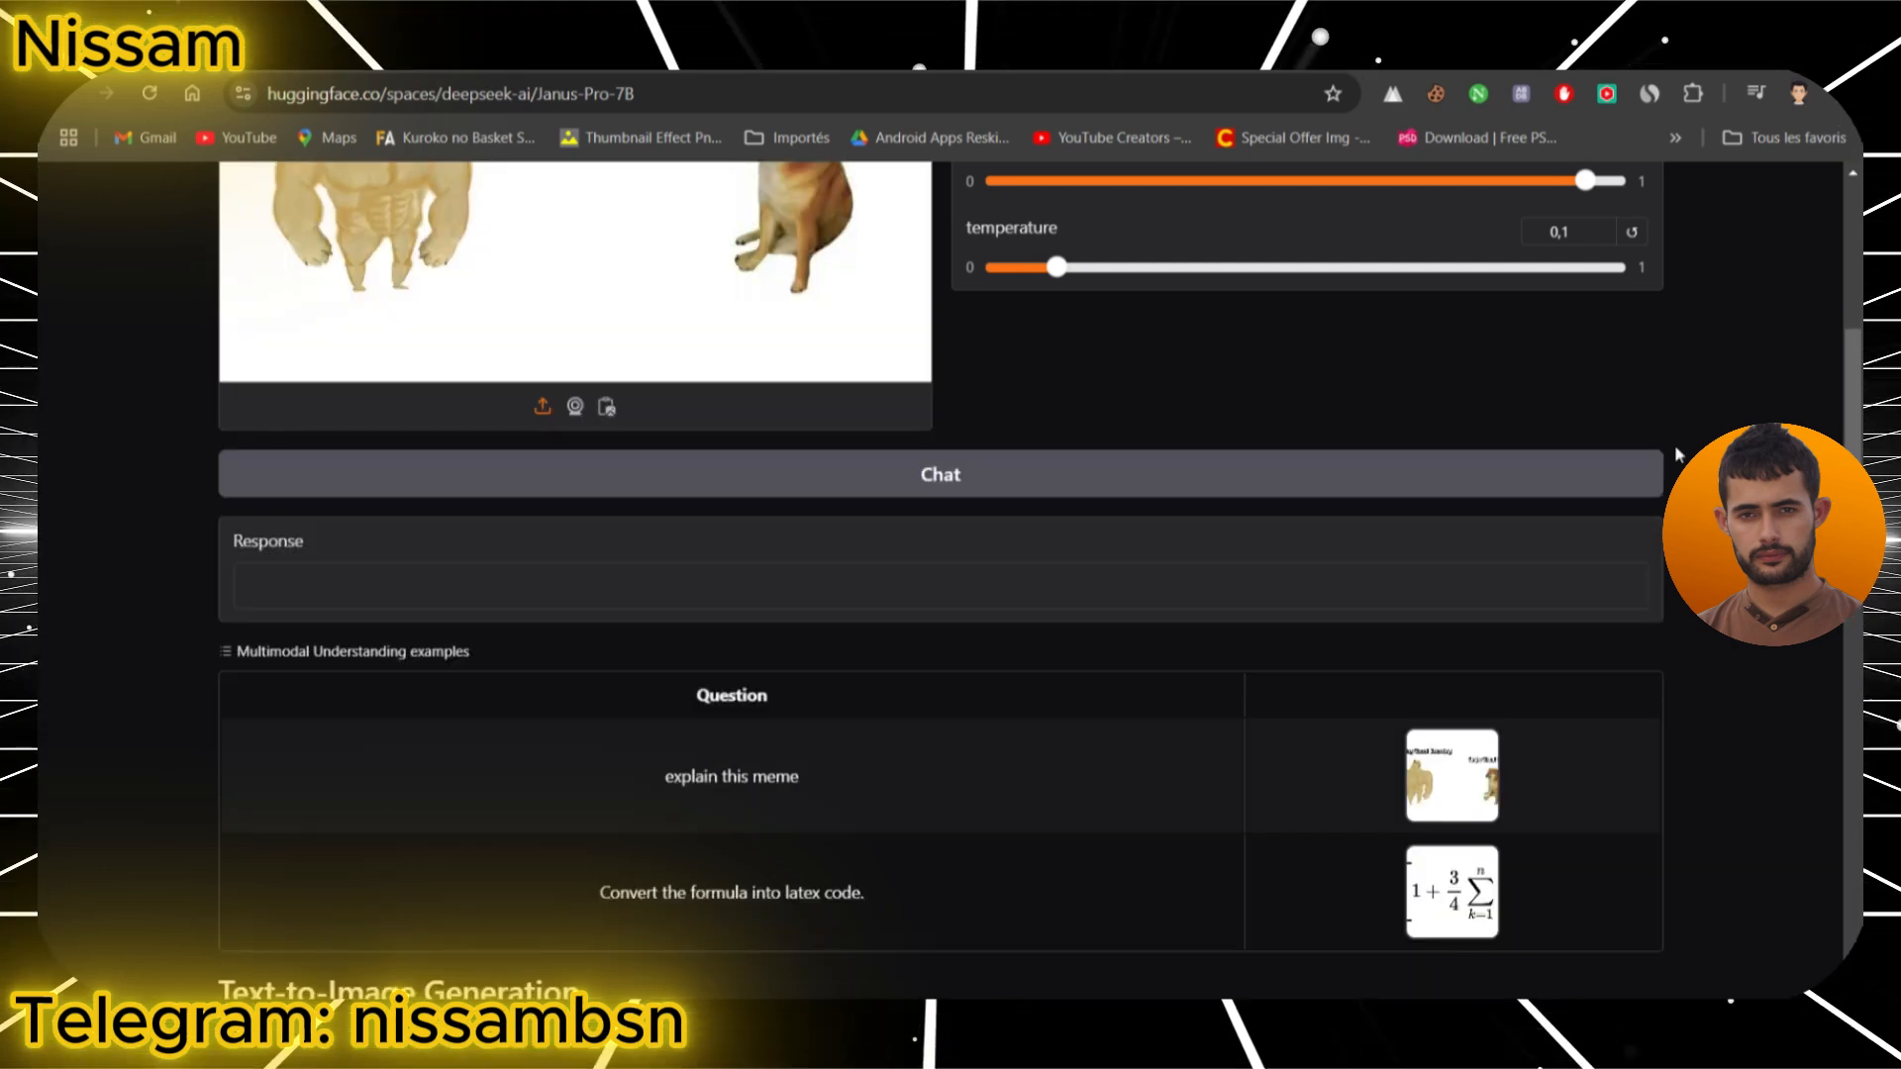
- Read the buff Doge vs. Cheems meme explanation, then reach the Text-to-Image Generation panel
{"action": "scroll", "scroll_direction": "up", "scroll_amount": 3}
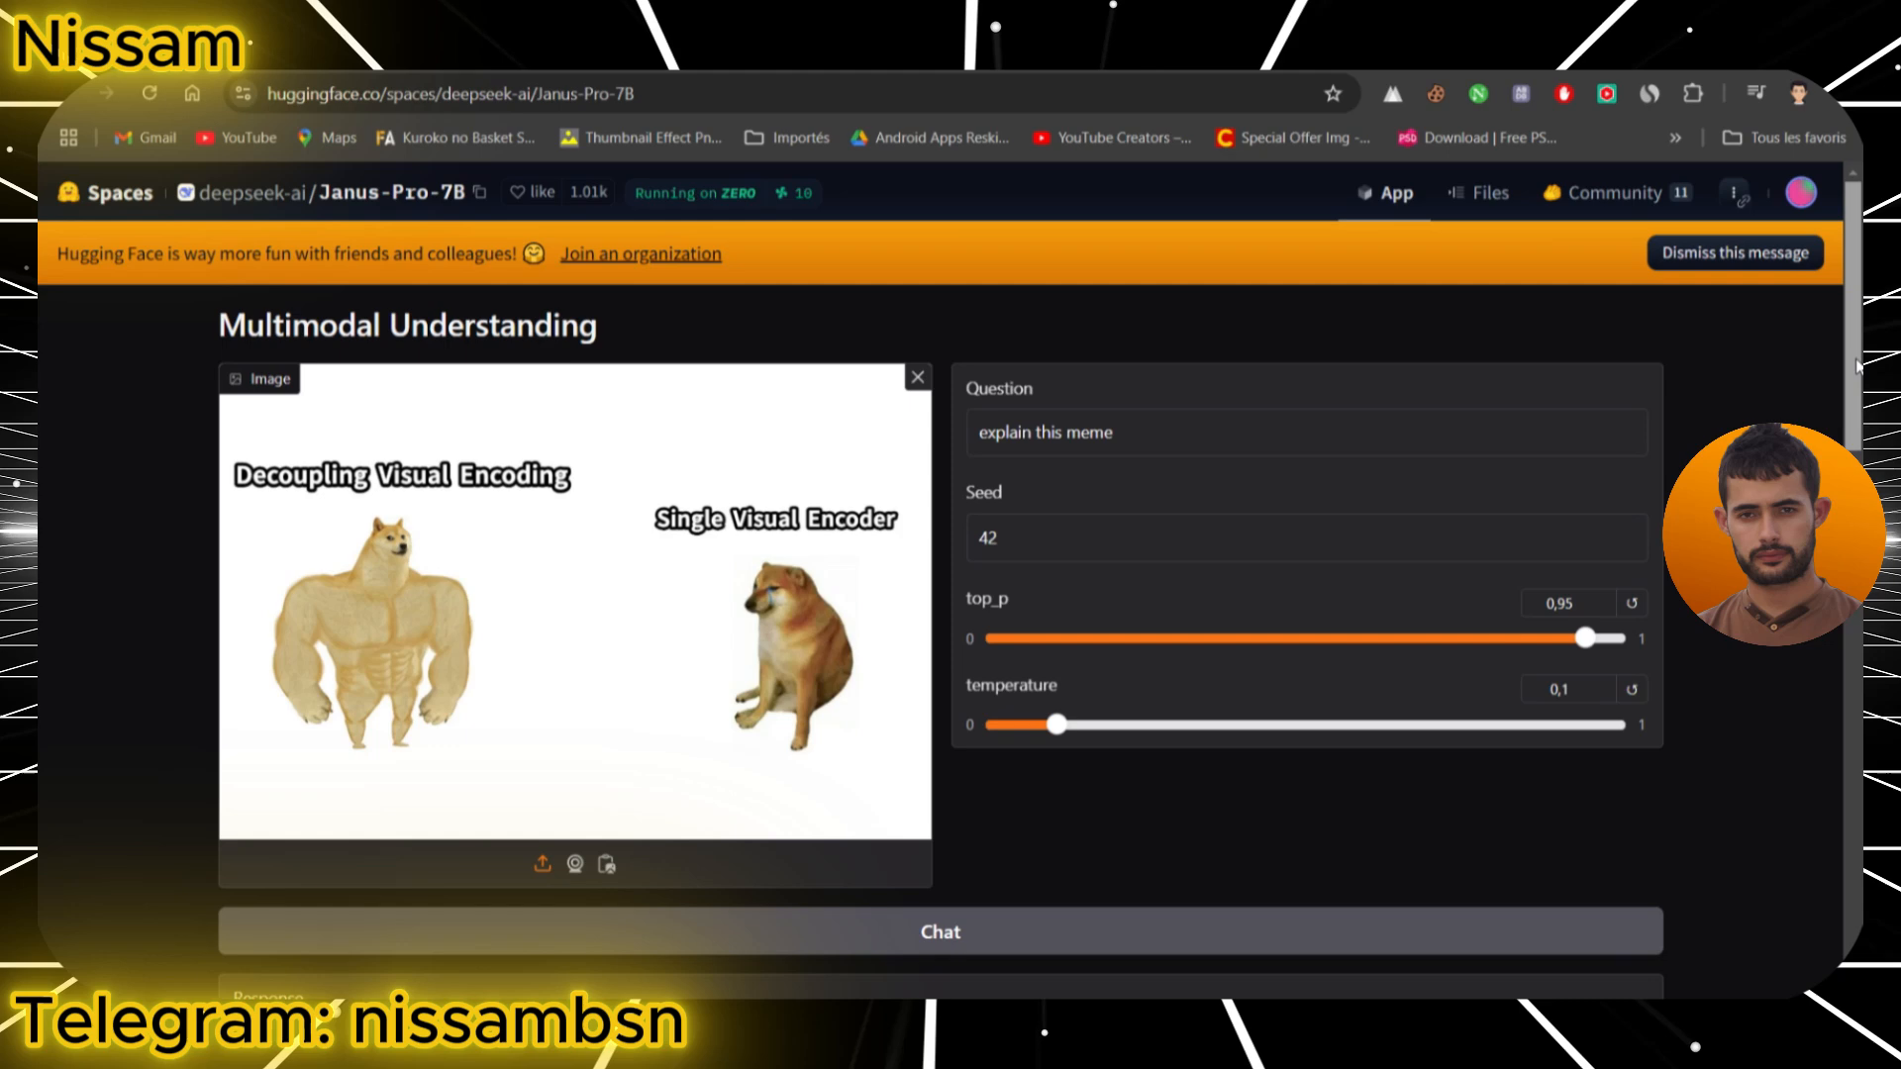
{"action": "scroll", "scroll_direction": "down", "scroll_amount": 3}
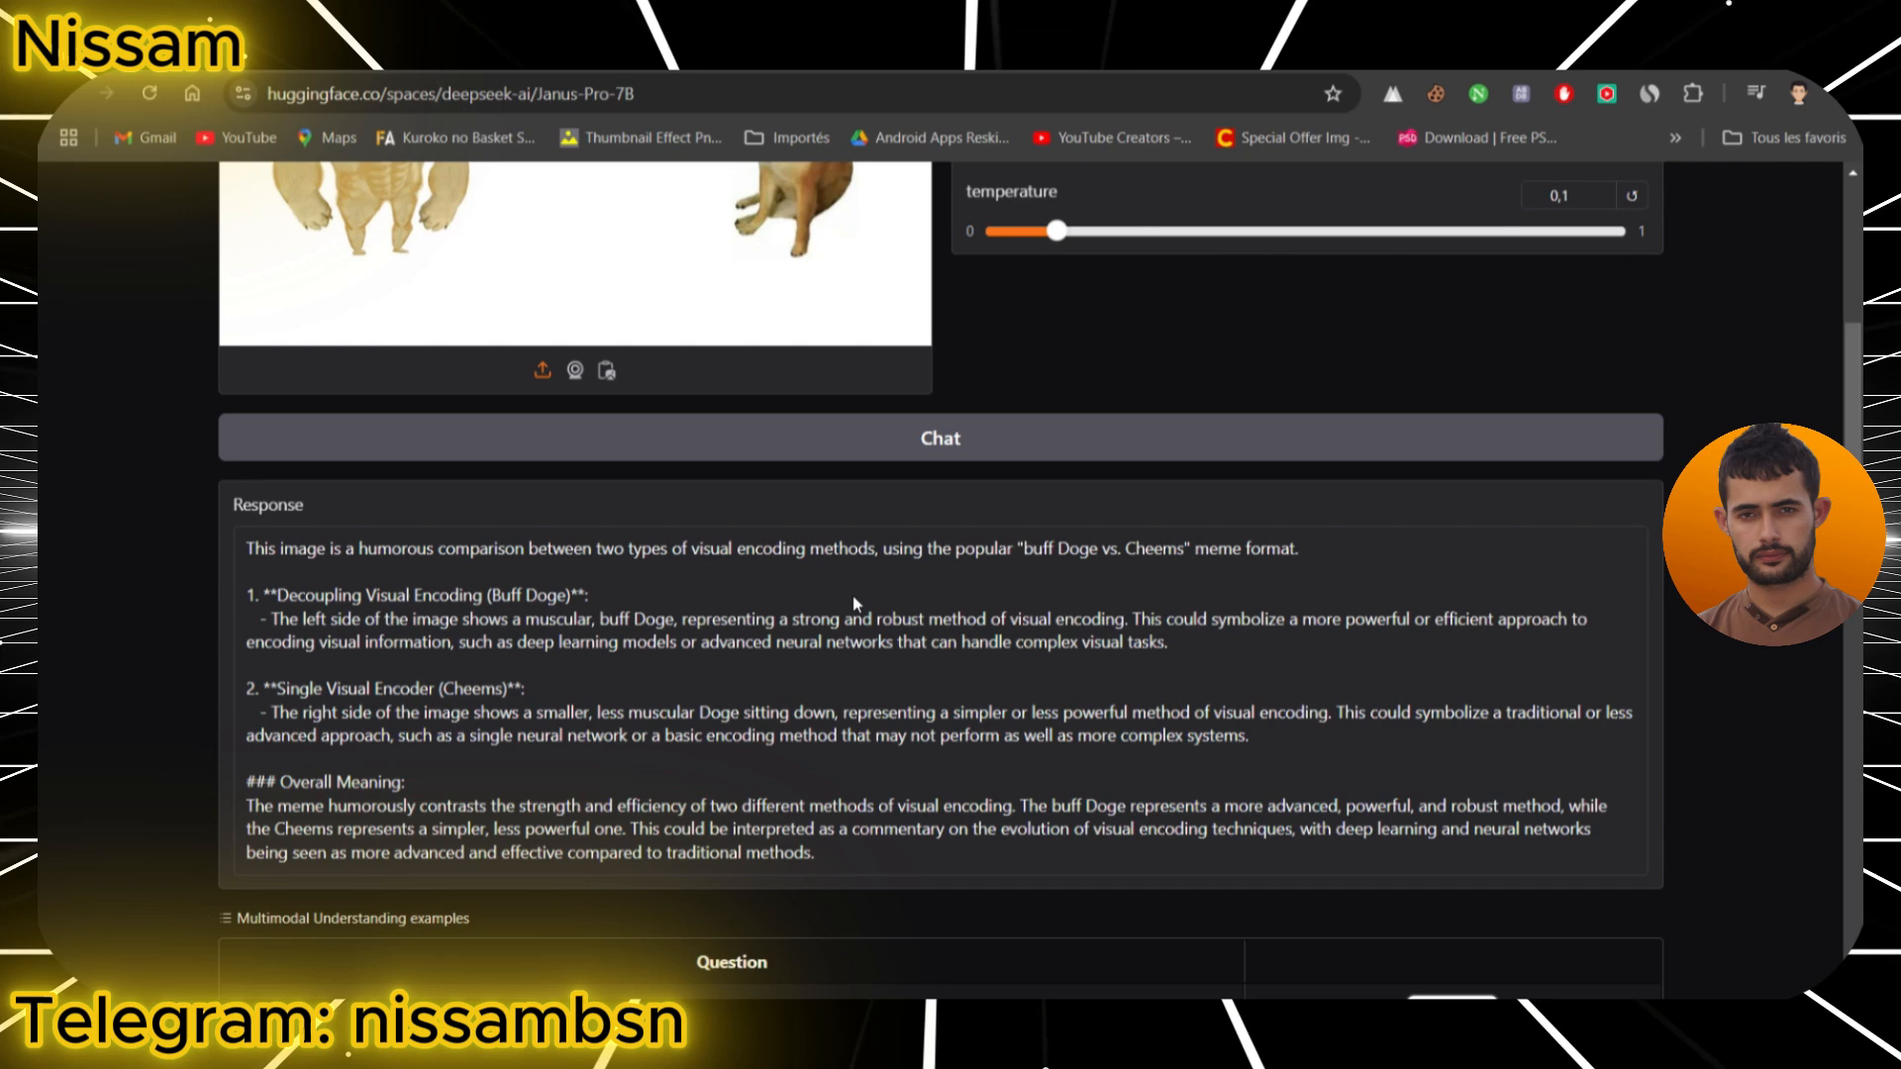
{"action": "mouse_move", "coordinate": [1080, 594]}
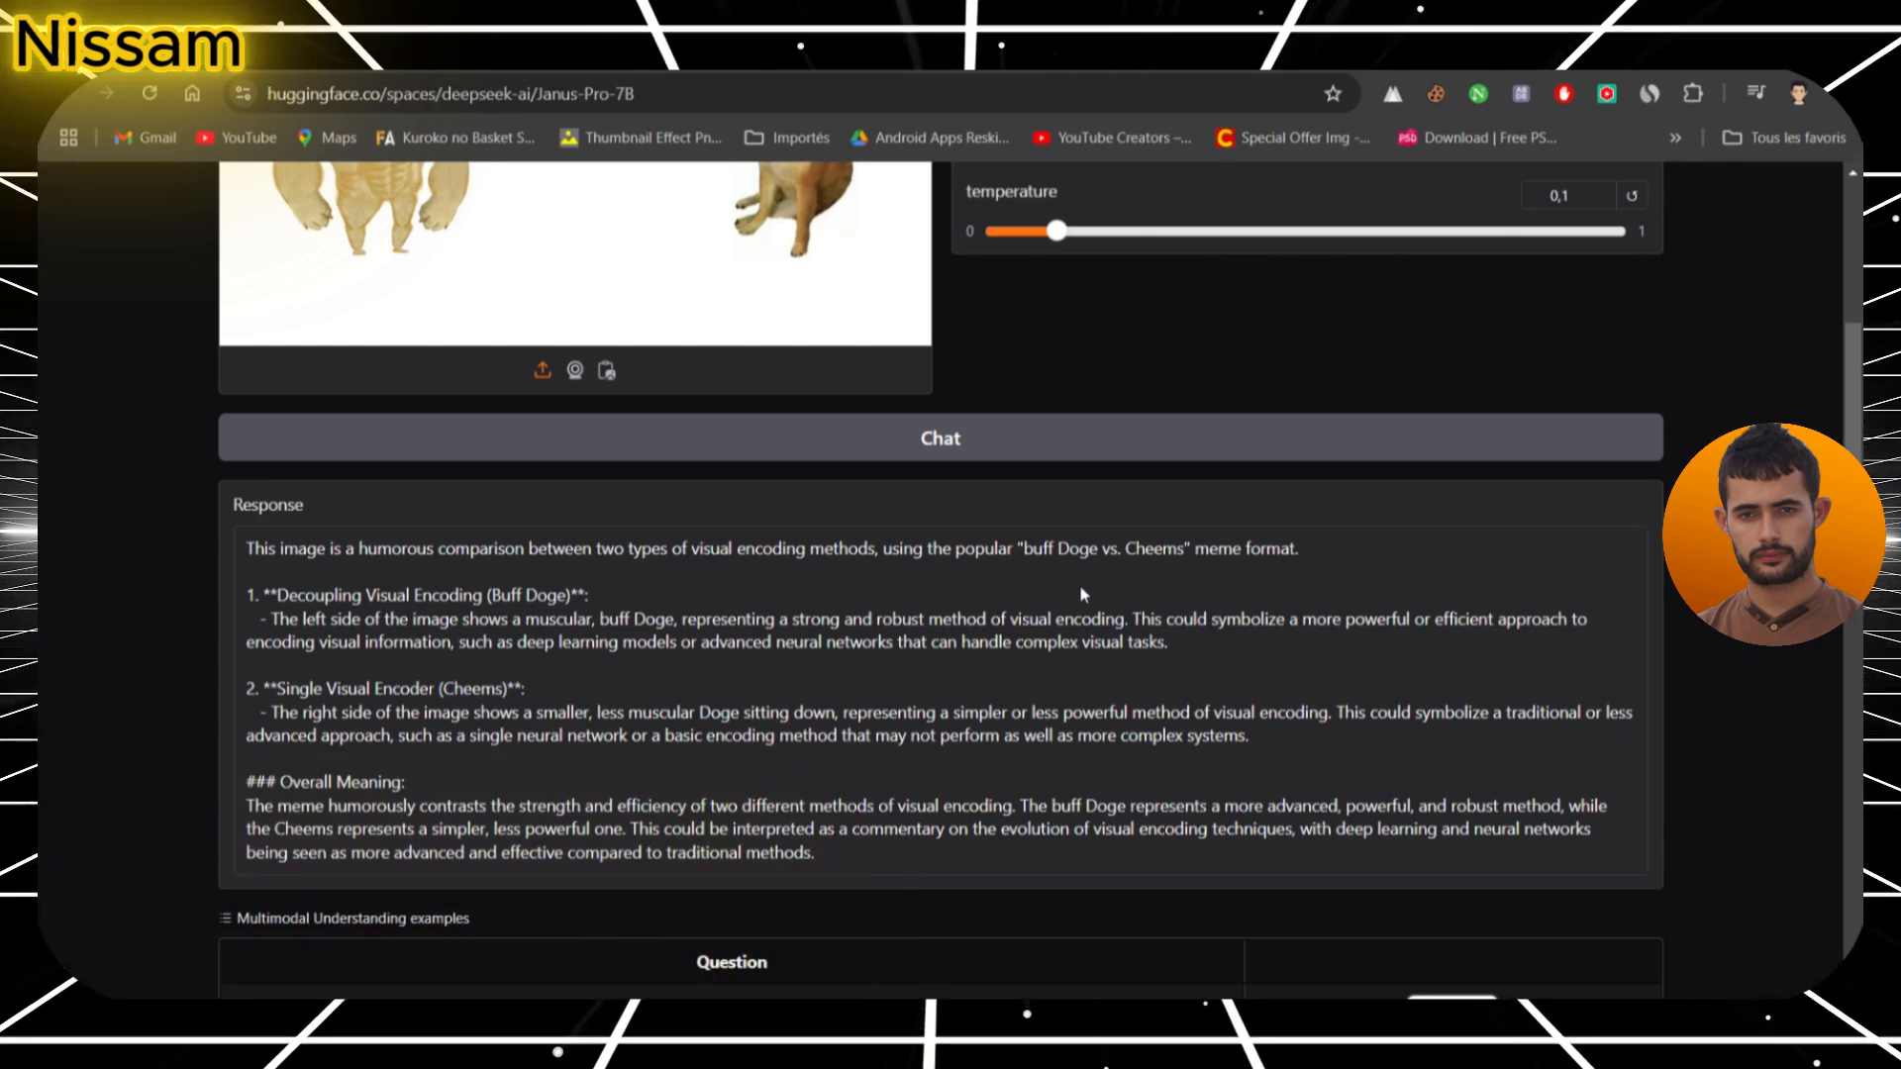
{"action": "mouse_move", "coordinate": [855, 571]}
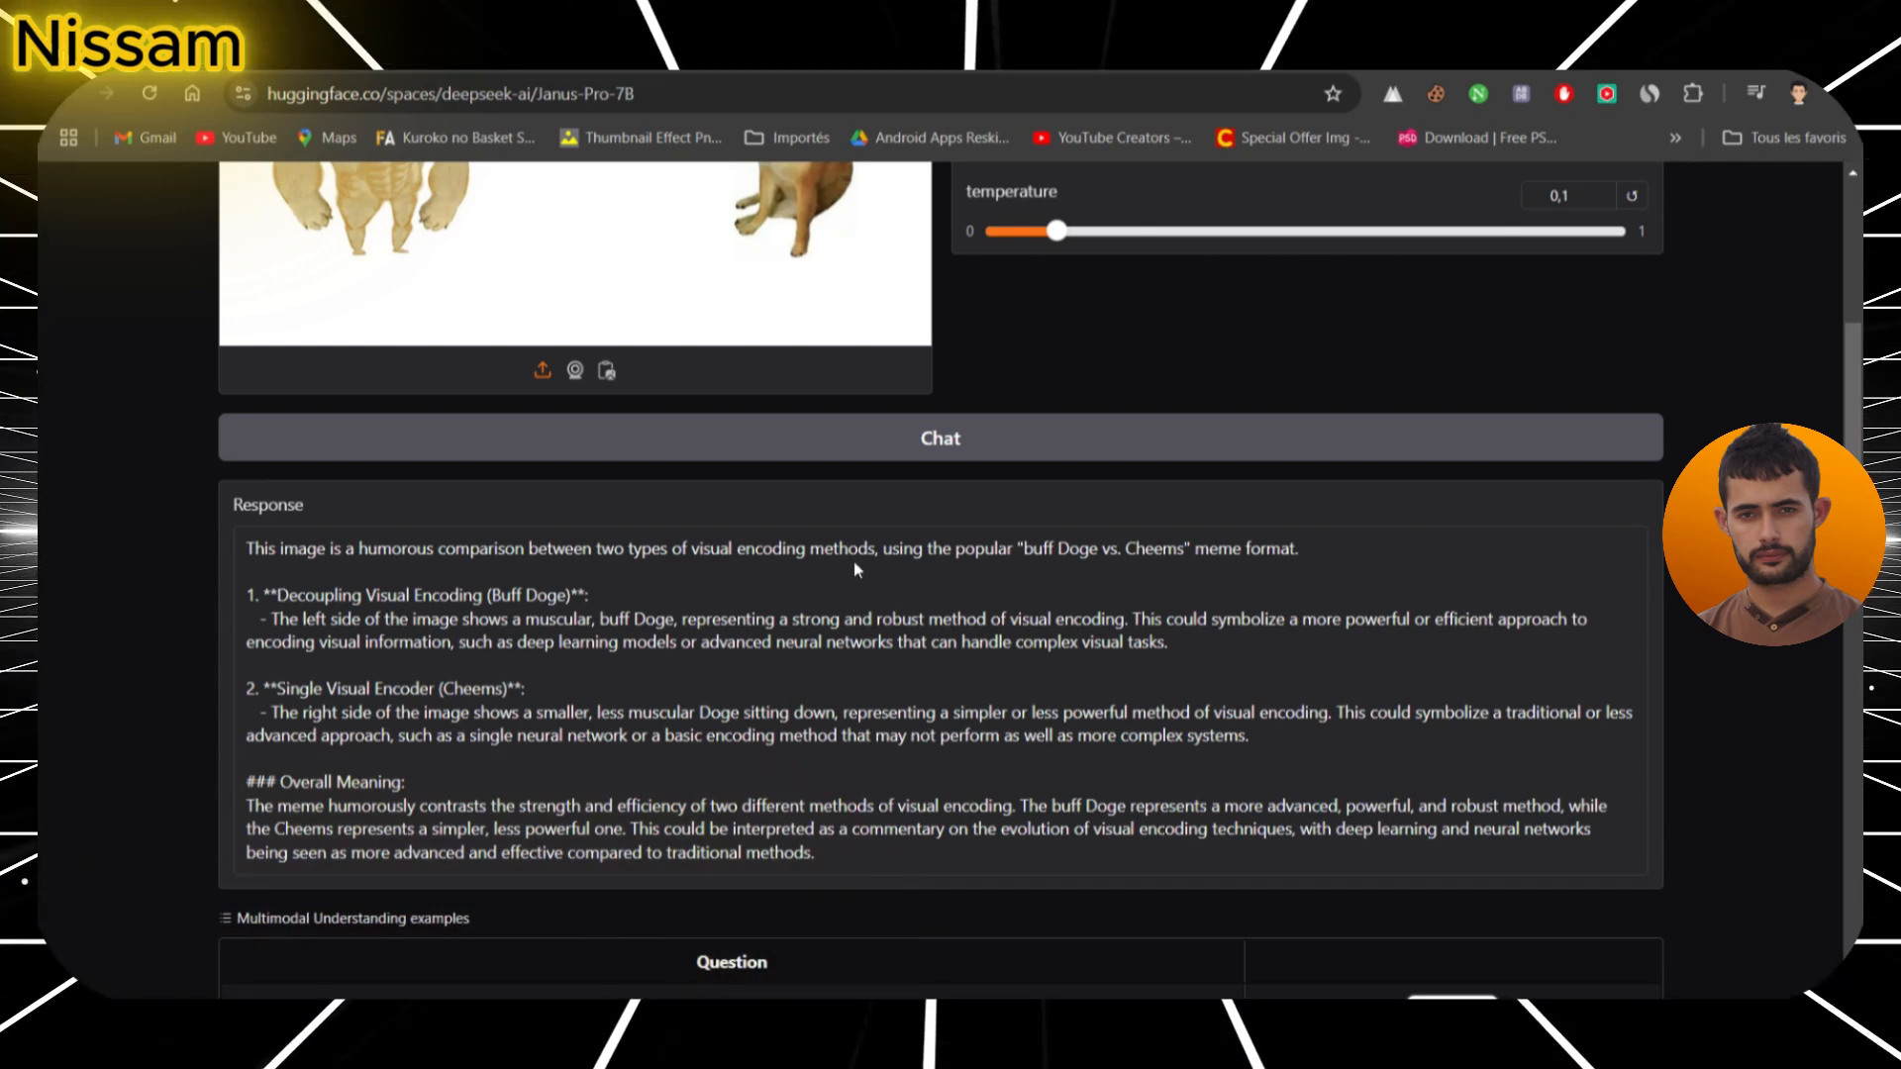
{"action": "mouse_move", "coordinate": [378, 618]}
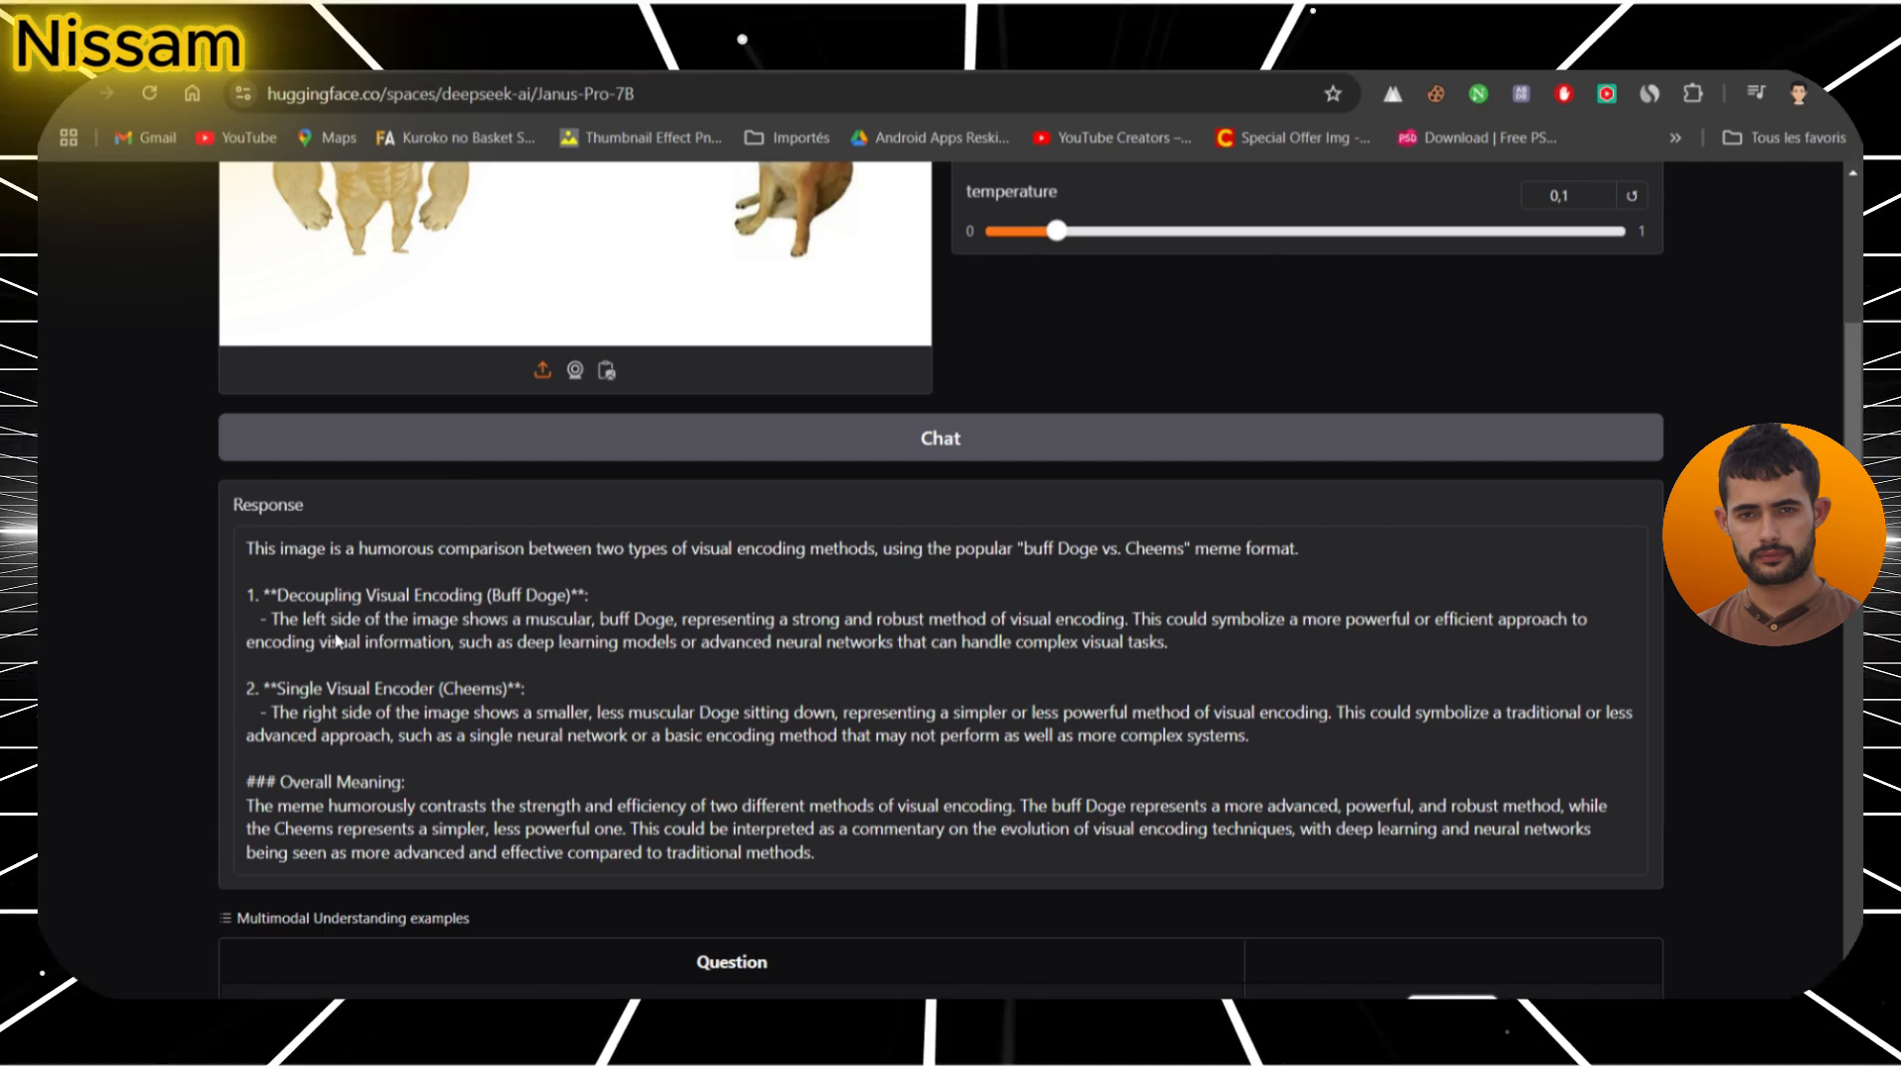
{"action": "mouse_move", "coordinate": [636, 648]}
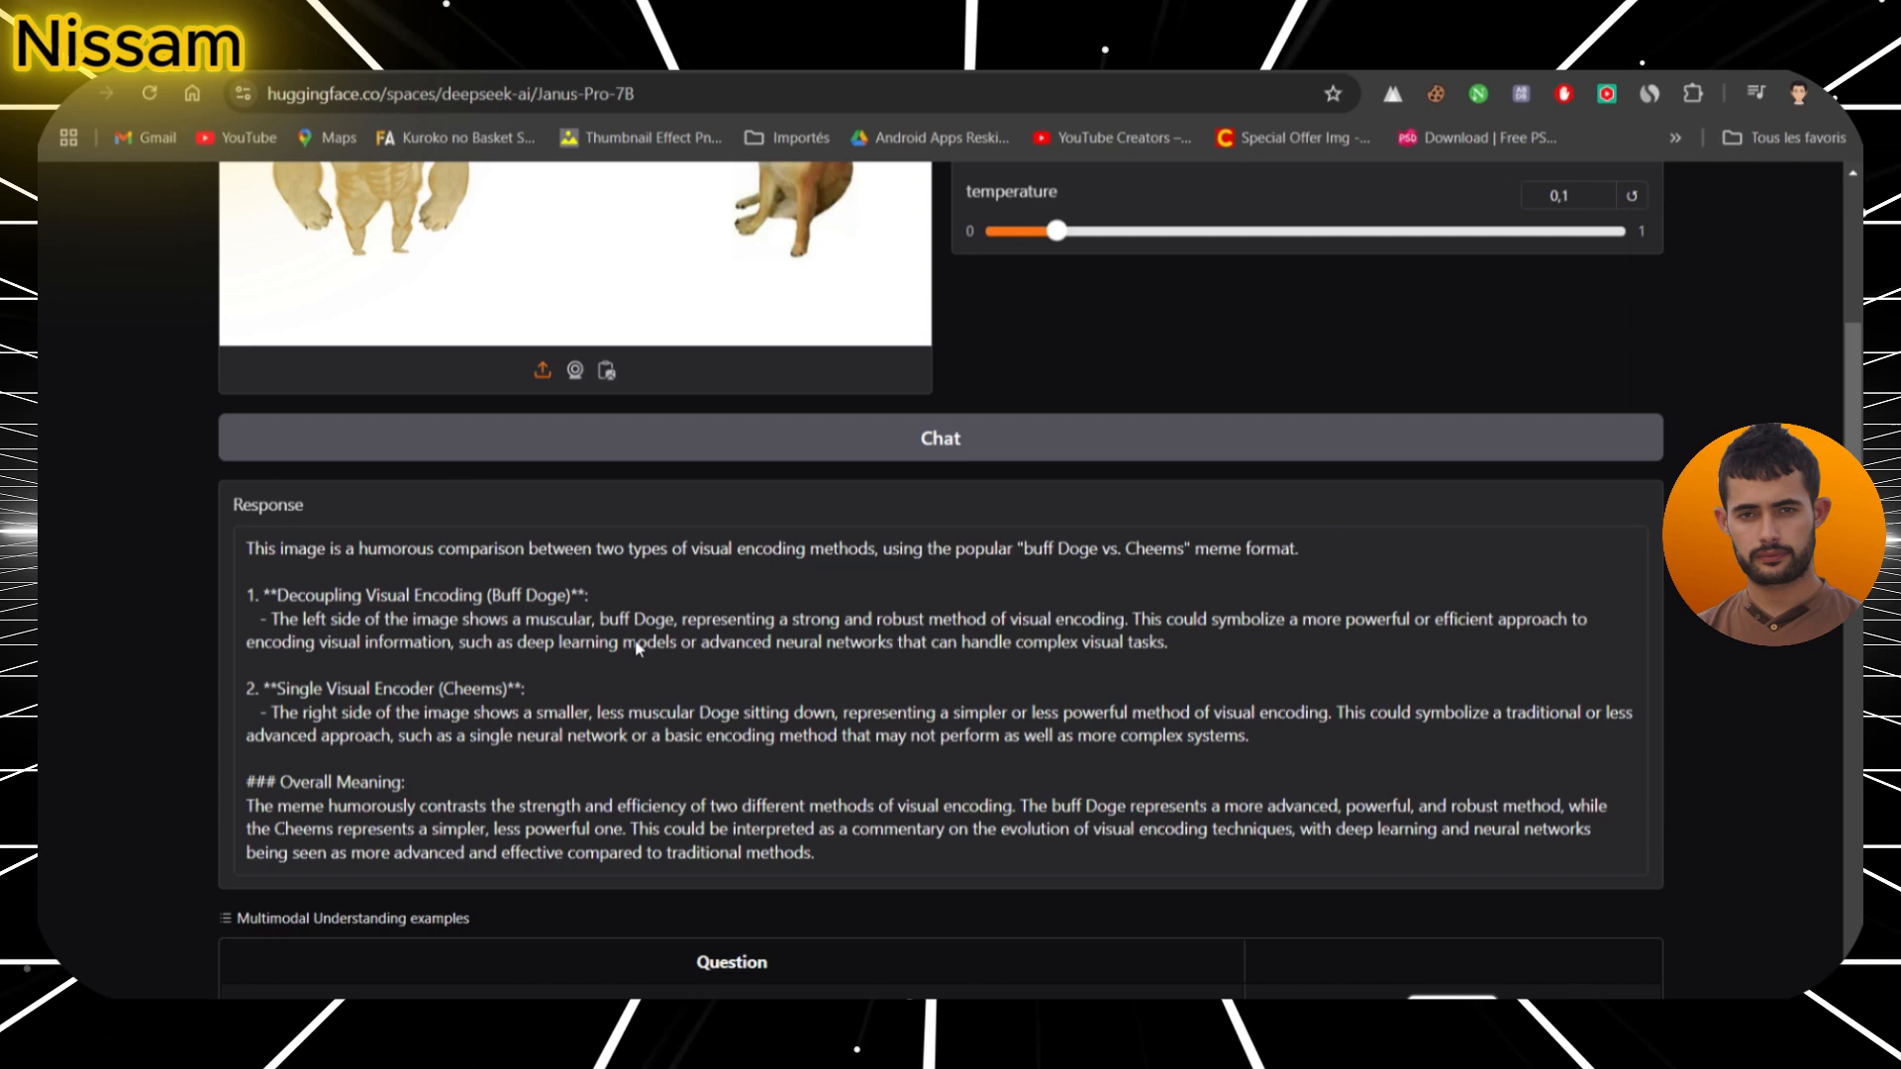
{"action": "mouse_move", "coordinate": [682, 679]}
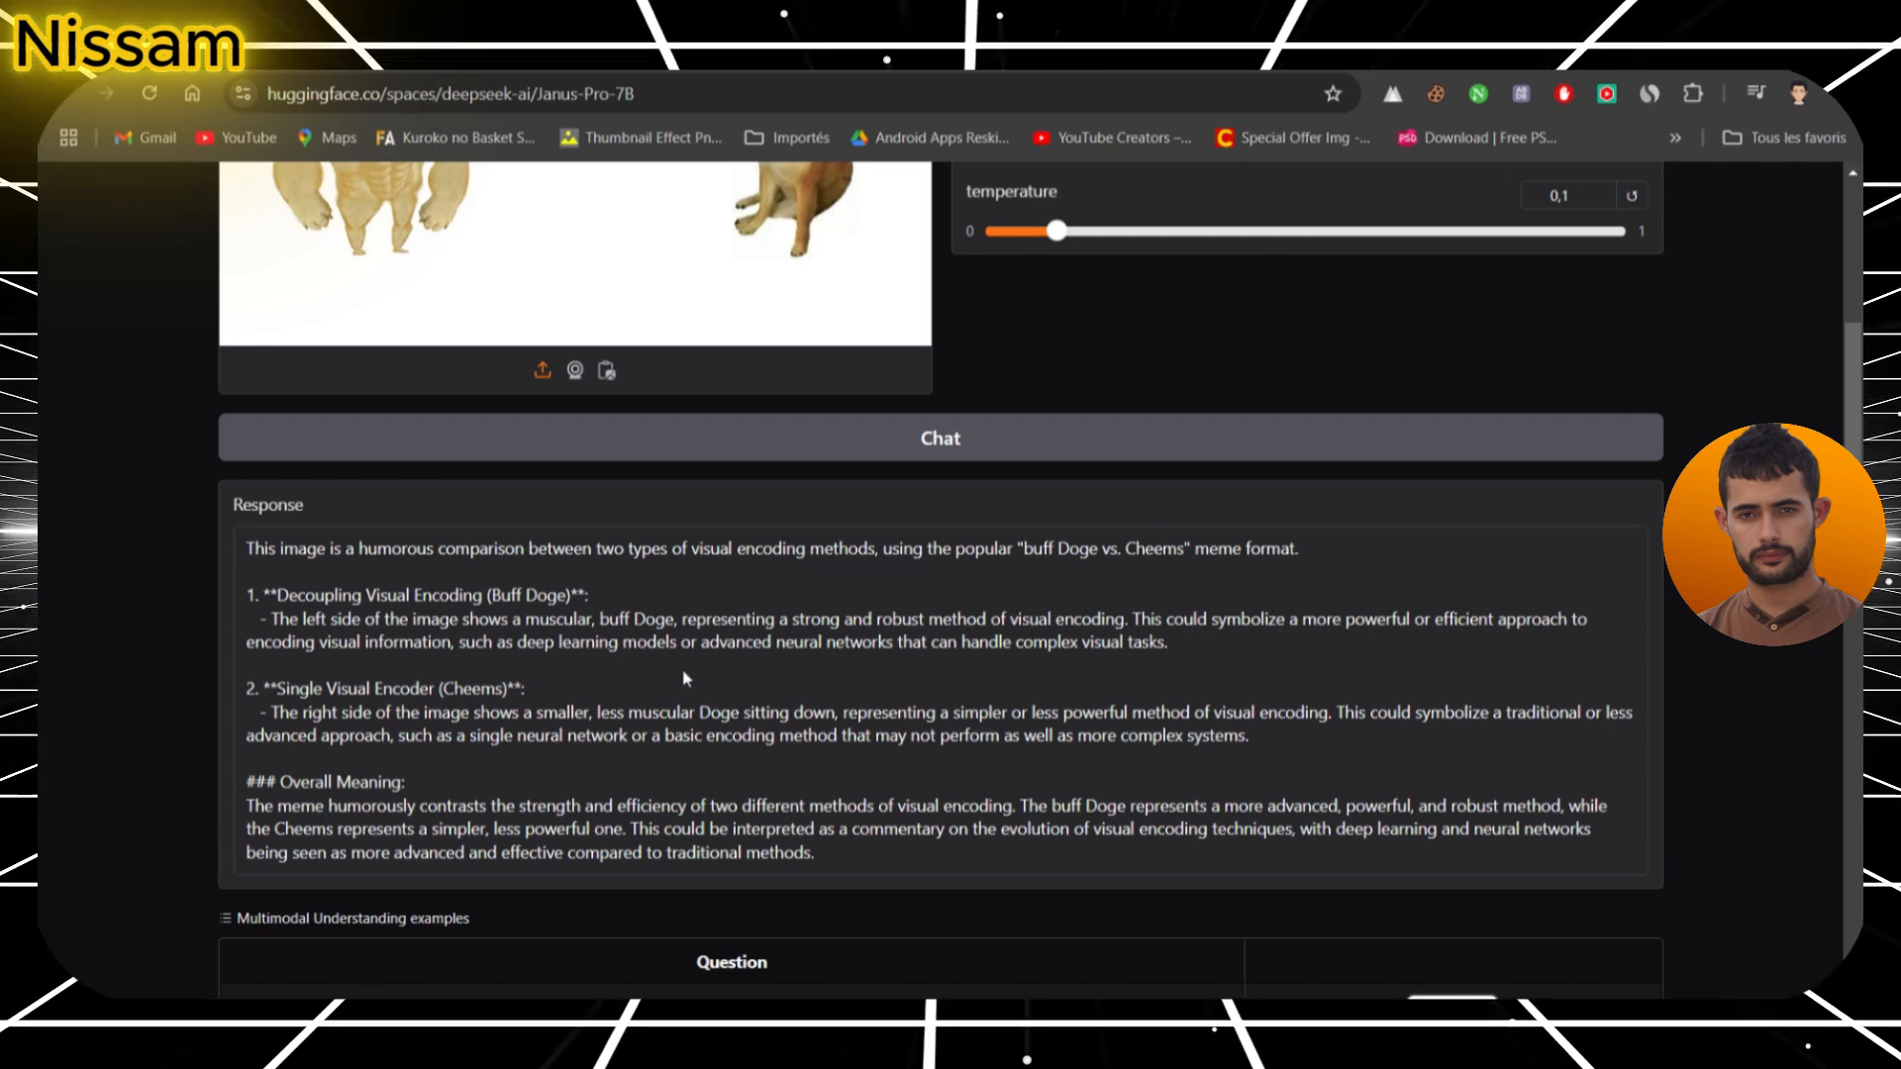
{"action": "mouse_move", "coordinate": [849, 669]}
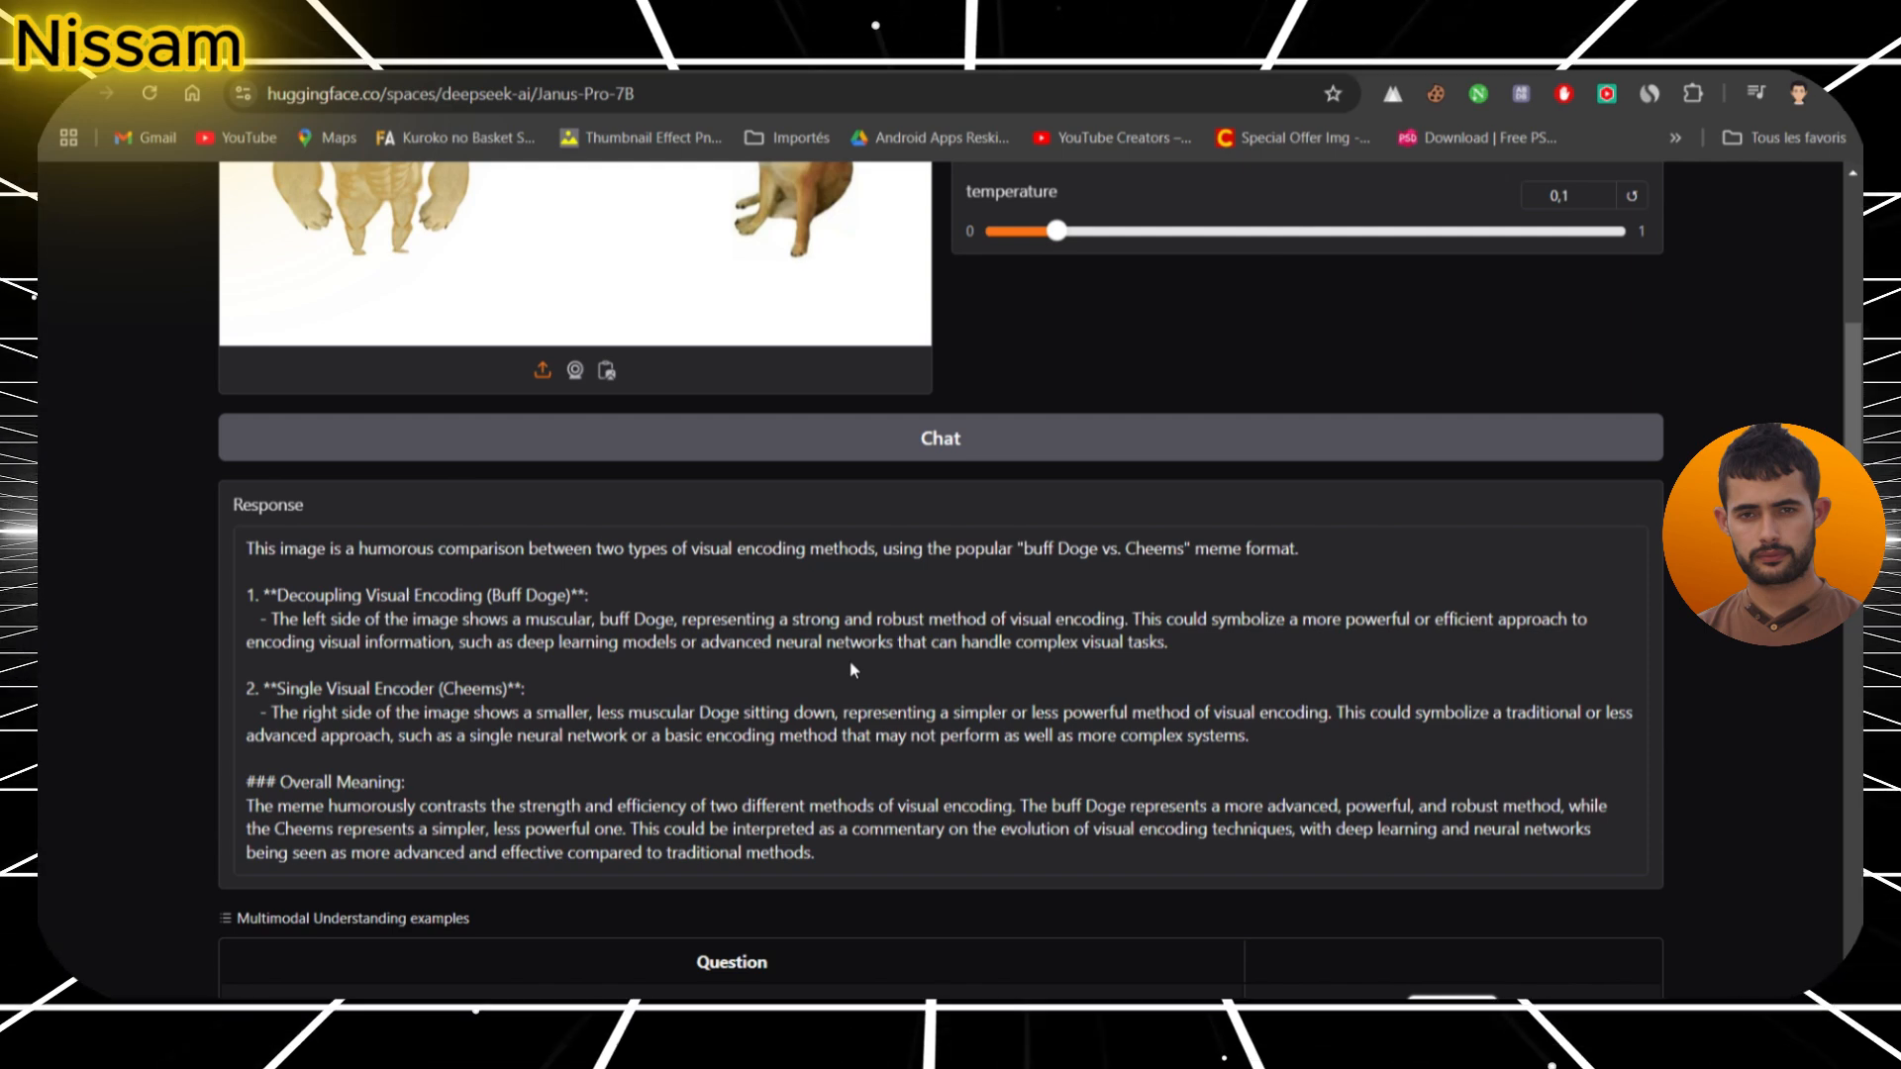
{"action": "scroll", "scroll_direction": "down", "scroll_amount": 3}
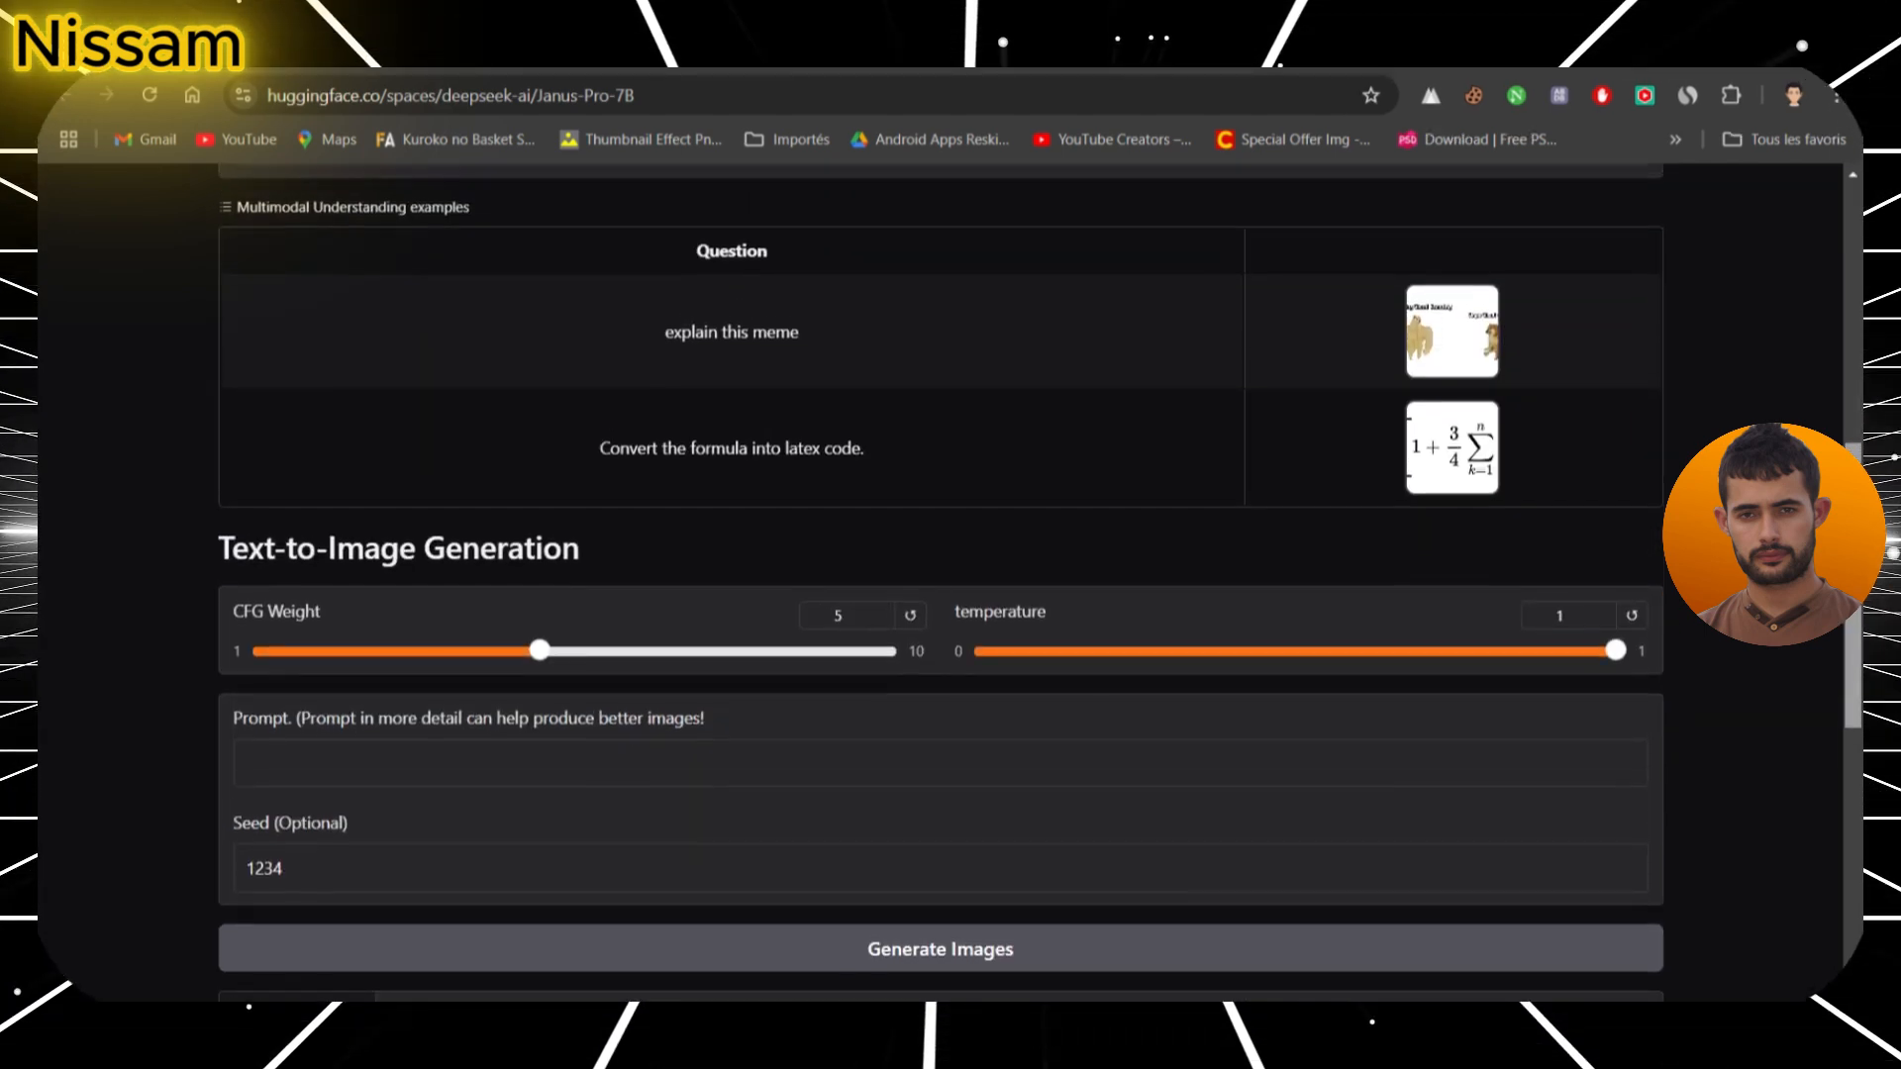
- Scroll the Space to locate the cute baby fox example prompt and Generate Images
{"action": "scroll", "scroll_direction": "down", "scroll_amount": 3}
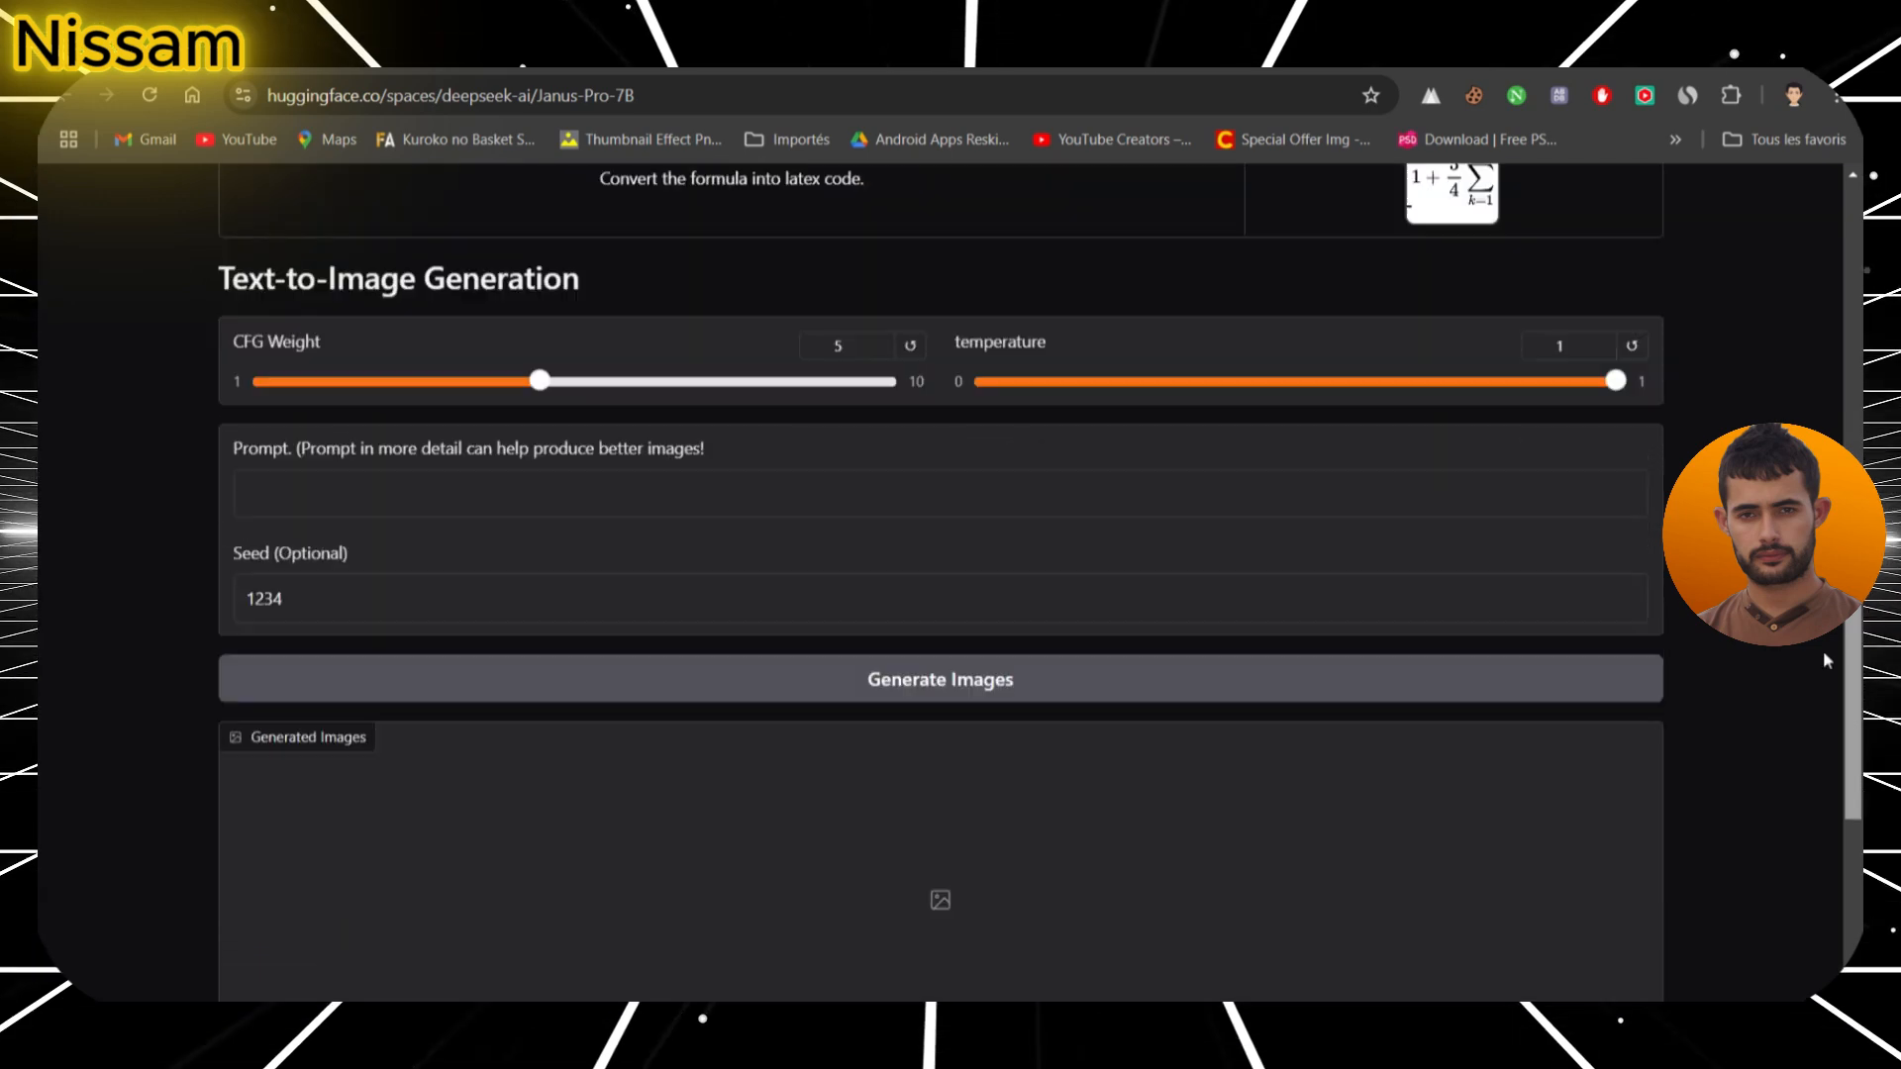
{"action": "scroll", "scroll_direction": "down", "scroll_amount": 3}
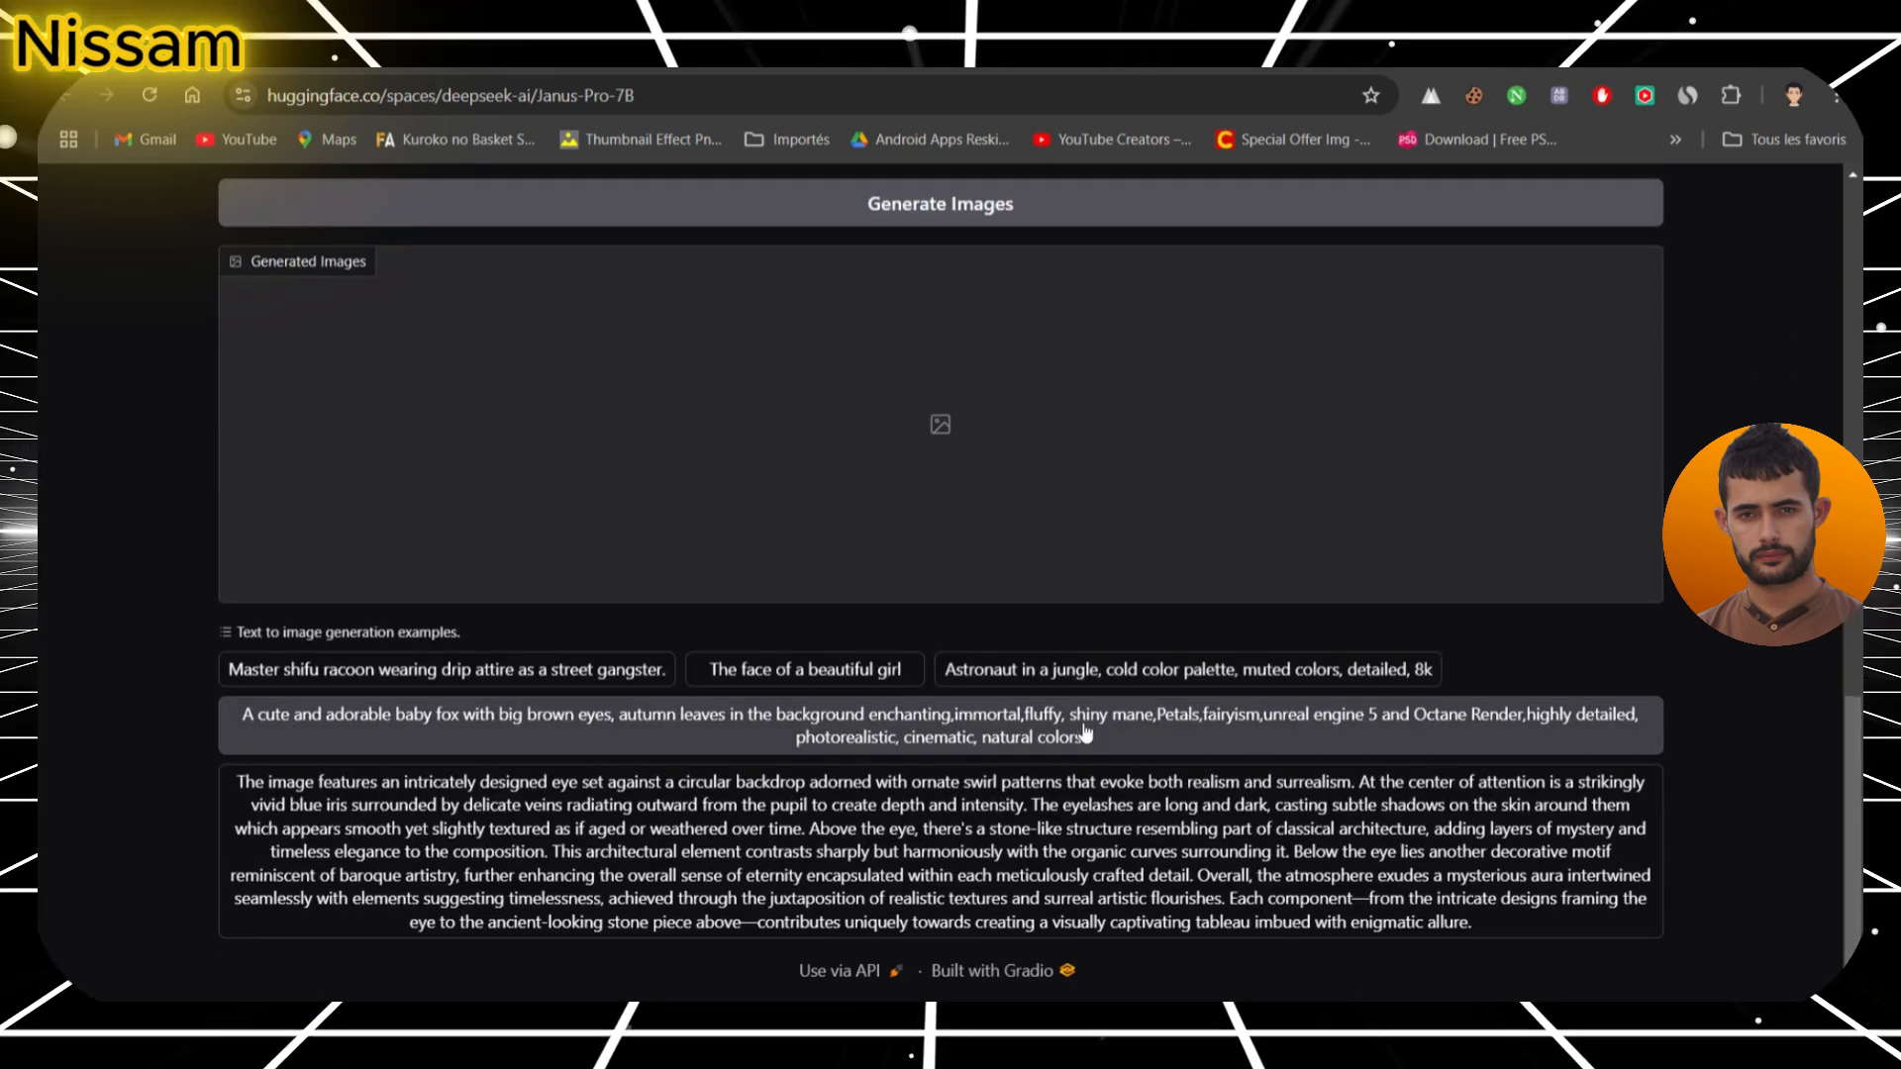
{"action": "scroll", "scroll_direction": "up", "scroll_amount": 3}
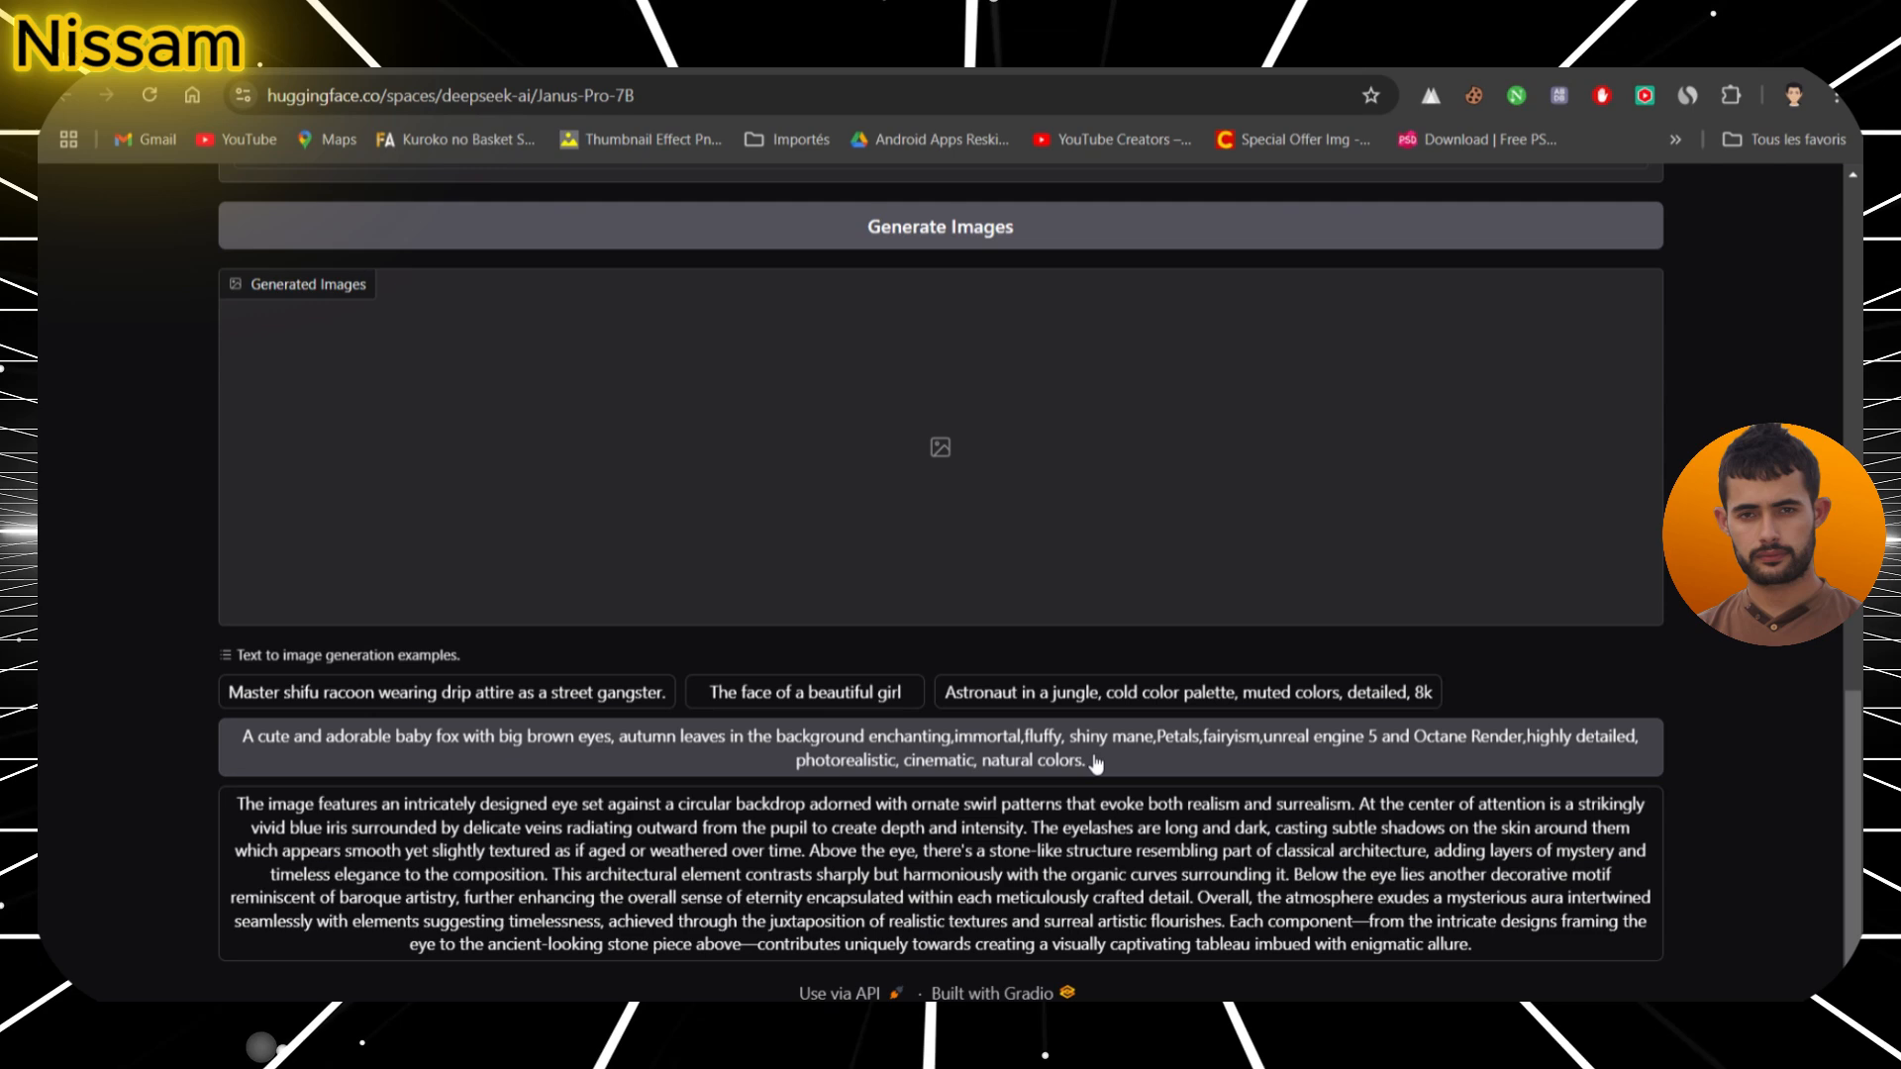
{"action": "scroll", "scroll_direction": "up", "scroll_amount": 3}
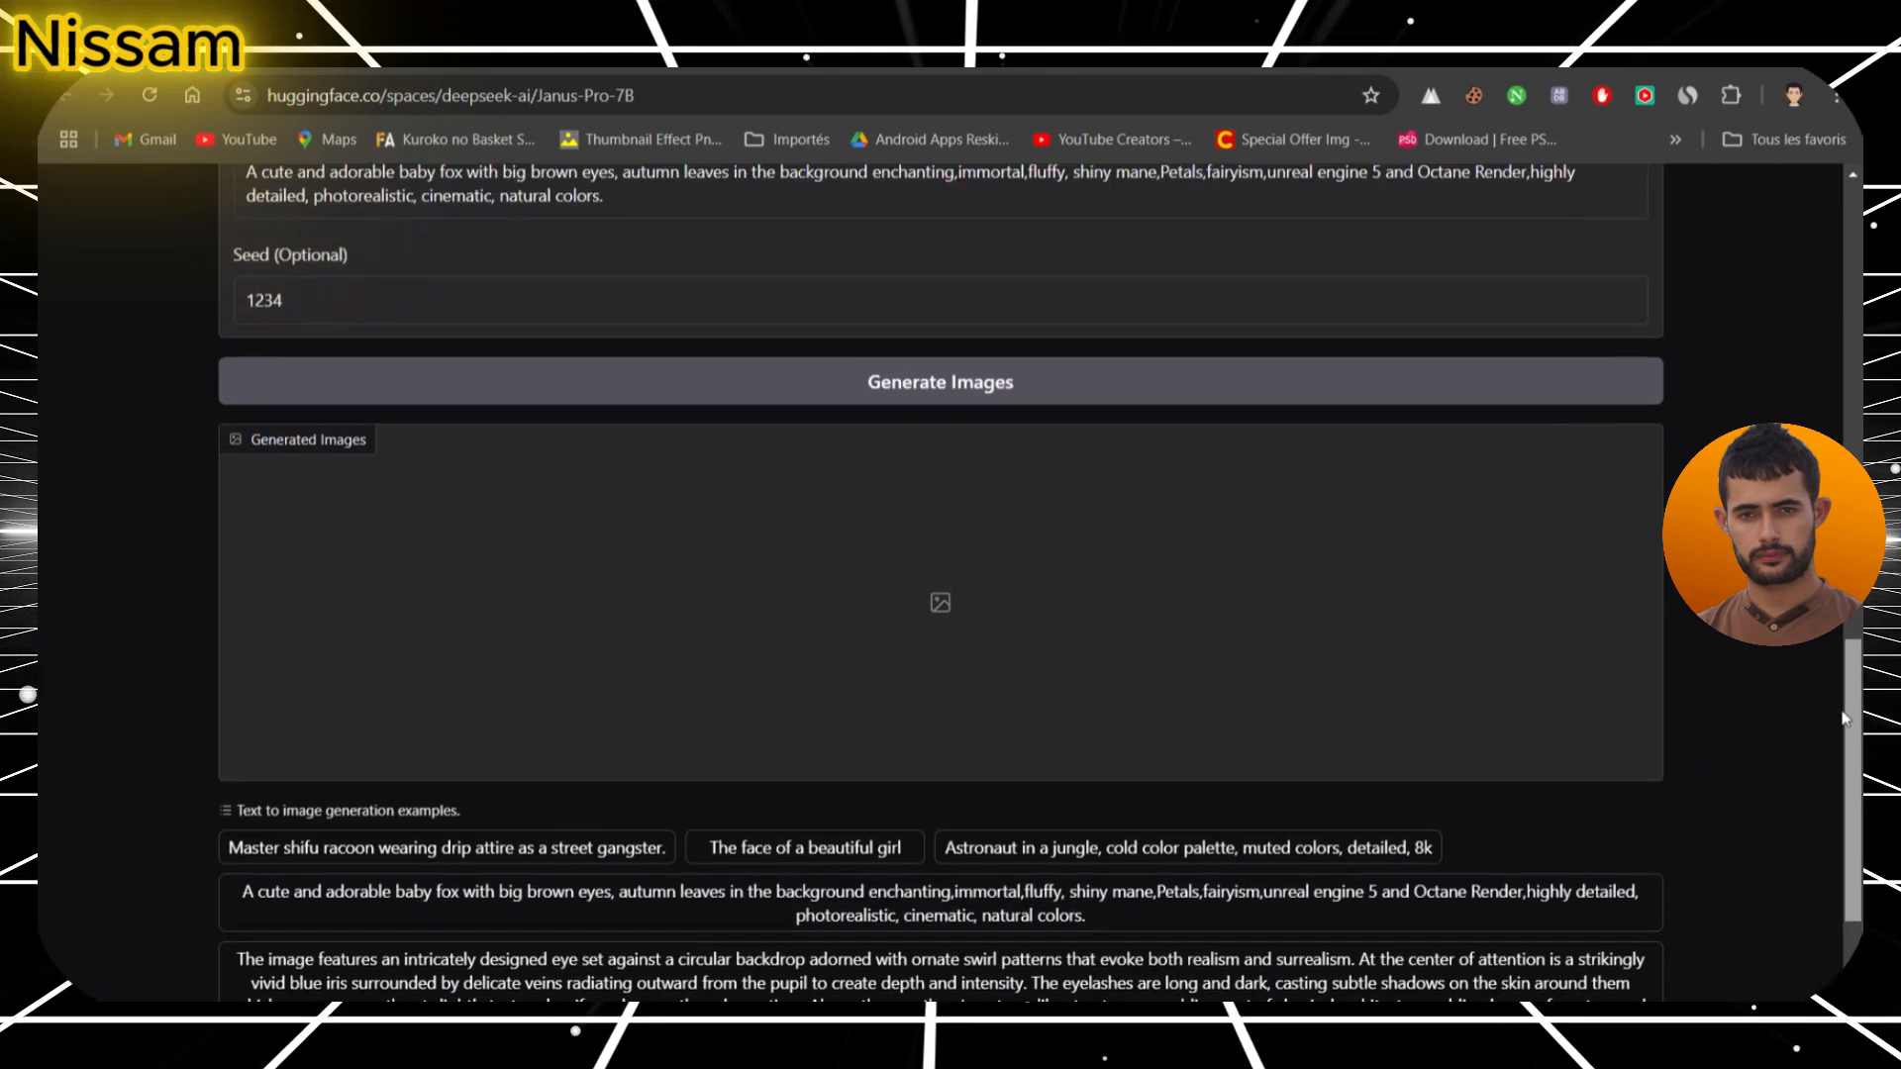
{"action": "scroll", "scroll_direction": "up", "scroll_amount": 3}
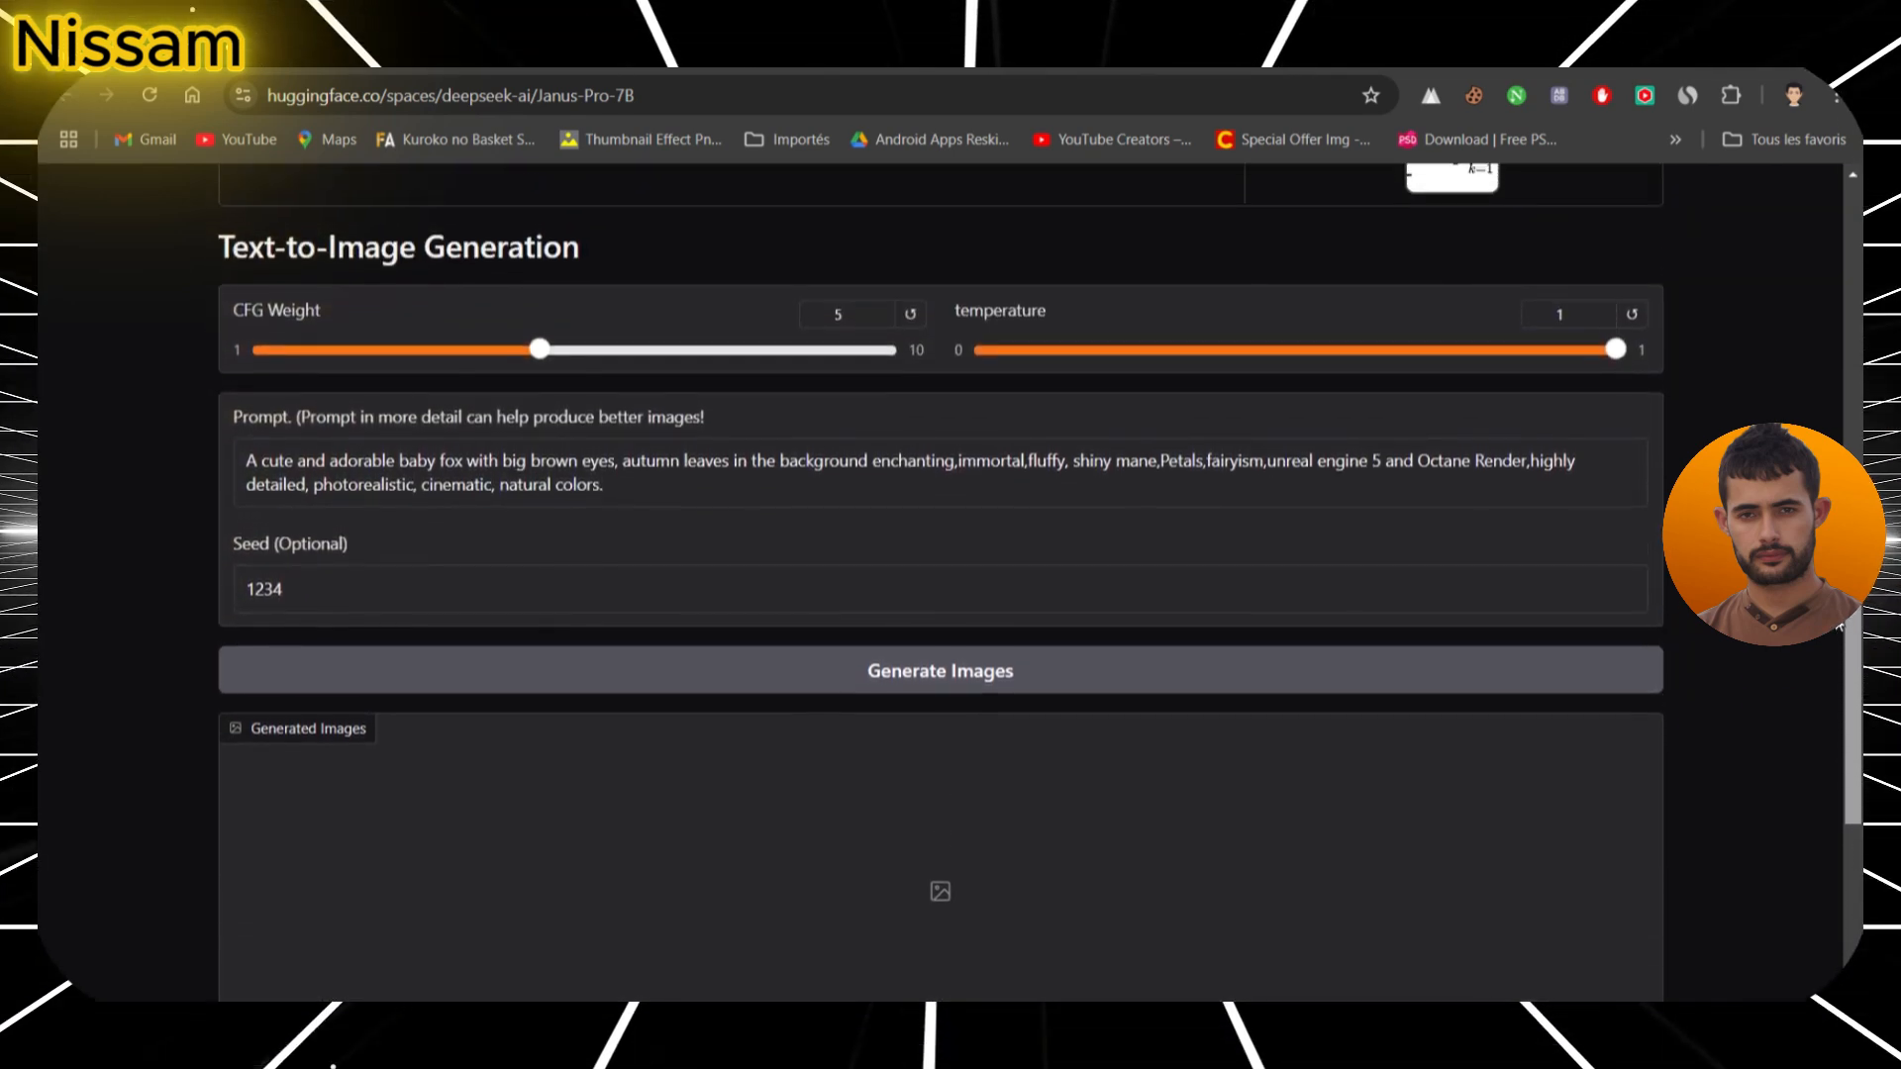
{"action": "scroll", "scroll_direction": "down", "scroll_amount": 3}
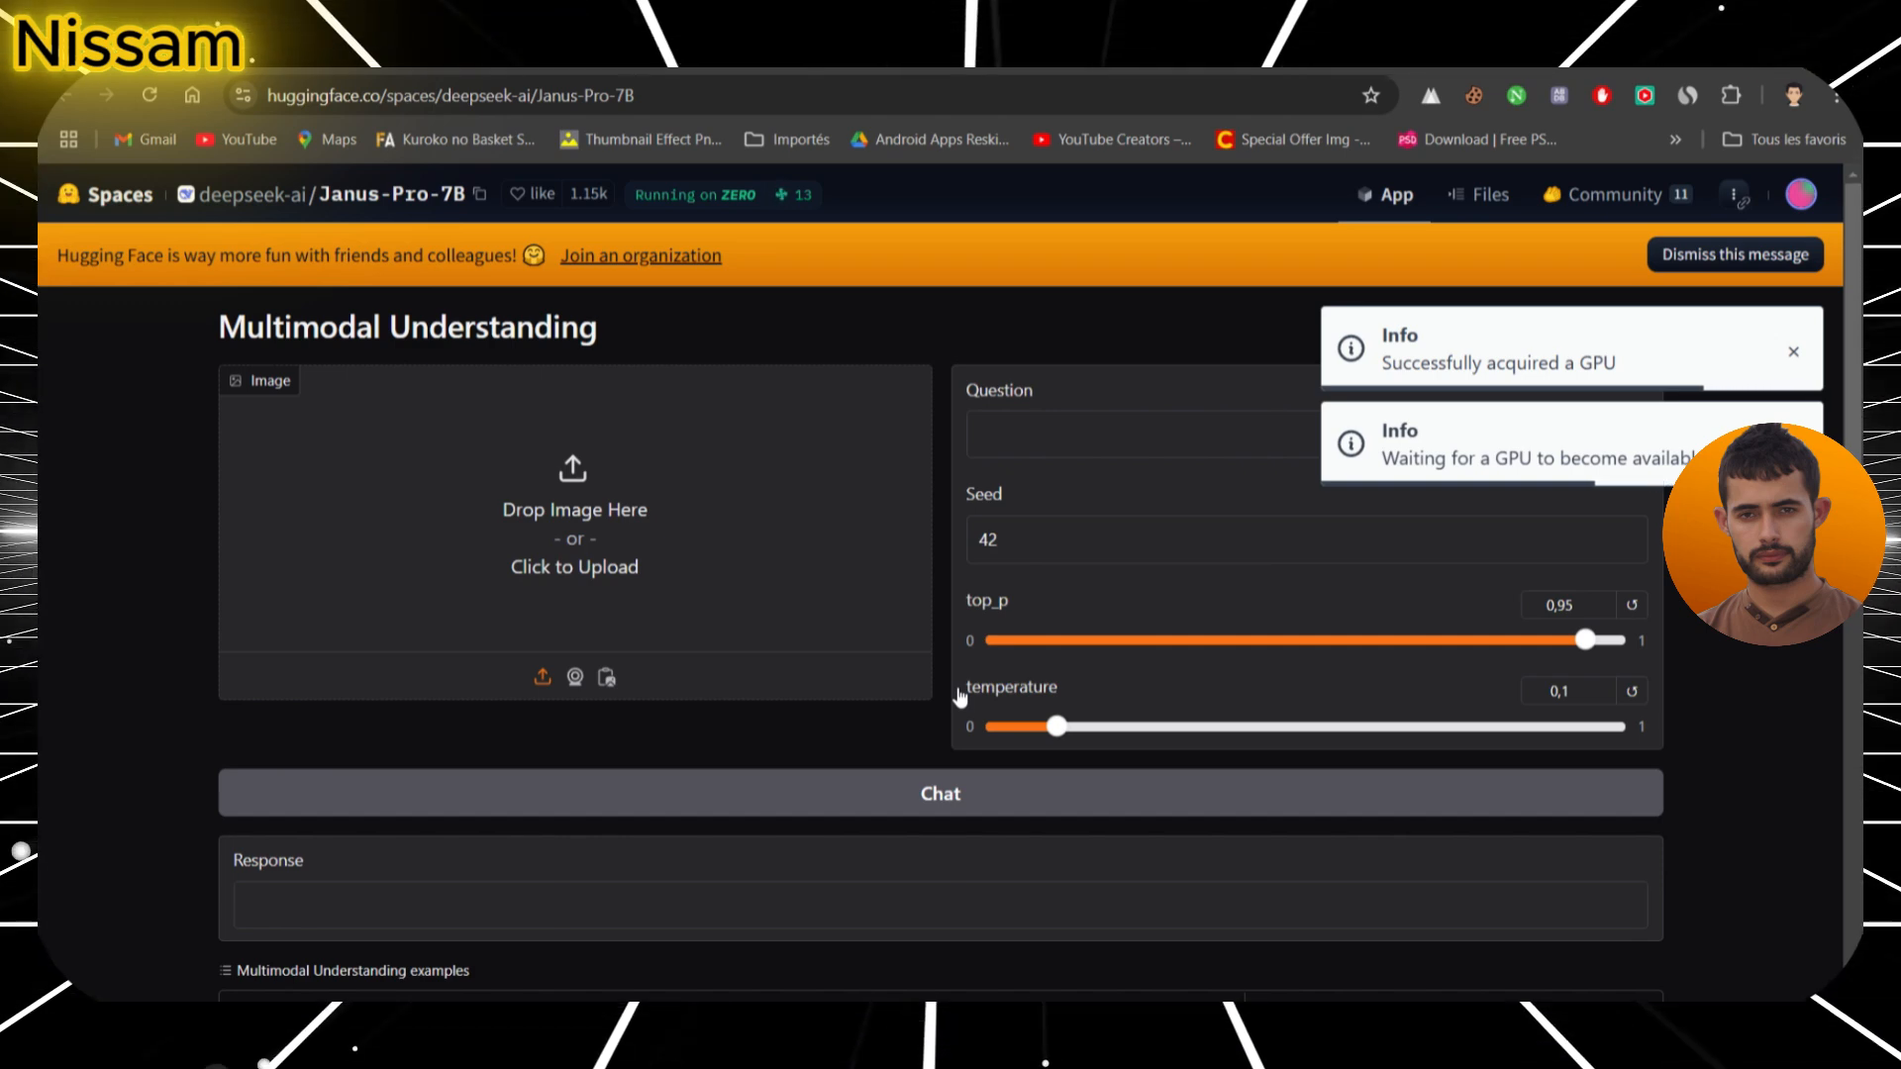
{"action": "mouse_move", "coordinate": [1849, 420]}
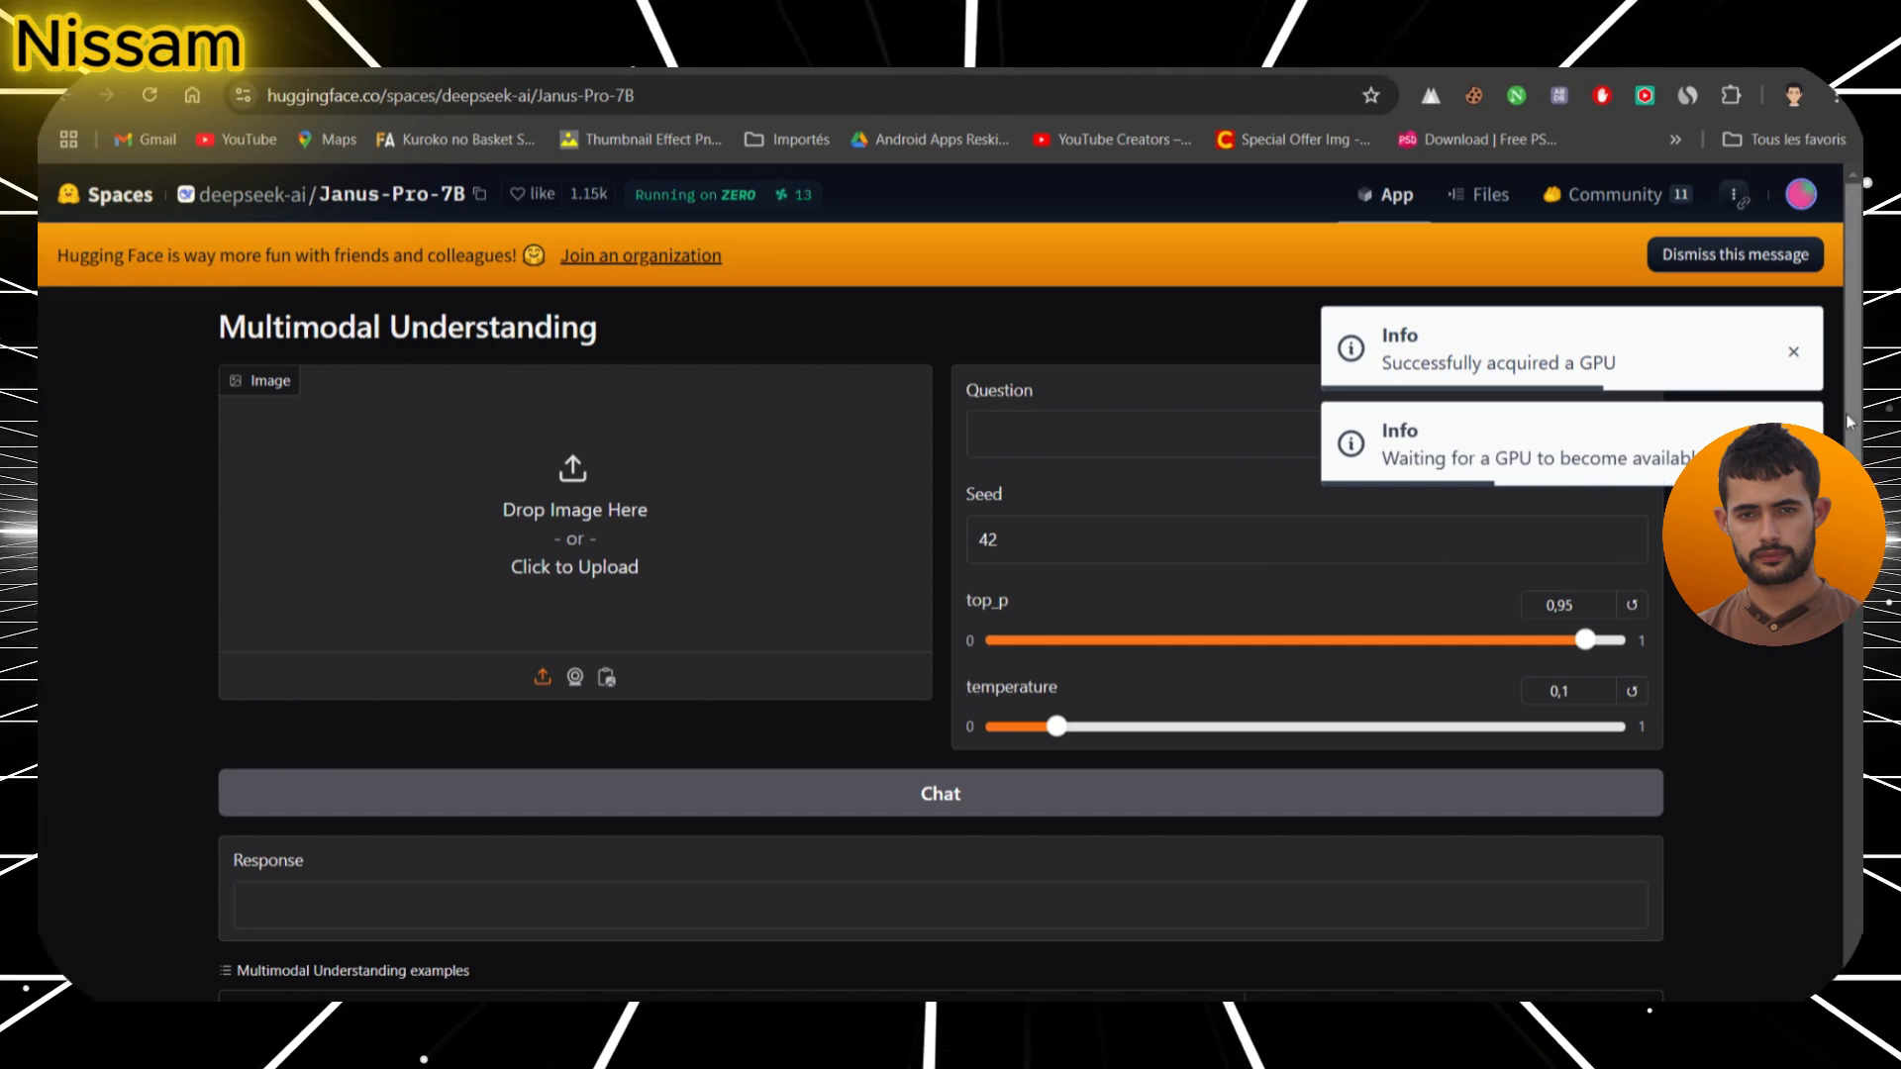
- Enlarge a generated baby fox image for a closer look
{"action": "scroll", "scroll_direction": "down", "scroll_amount": 3}
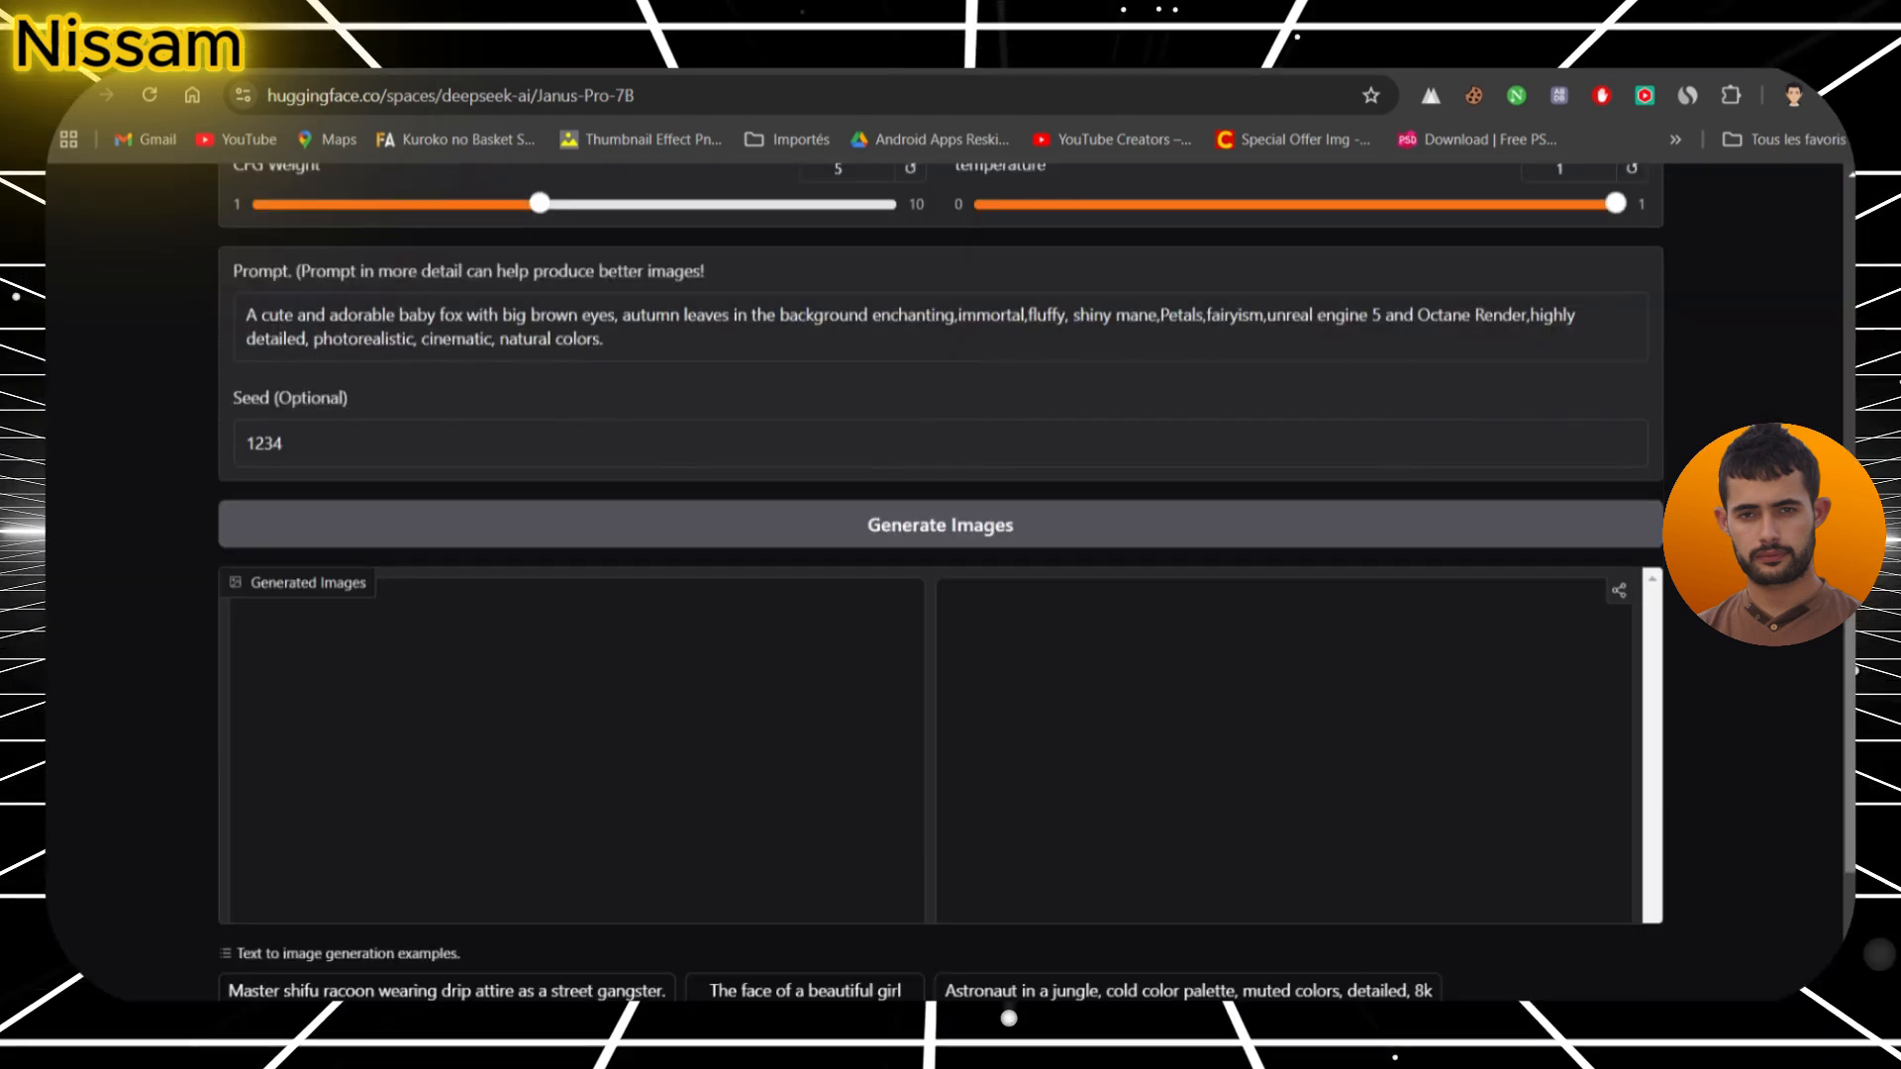
{"action": "left_click", "coordinate": [940, 523]}
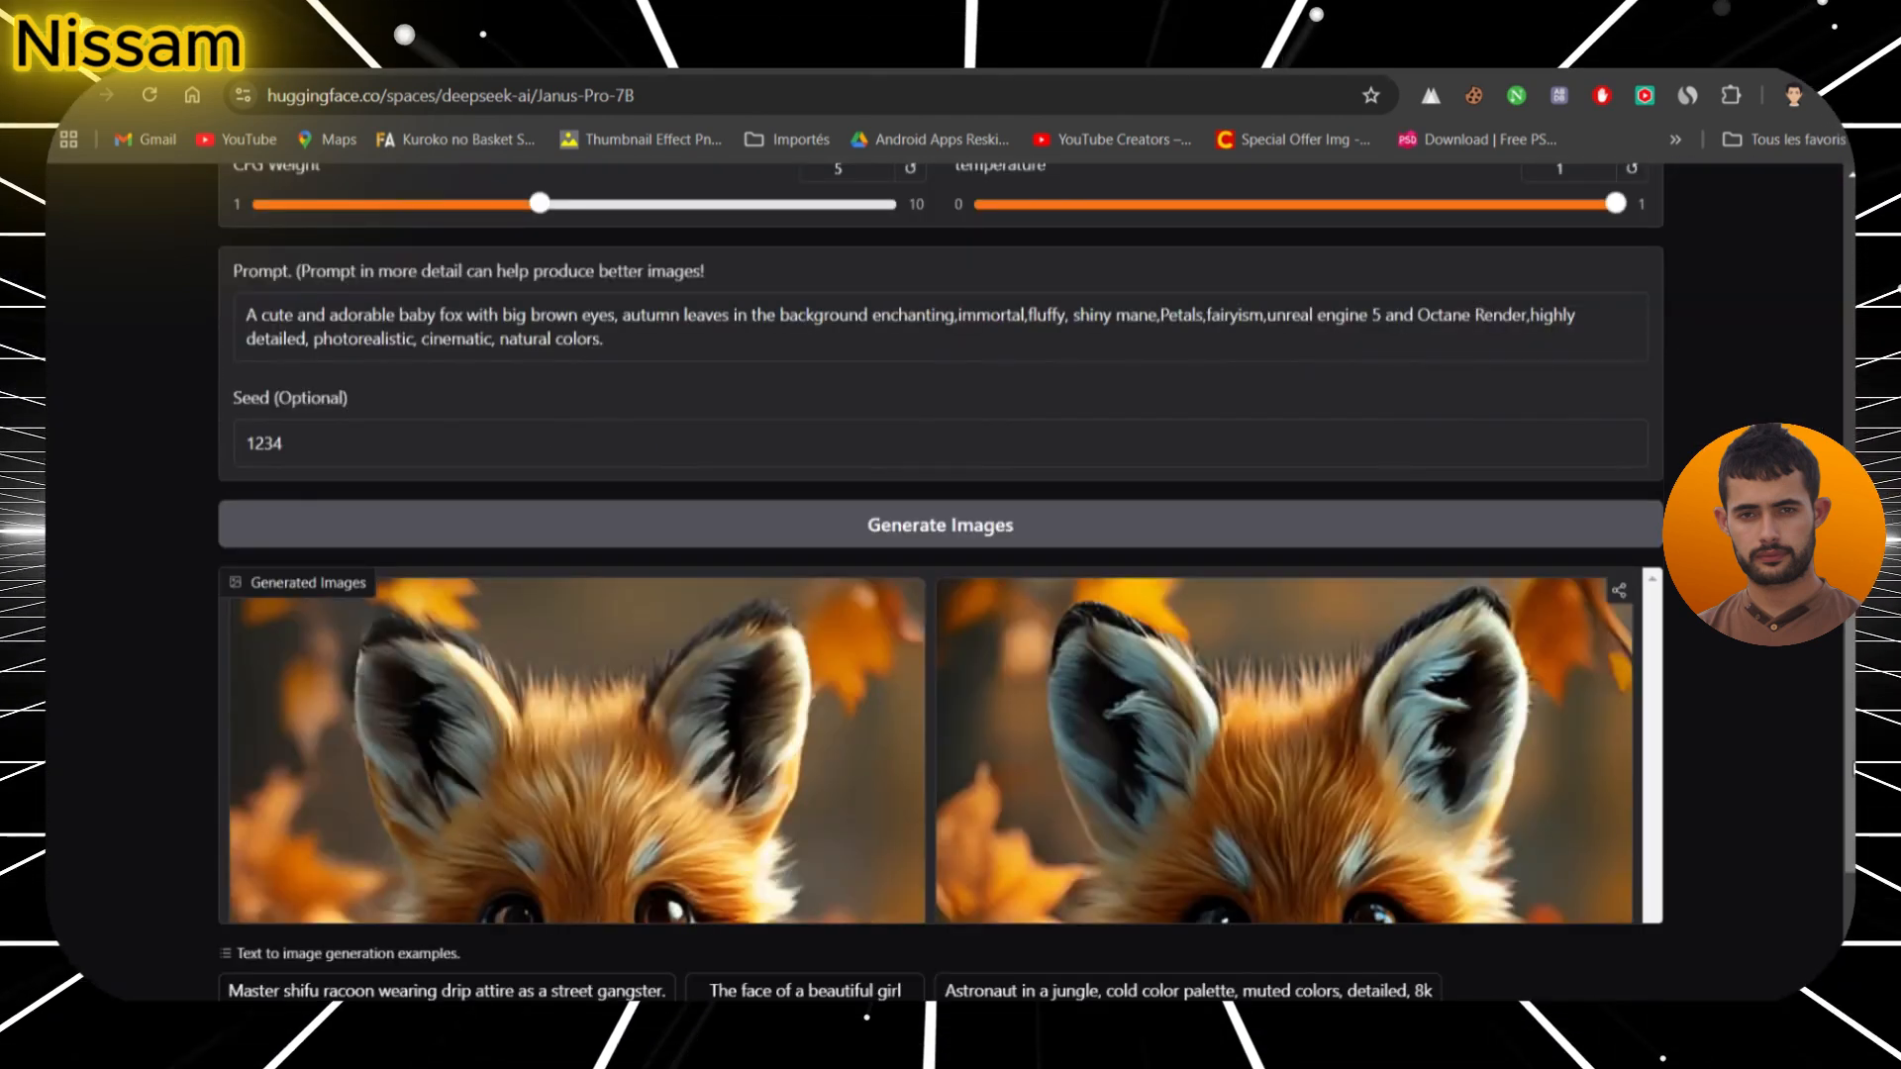
{"action": "scroll", "scroll_direction": "down", "scroll_amount": 3}
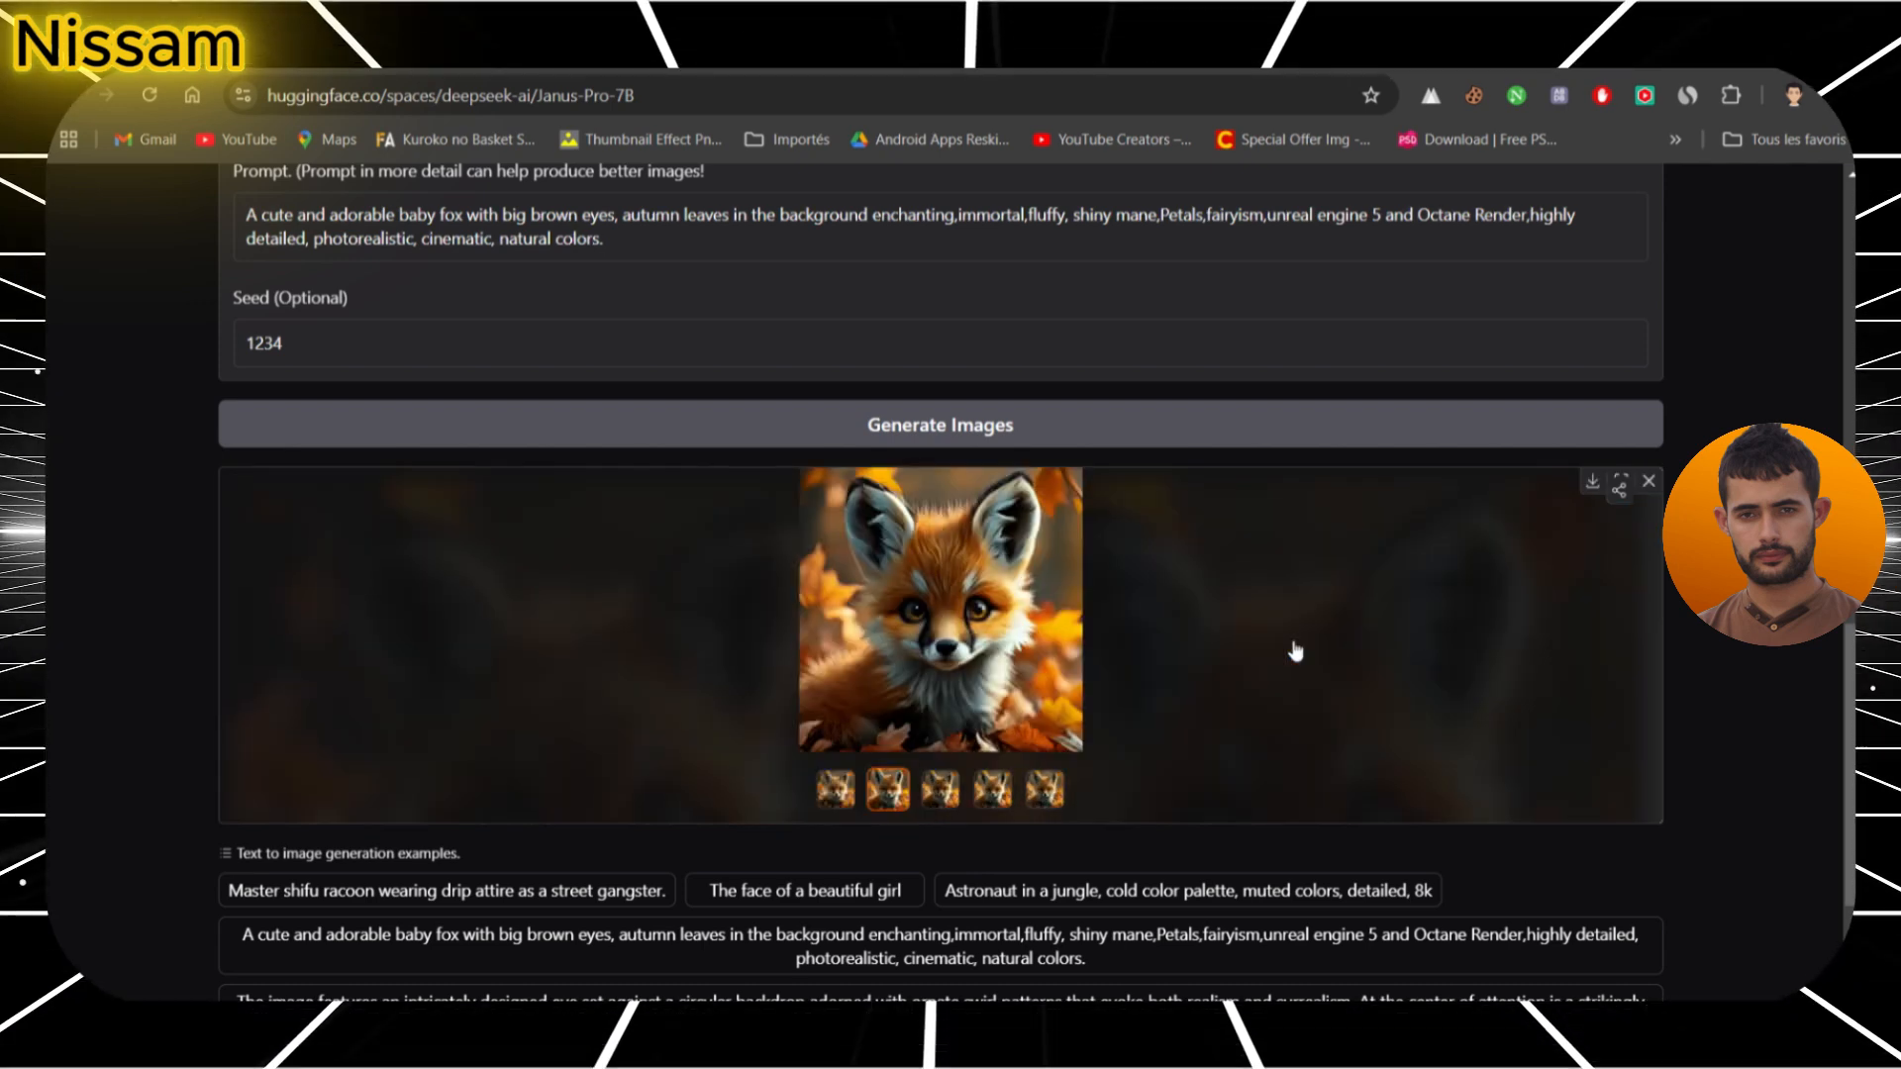
- Step through the first, third, fourth and fifth fox images in the gallery
{"action": "left_click", "coordinate": [834, 789]}
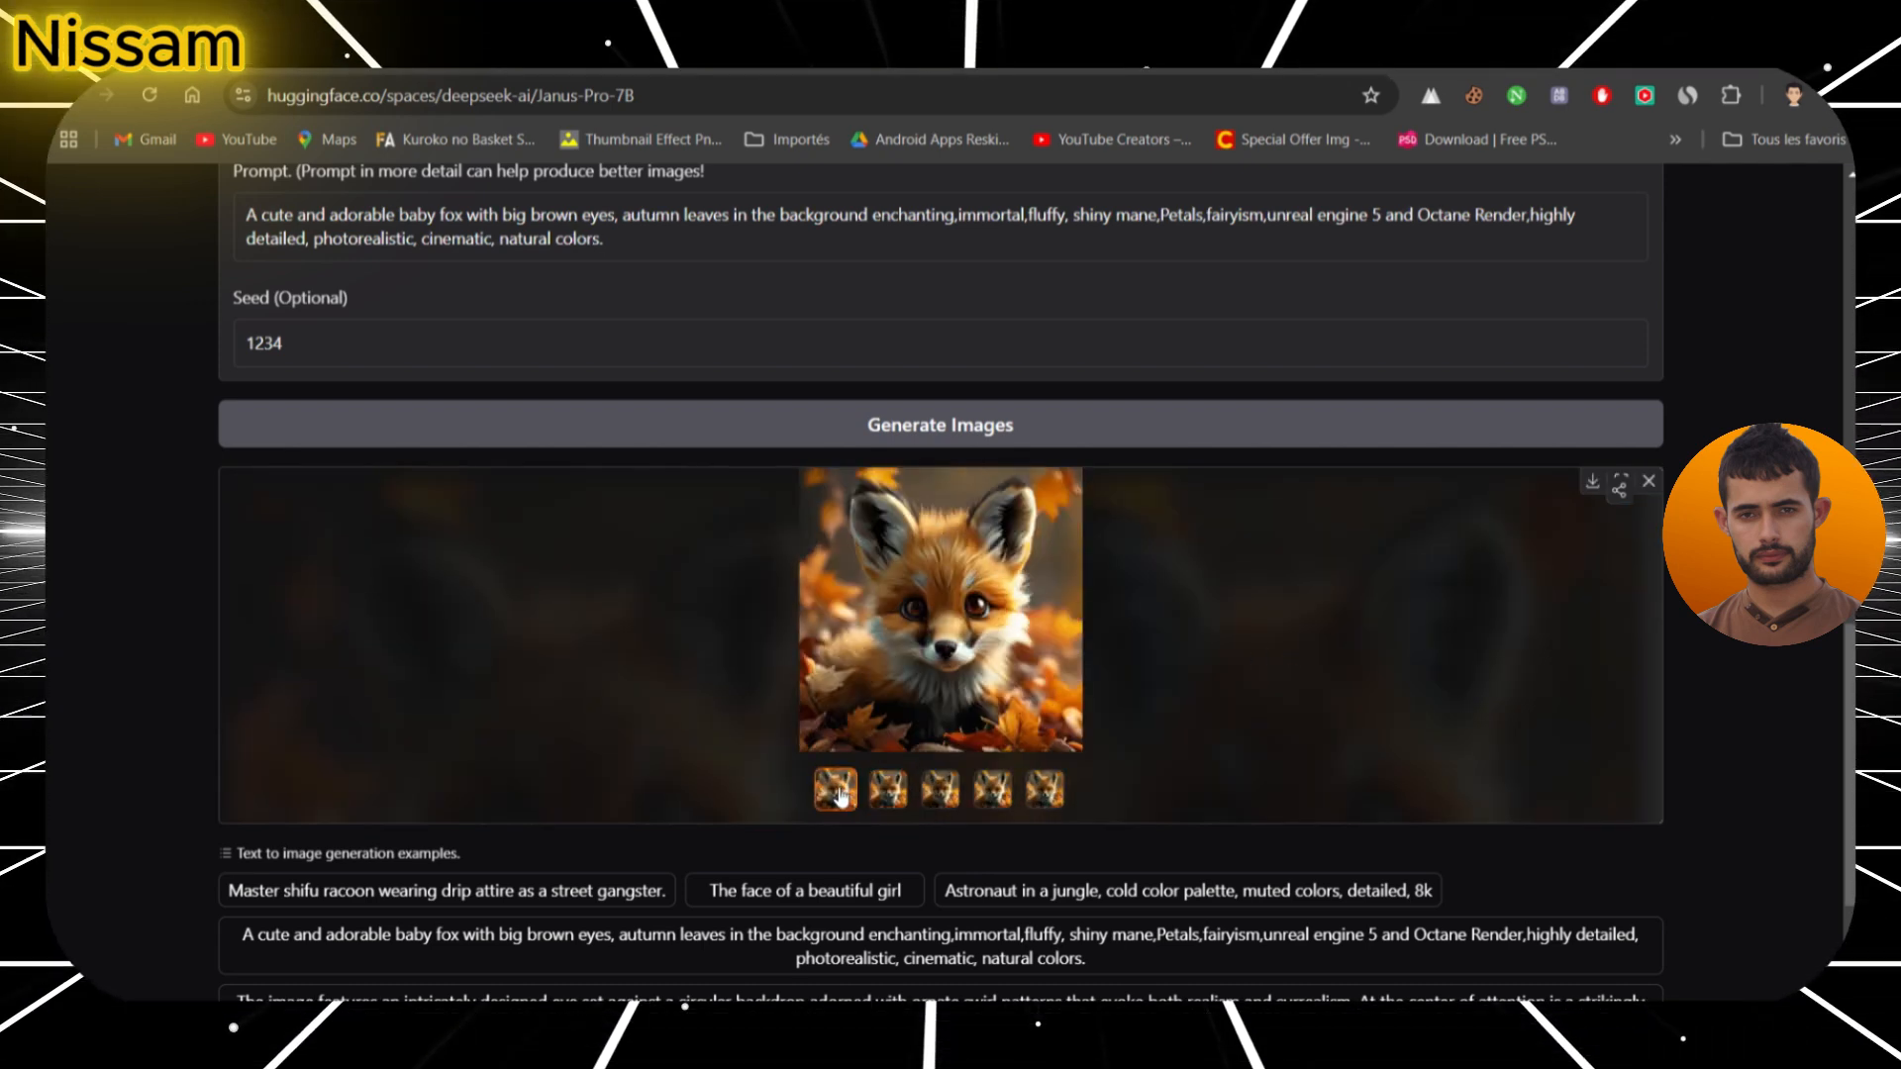
{"action": "left_click", "coordinate": [940, 789]}
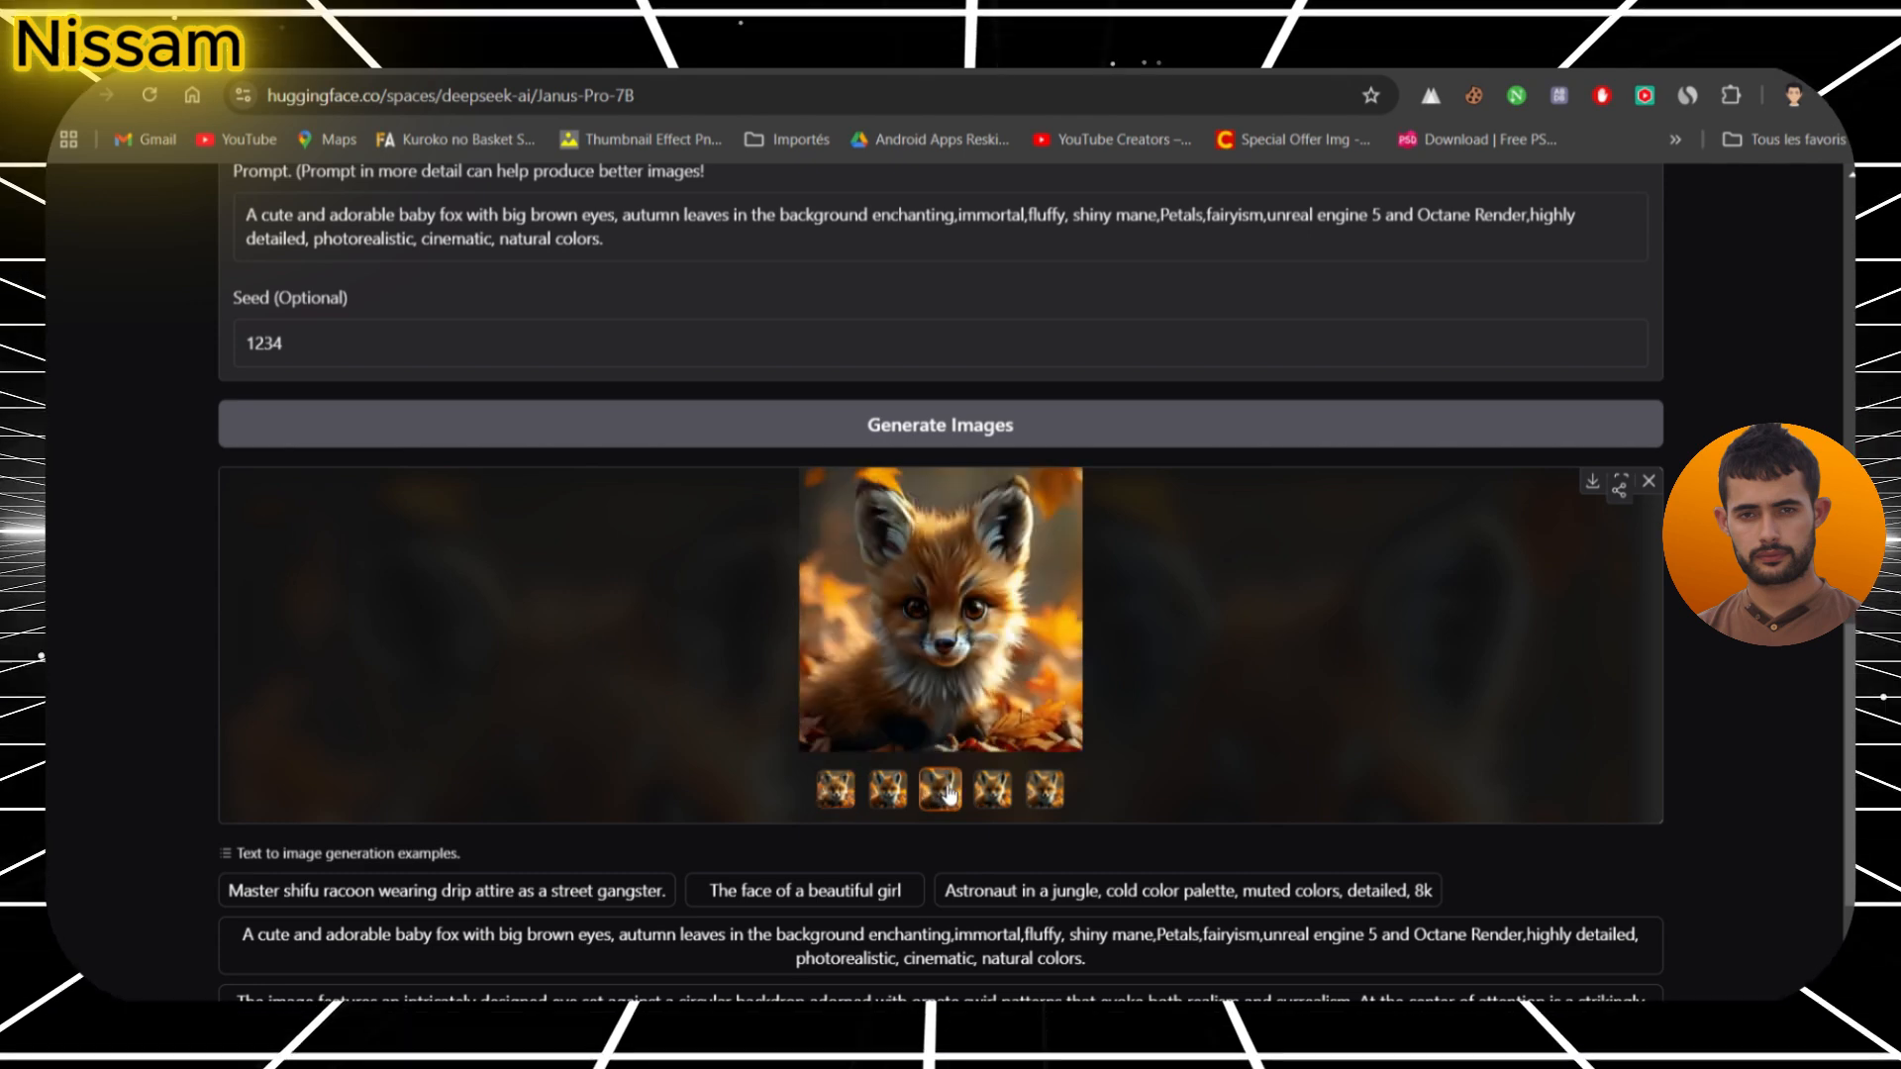
{"action": "left_click", "coordinate": [990, 788]}
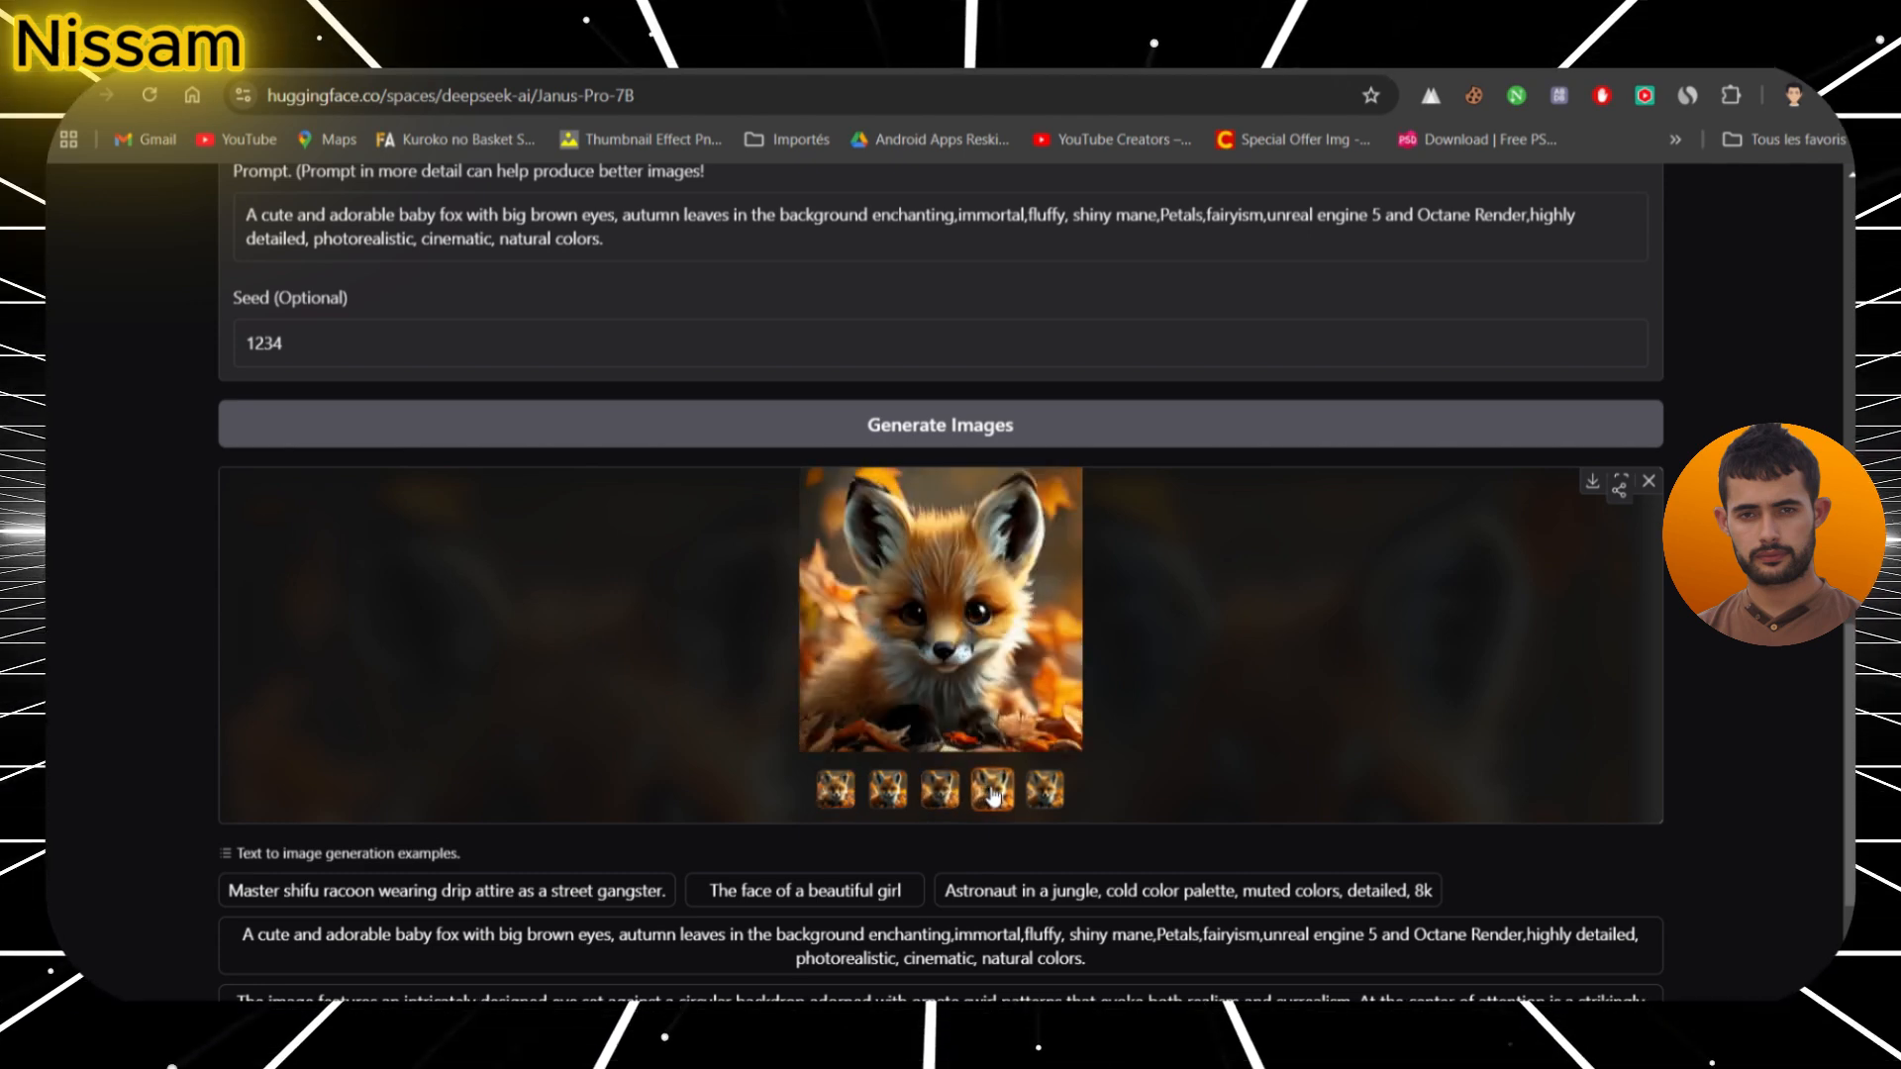
{"action": "left_click", "coordinate": [1044, 789]}
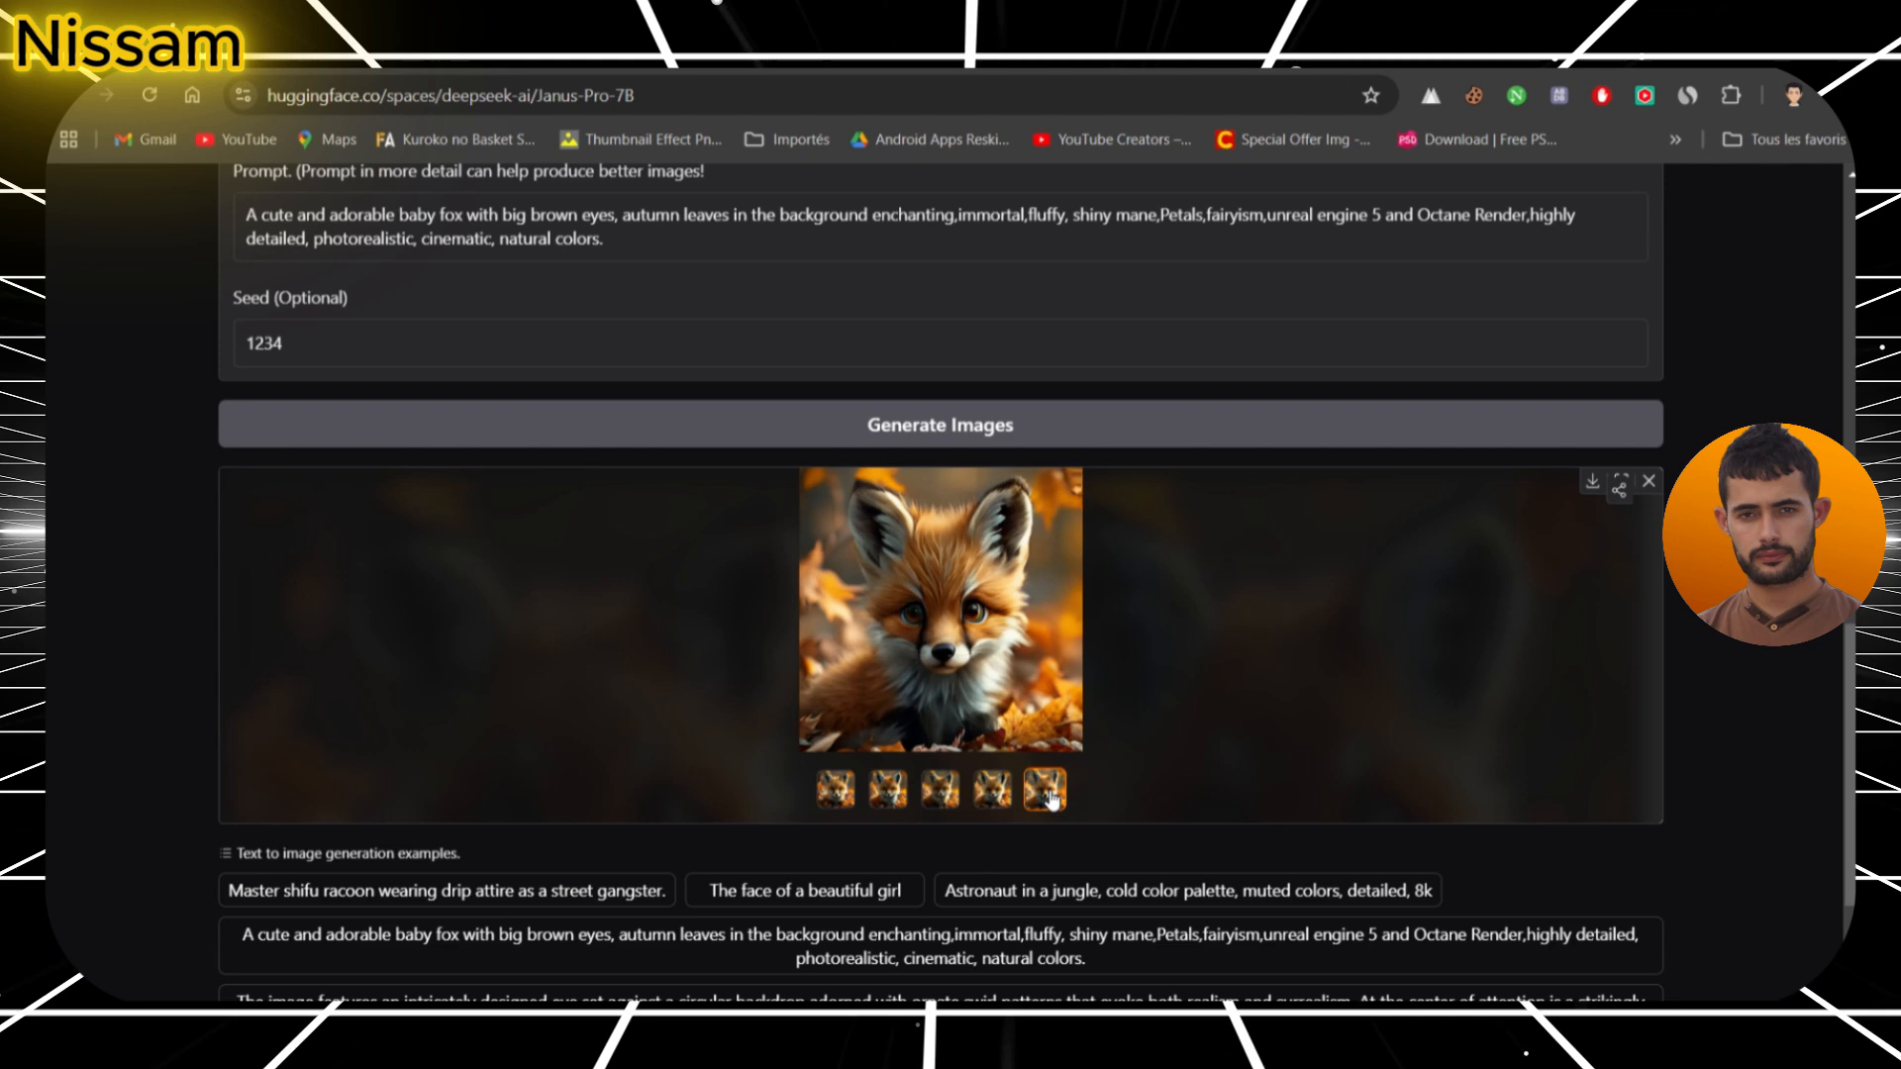
{"action": "mouse_move", "coordinate": [1765, 714]}
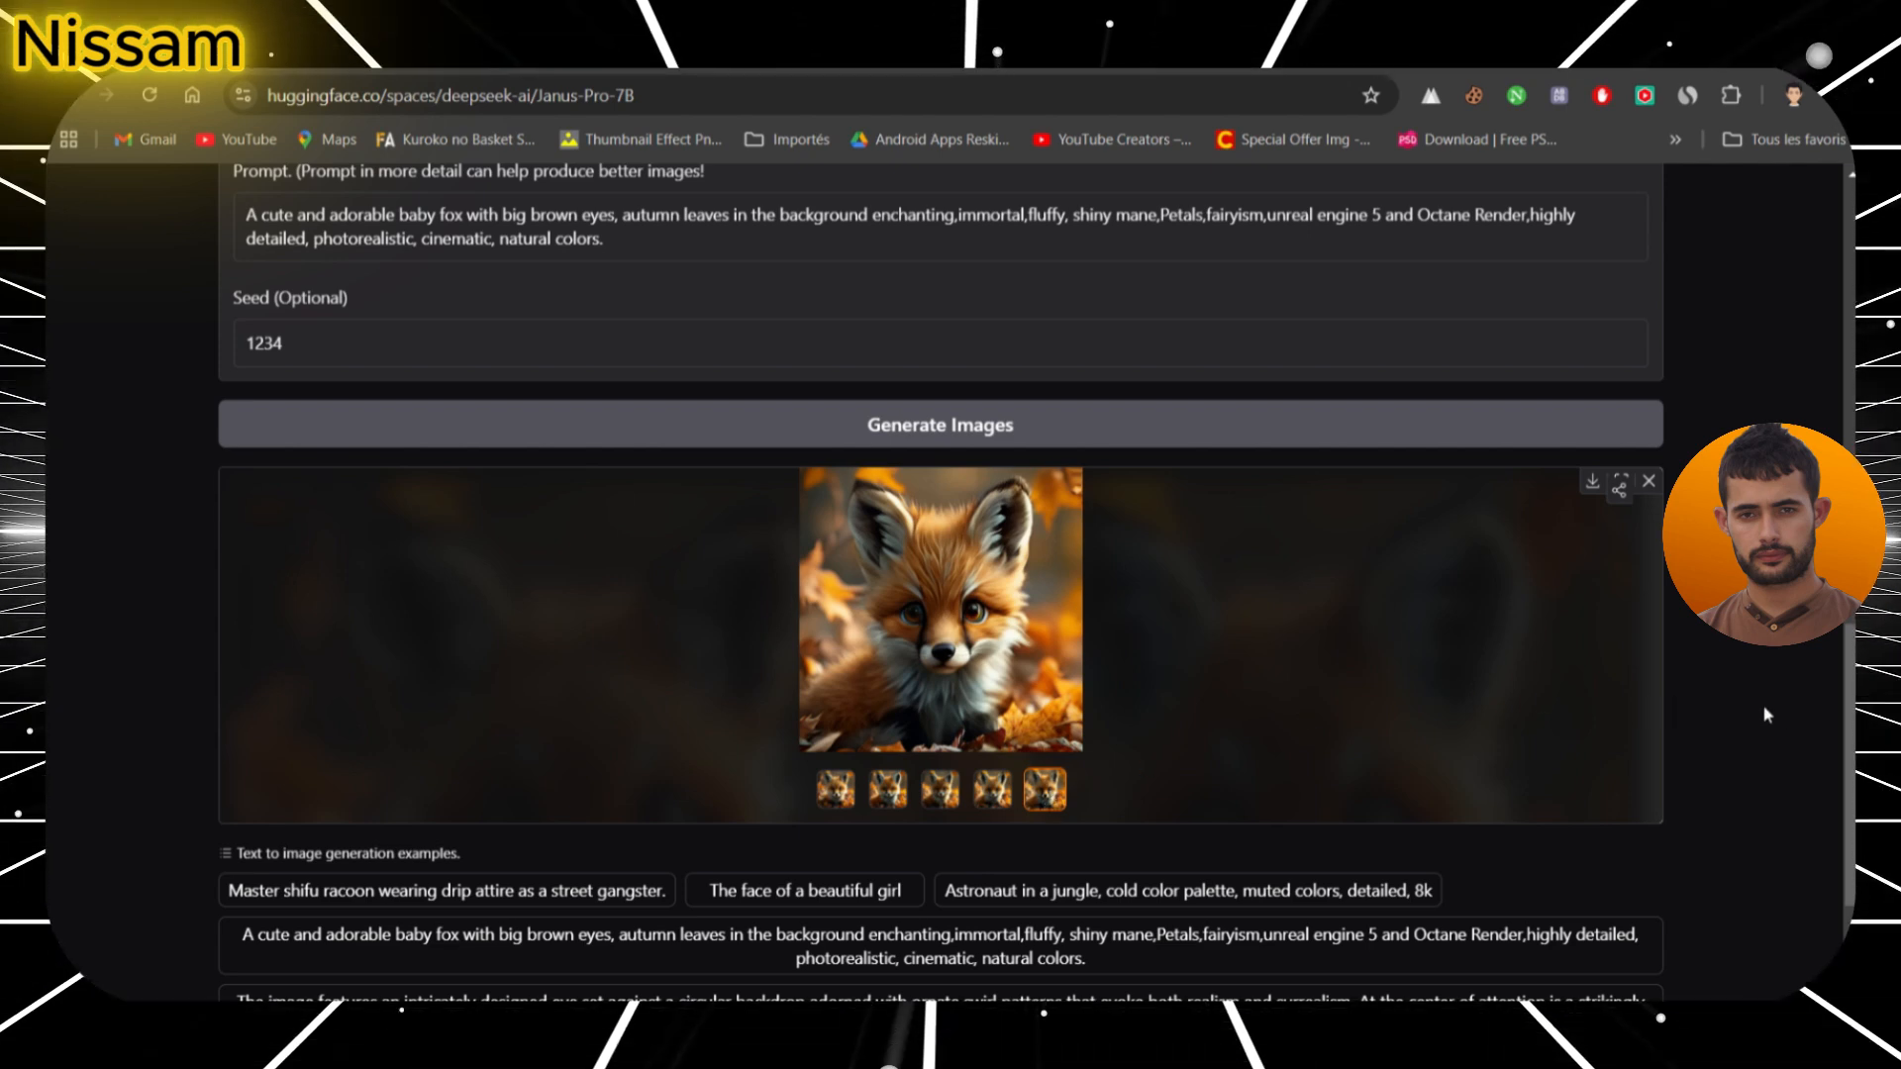
{"action": "scroll", "scroll_direction": "down", "scroll_amount": 3}
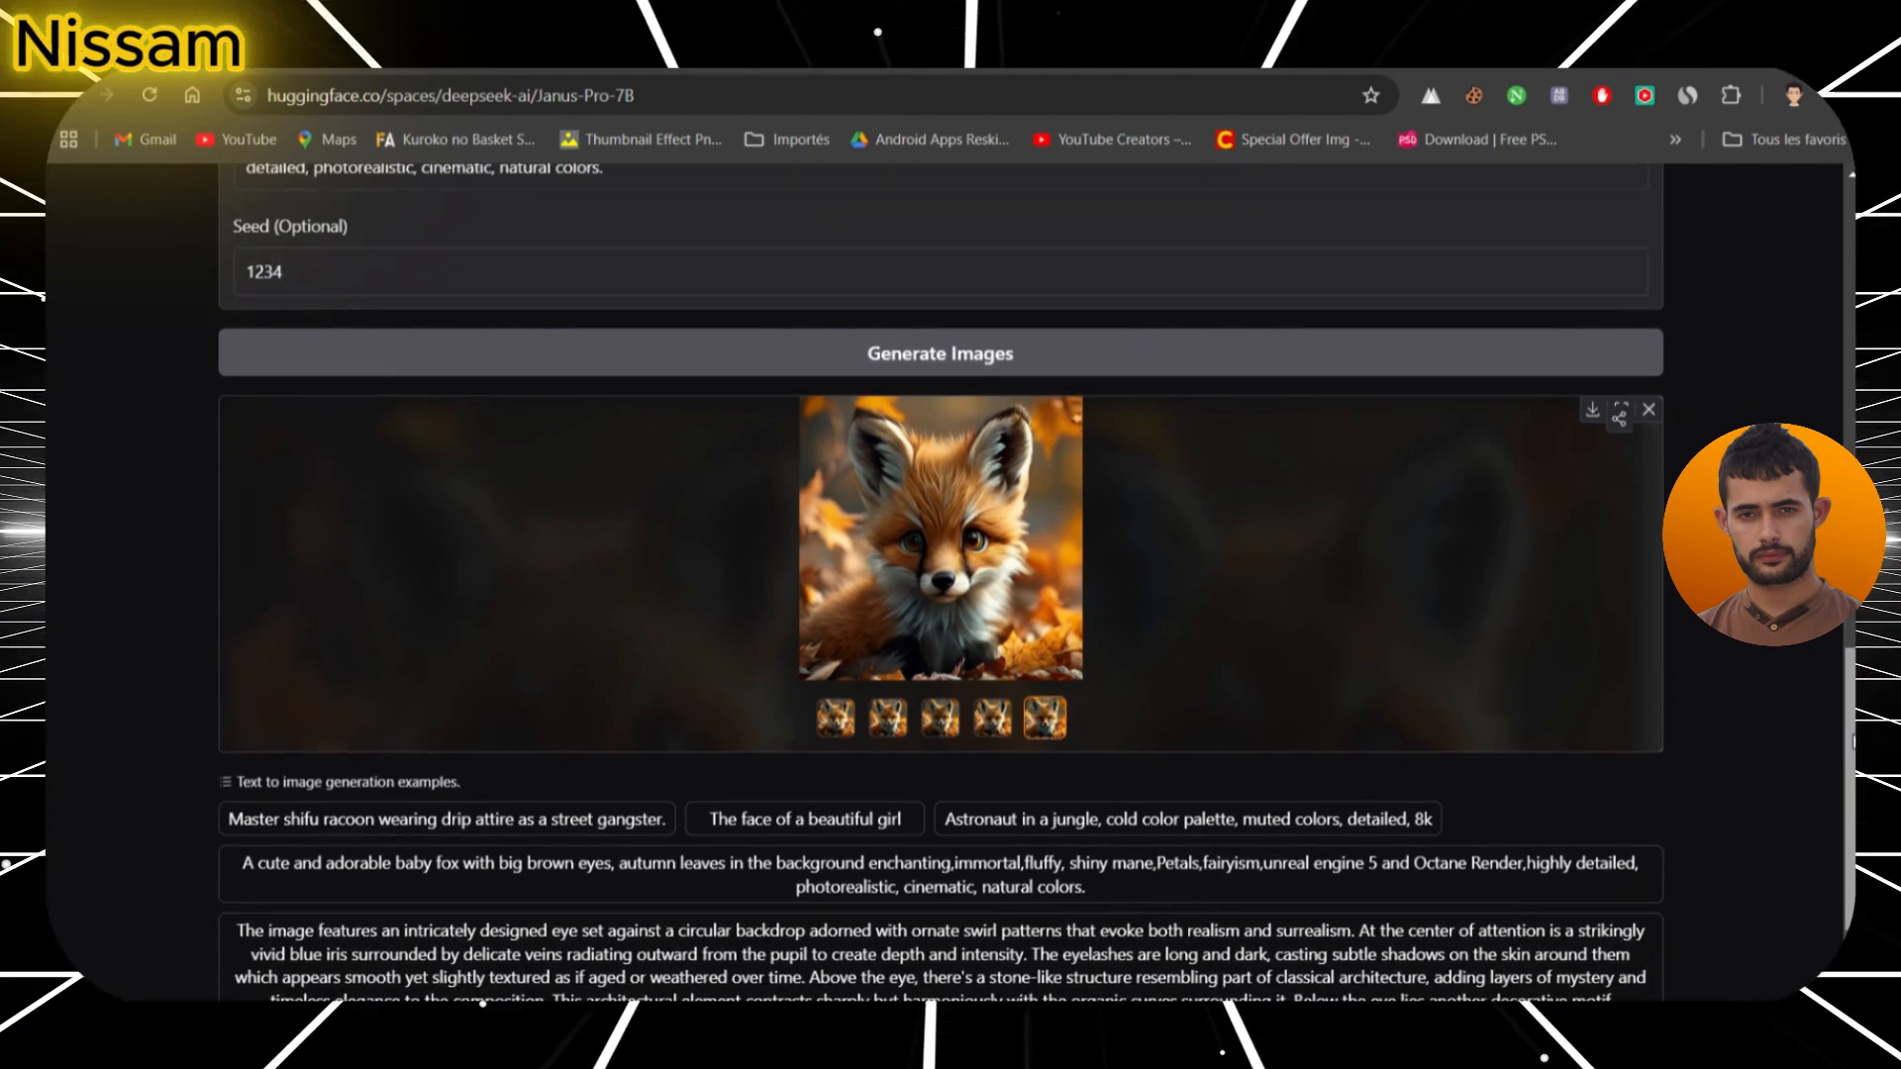
- Fill the prompt with the 'Astronaut in a jungle' example and scroll to the results
{"action": "left_click", "coordinate": [937, 352]}
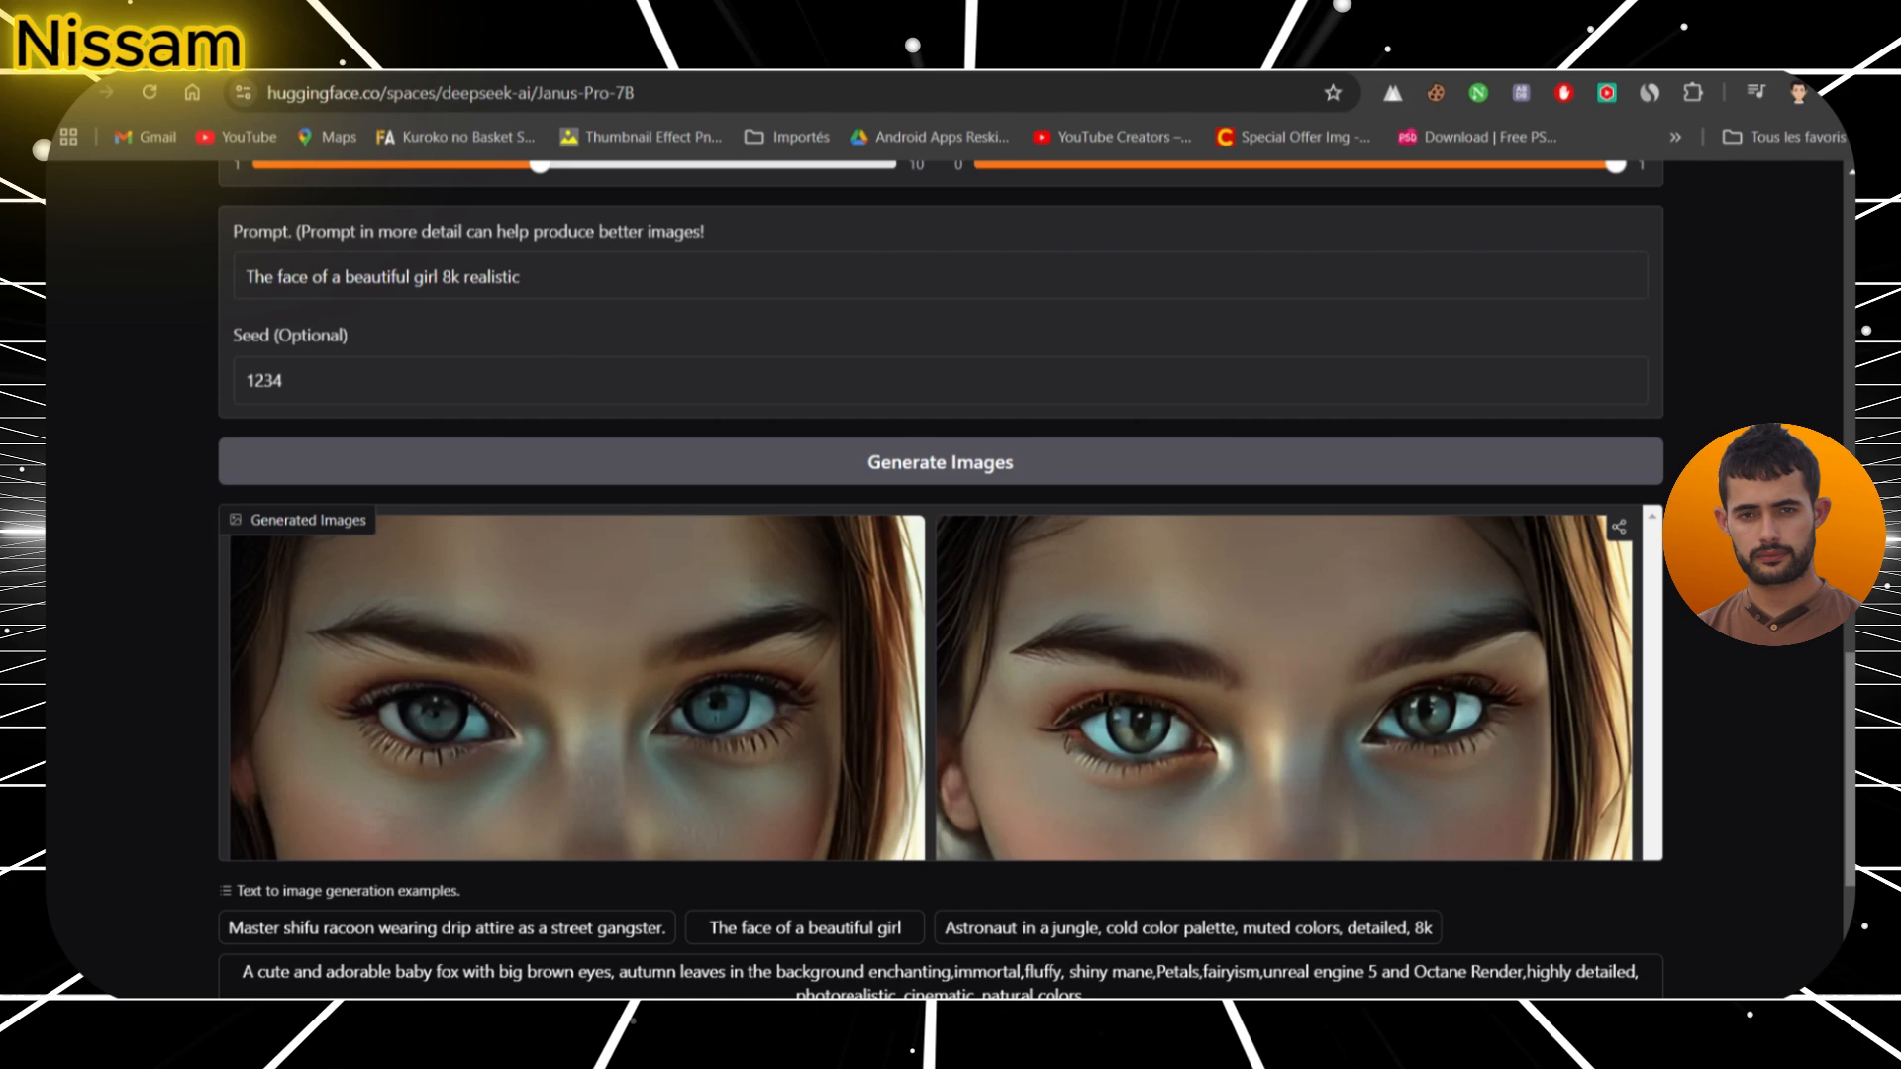
{"action": "left_click", "coordinate": [1186, 911]}
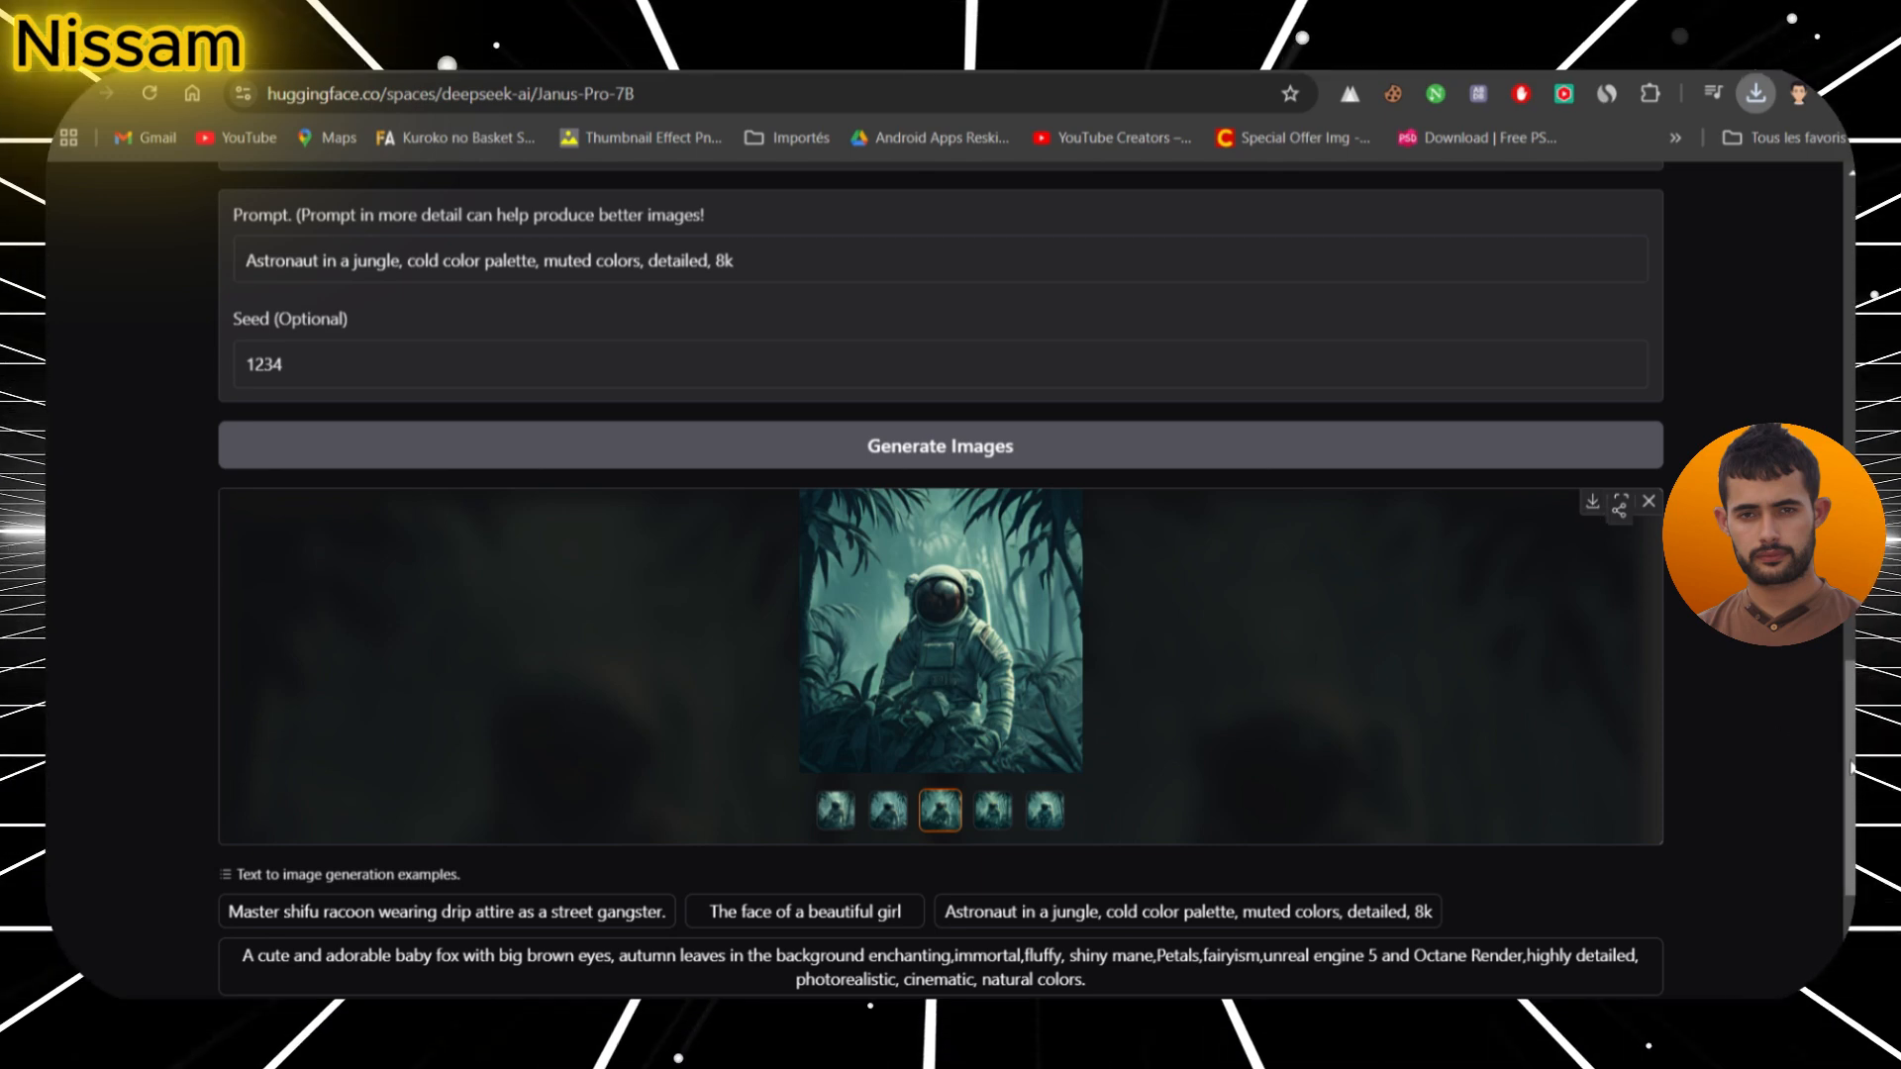
{"action": "scroll", "scroll_direction": "down", "scroll_amount": 3}
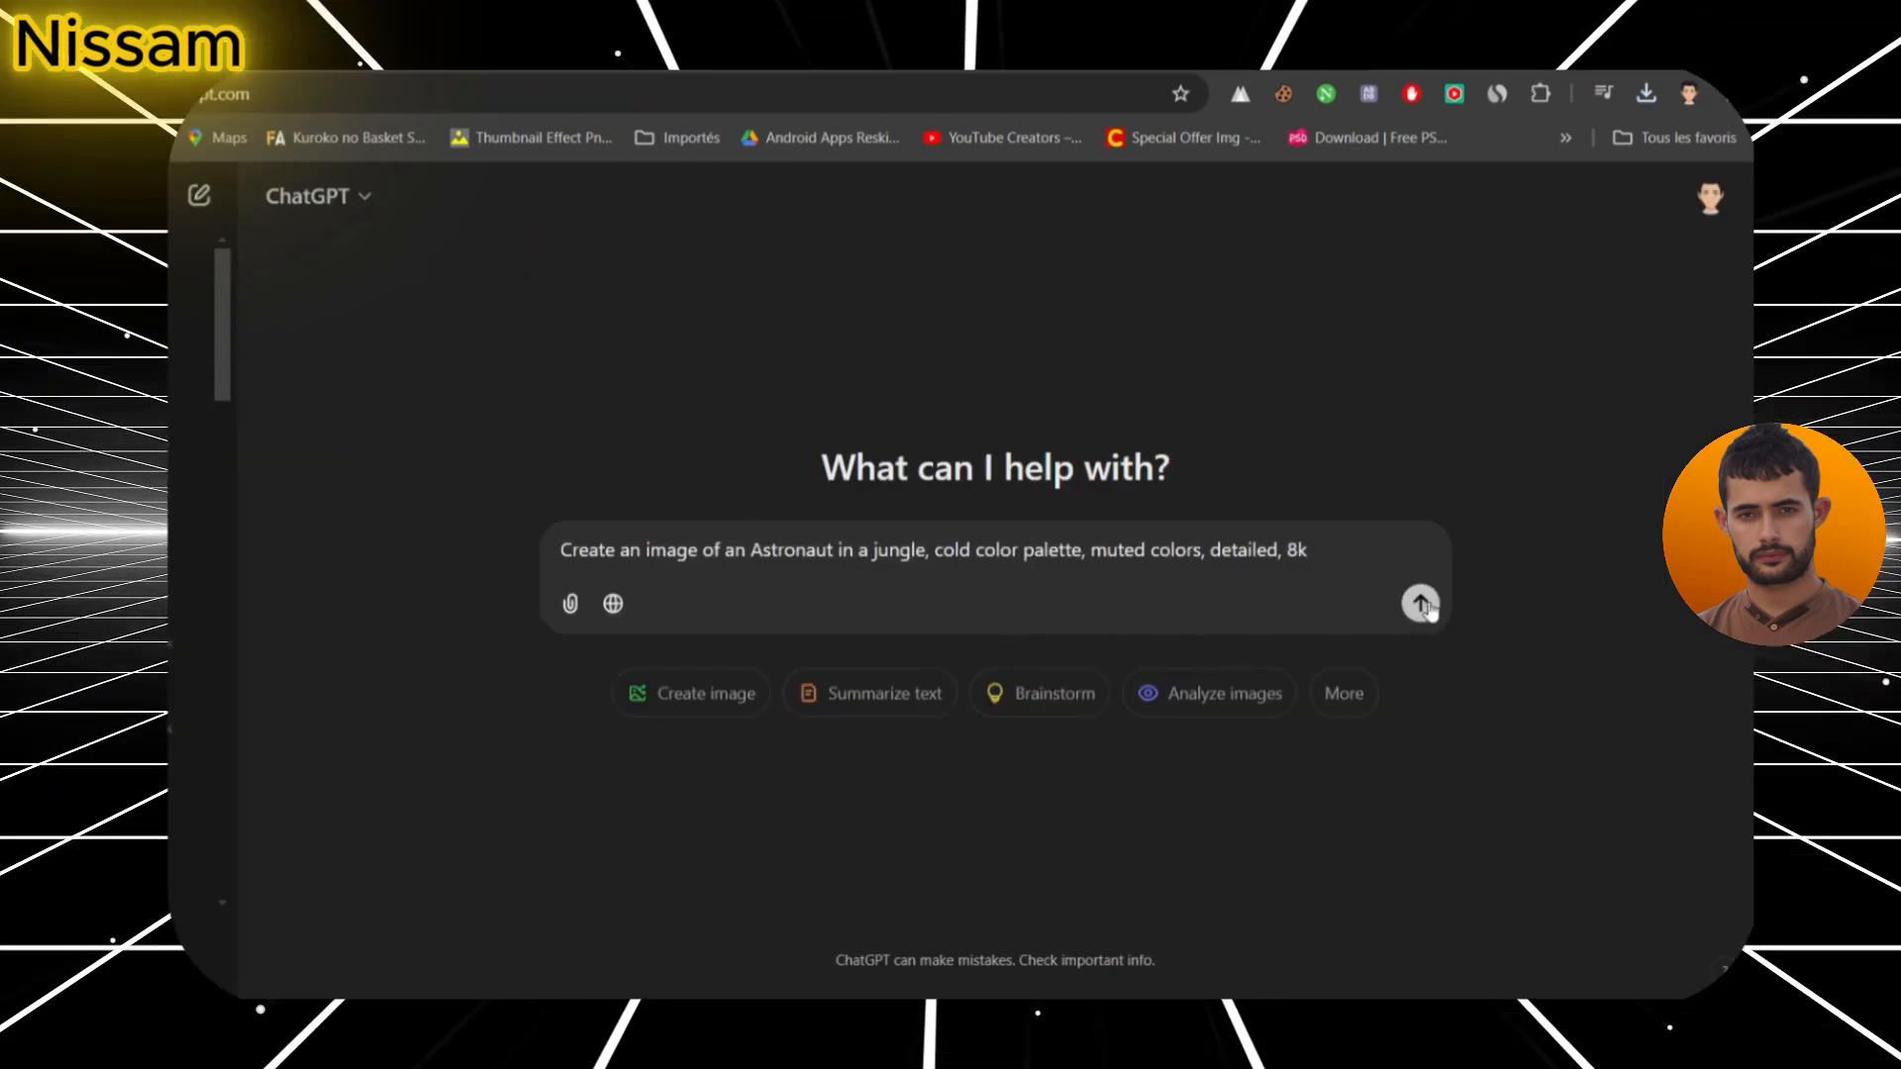
- Submit the cold-toned jungle astronaut image request in ChatGPT
{"action": "left_click", "coordinate": [448, 93]}
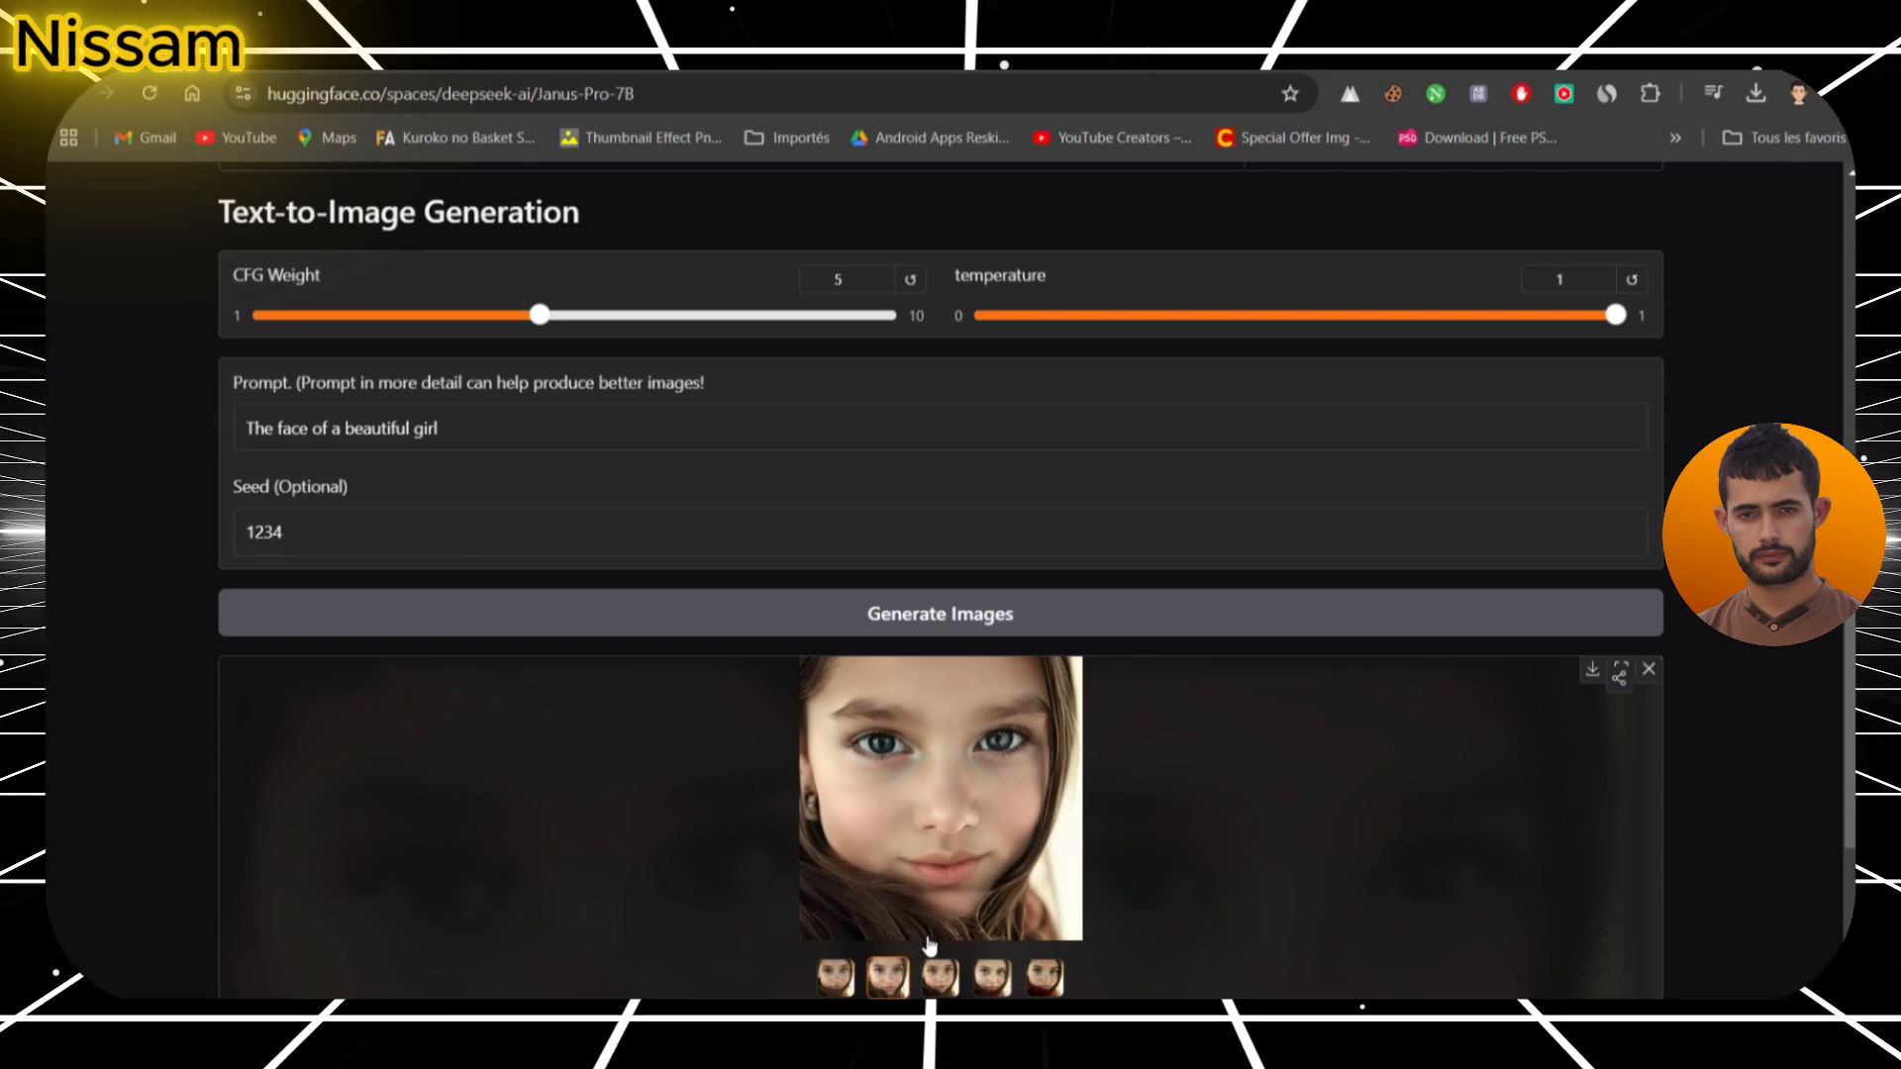
- Browse the third, fourth and fifth girl portraits, then go back to earlier ones
{"action": "left_click", "coordinate": [939, 978]}
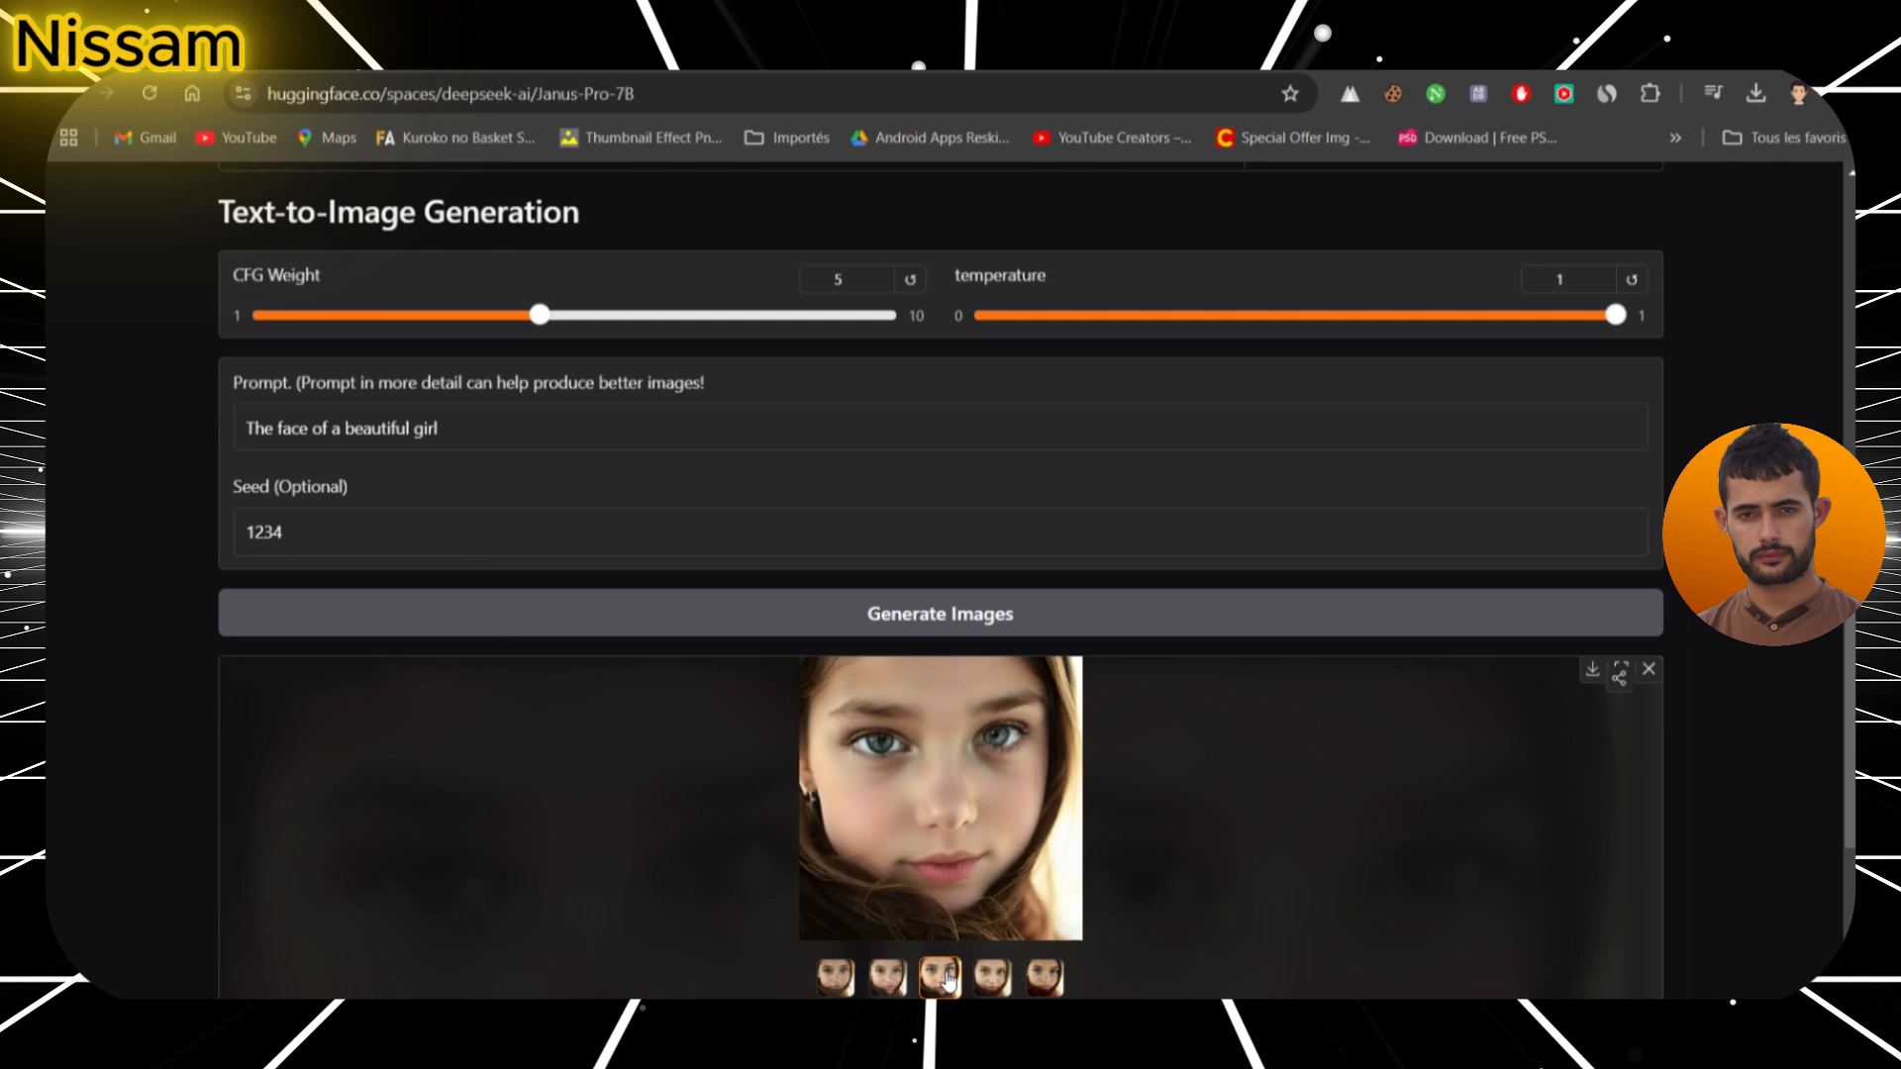
{"action": "left_click", "coordinate": [992, 977]}
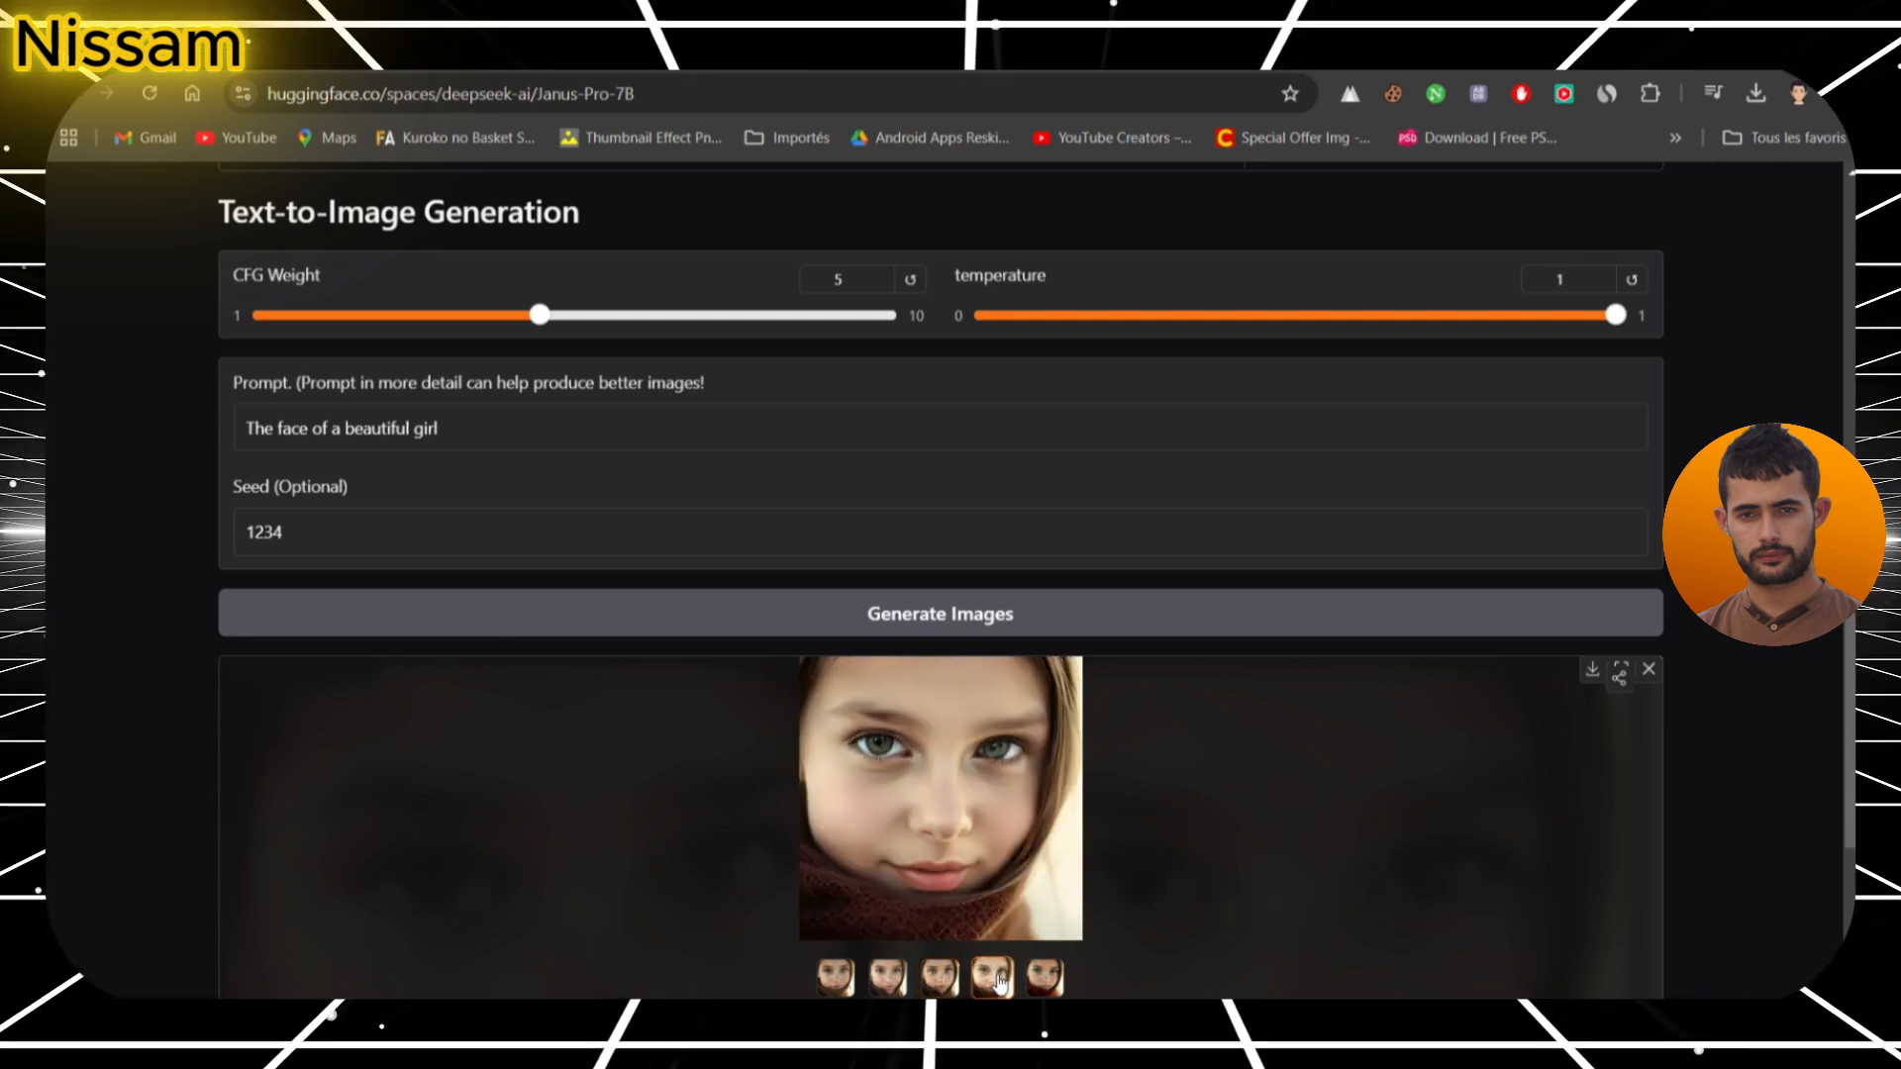
{"action": "left_click", "coordinate": [1045, 976]}
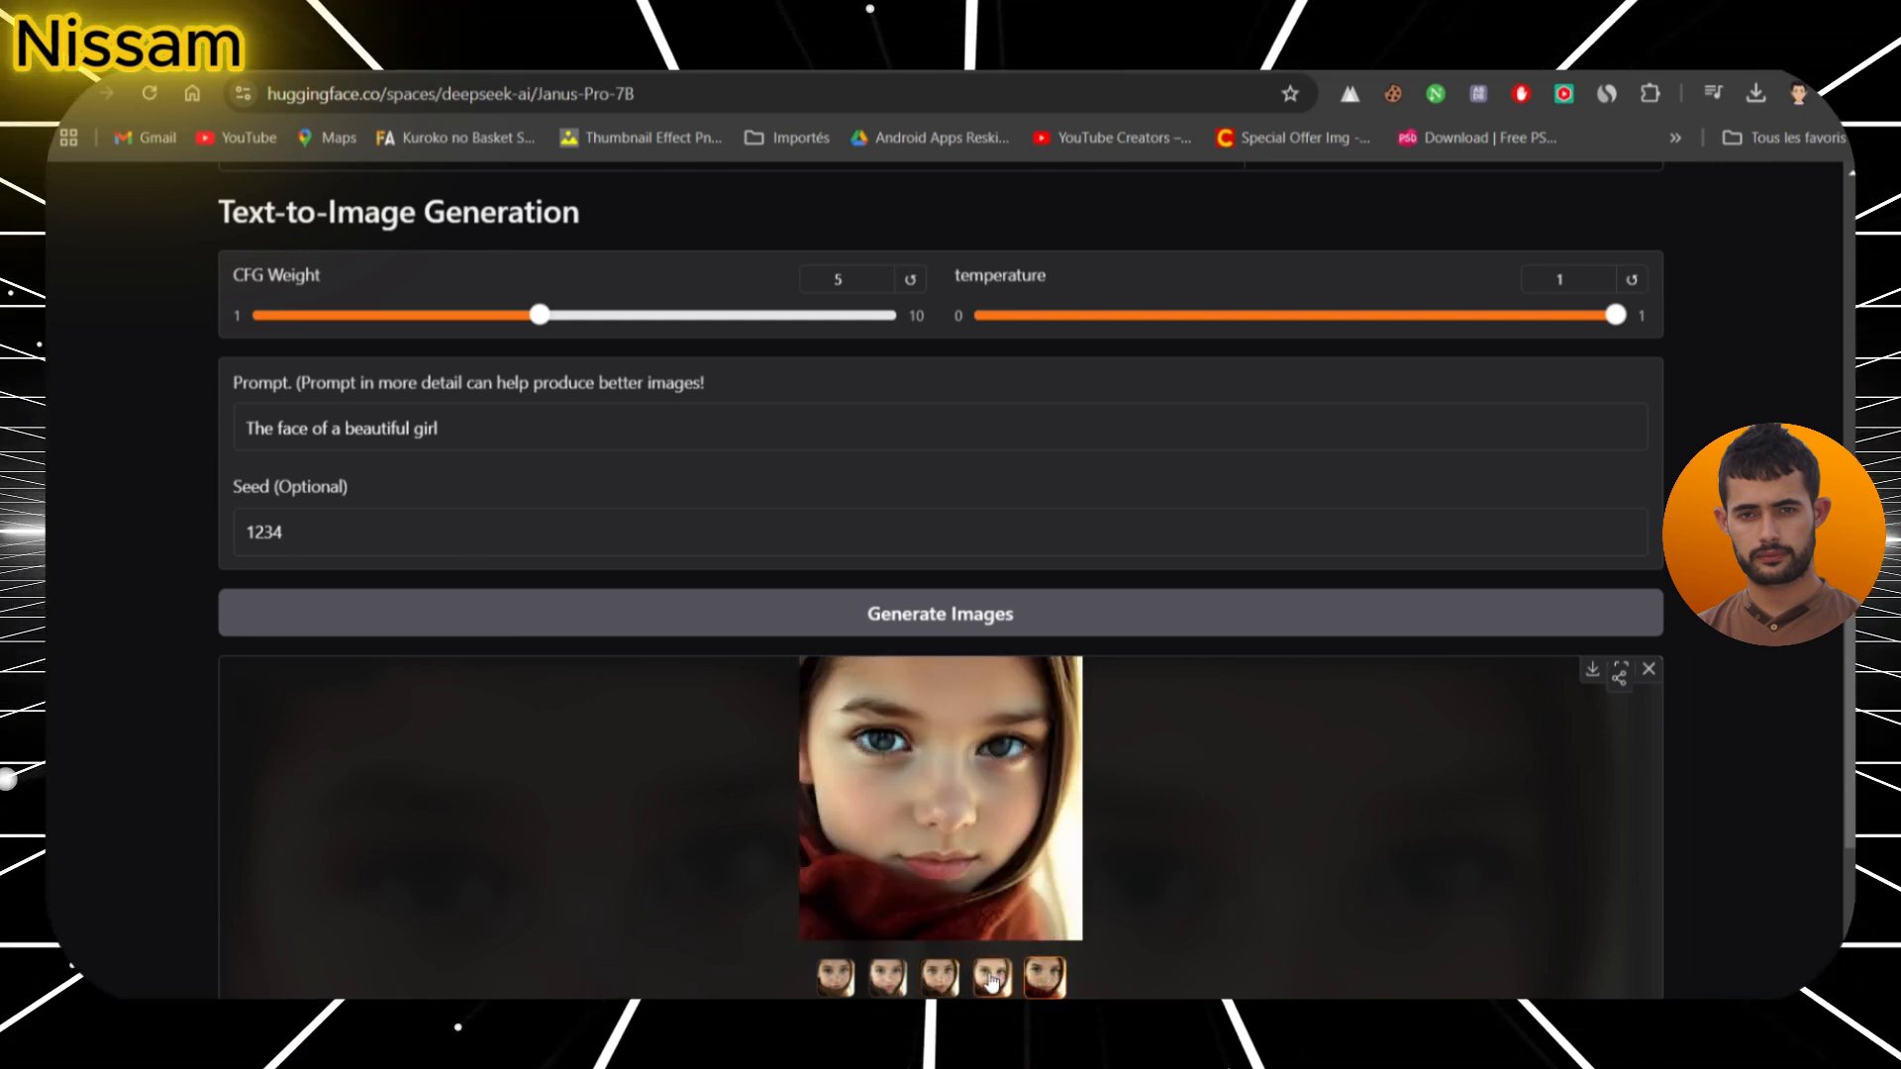
{"action": "left_click", "coordinate": [939, 977]}
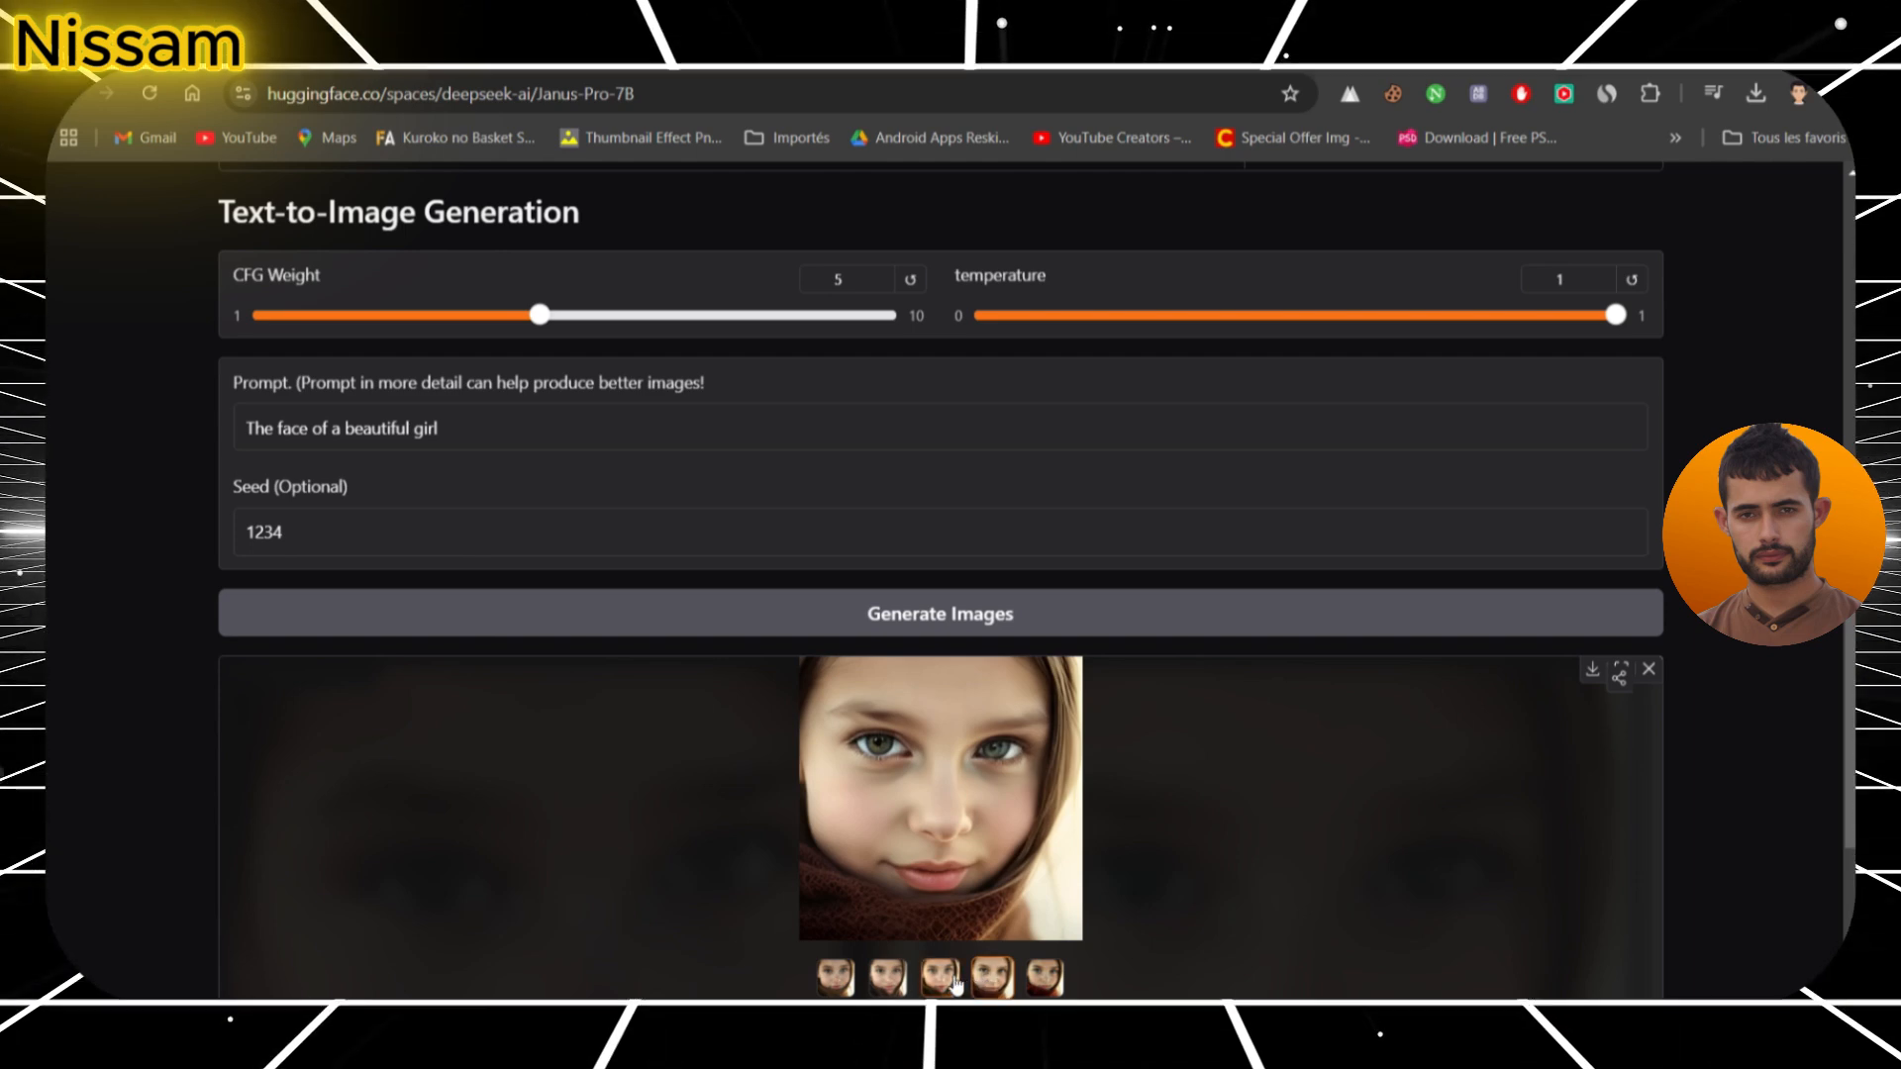
{"action": "left_click", "coordinate": [887, 978]}
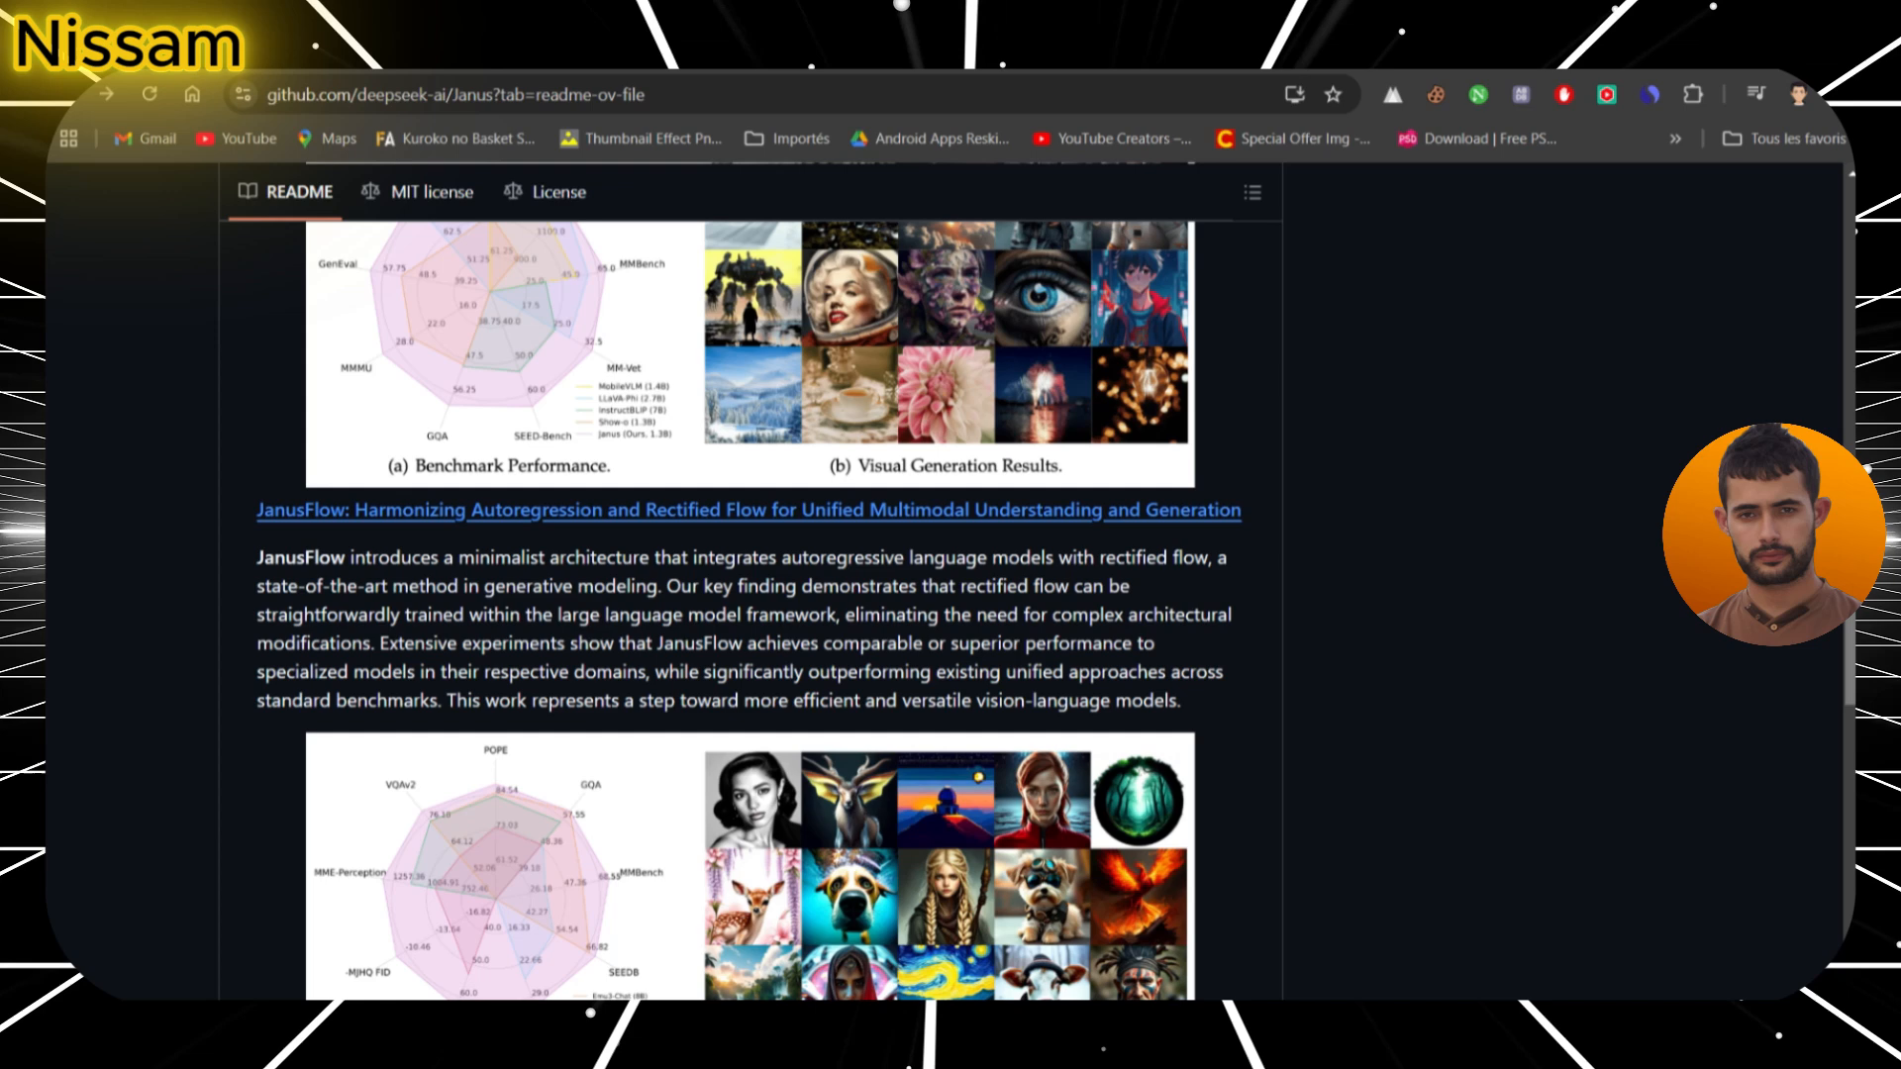
- Scroll past the JanusFlow figures to the Model Download table of four checkpoints
{"action": "scroll", "scroll_direction": "down", "scroll_amount": 3}
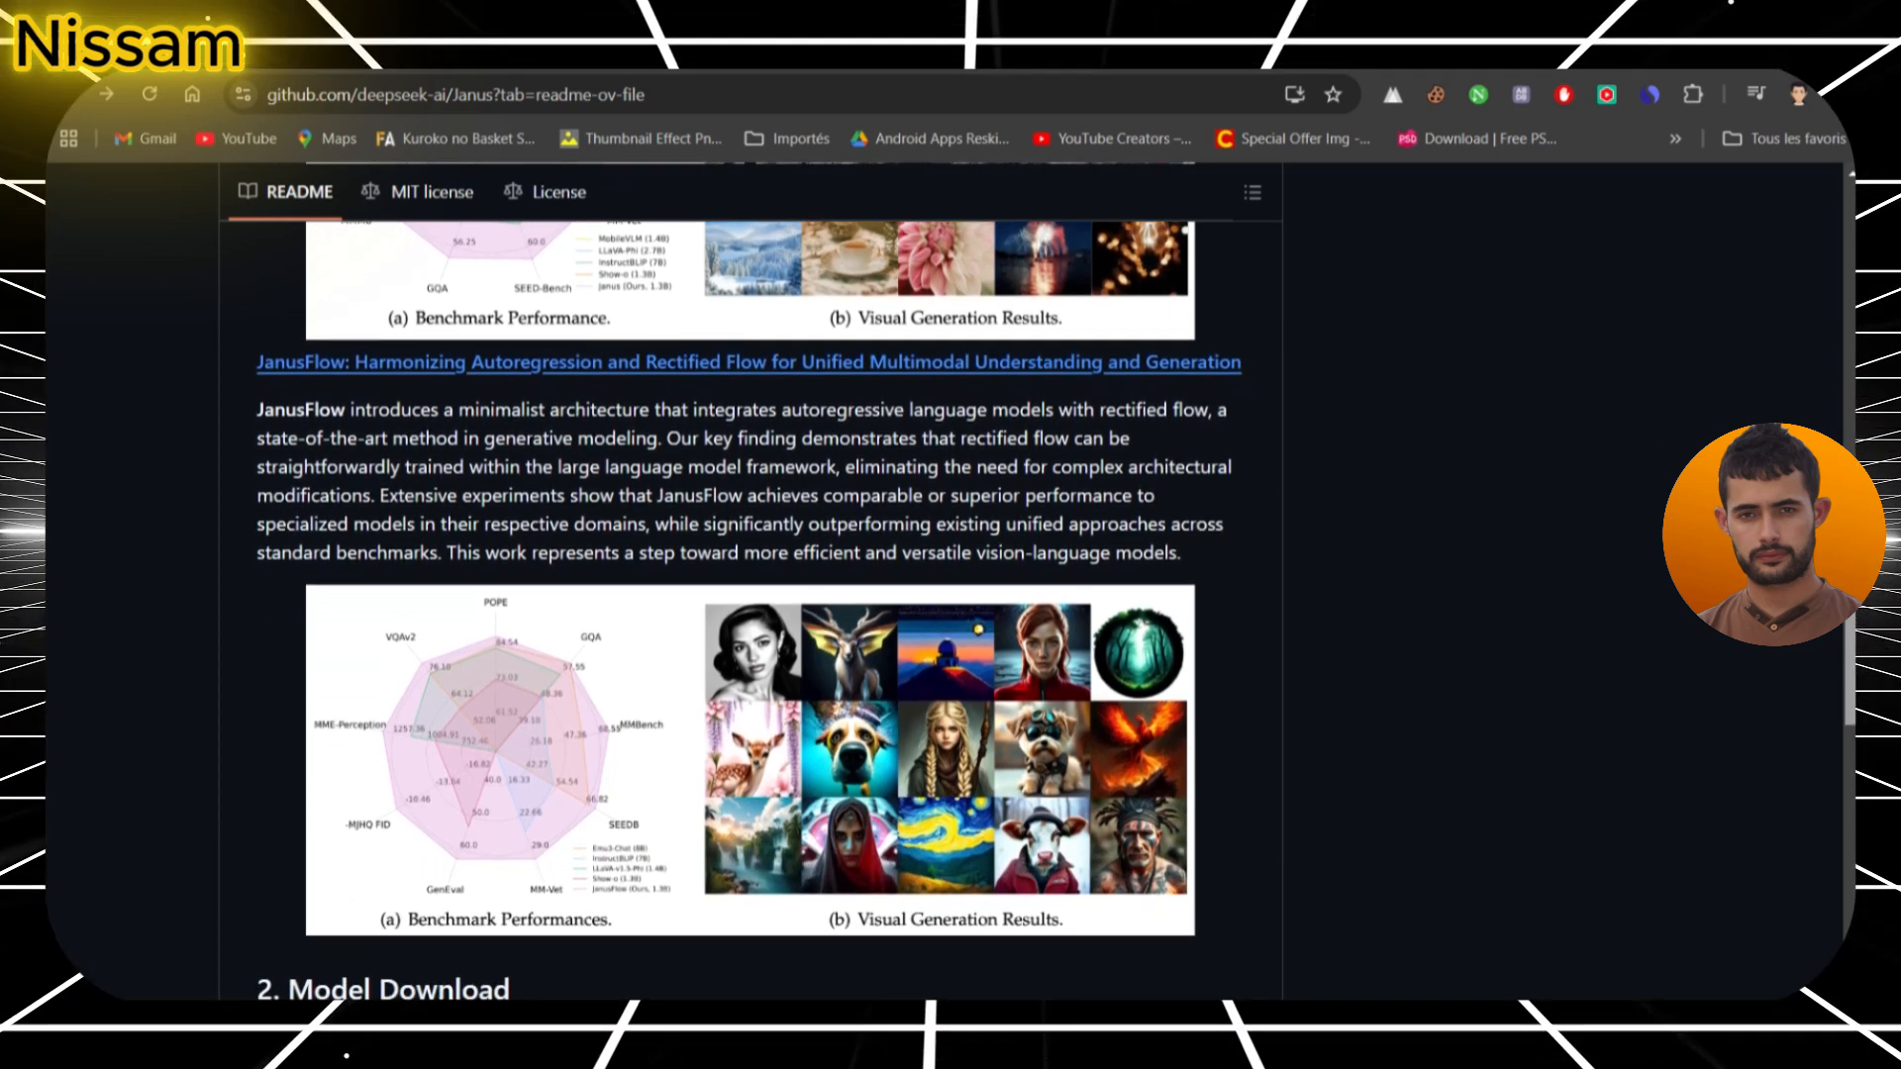
{"action": "scroll", "scroll_direction": "down", "scroll_amount": 3}
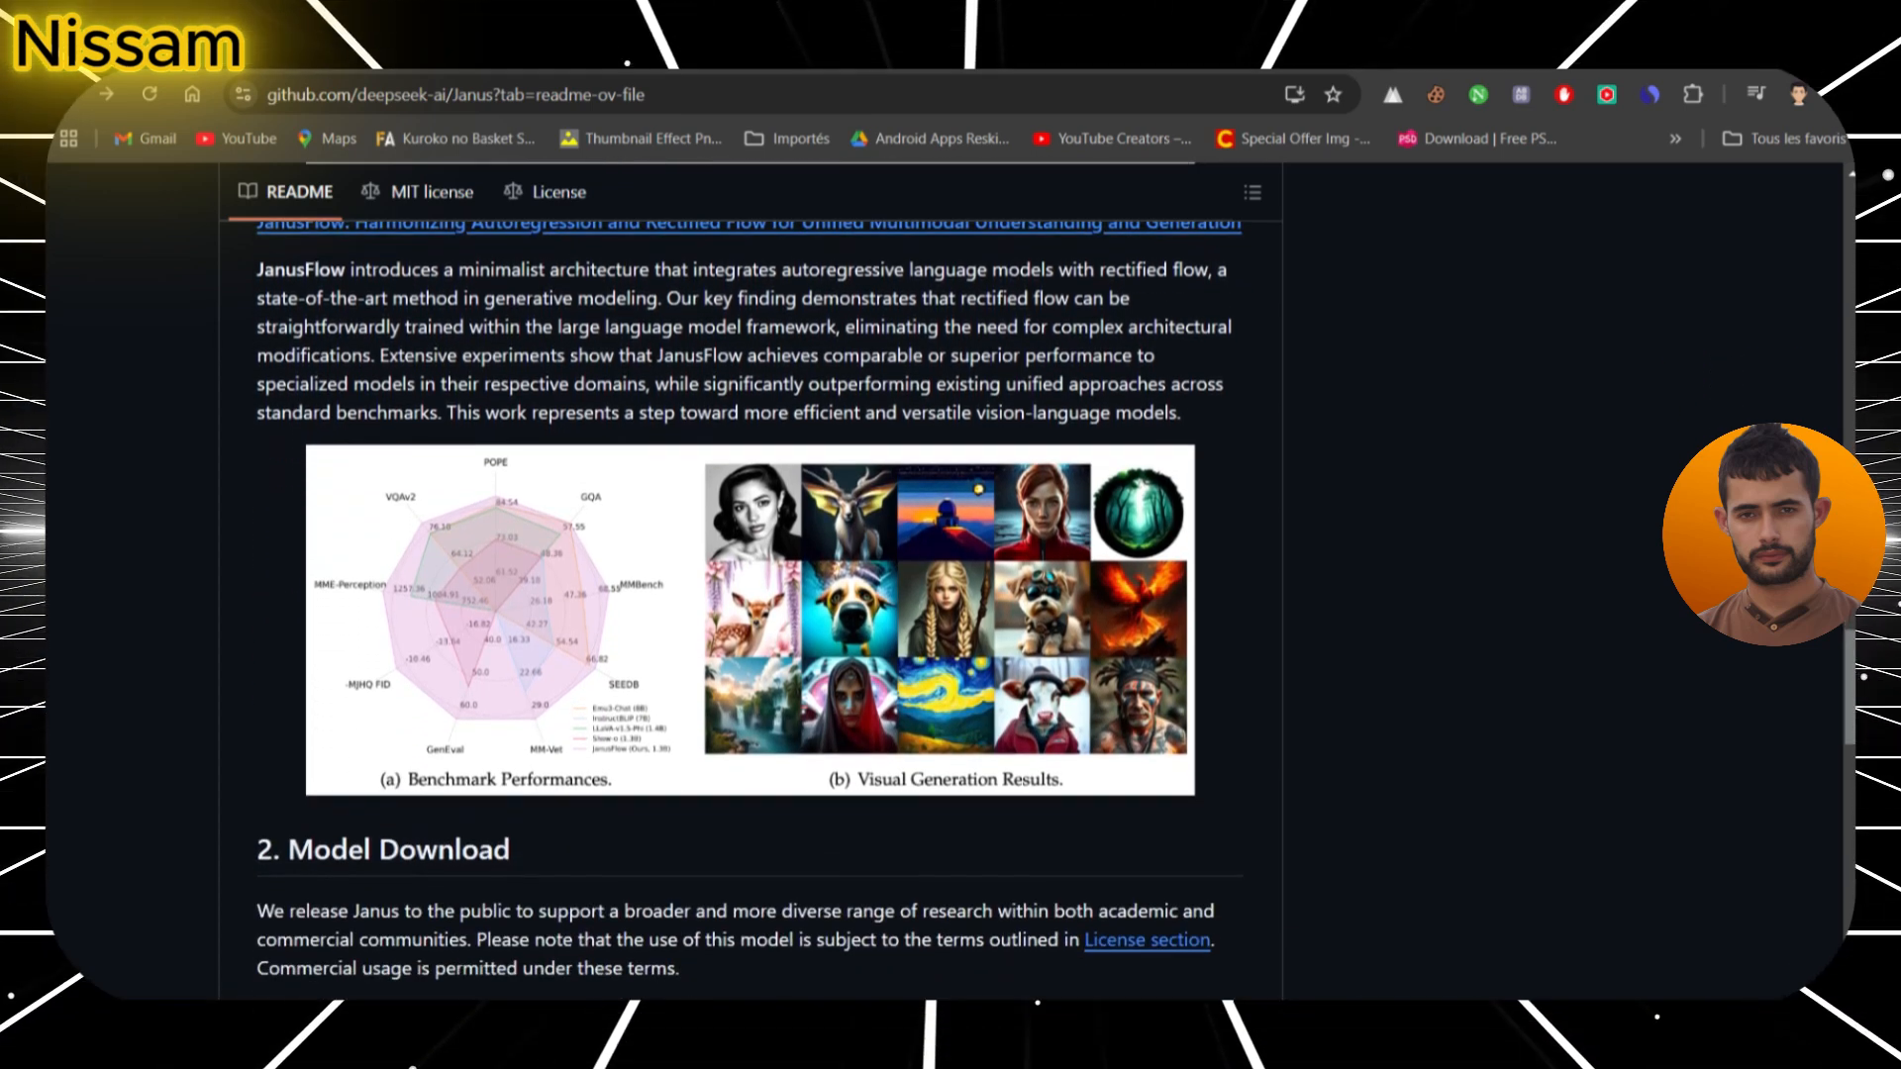
{"action": "scroll", "scroll_direction": "down", "scroll_amount": 3}
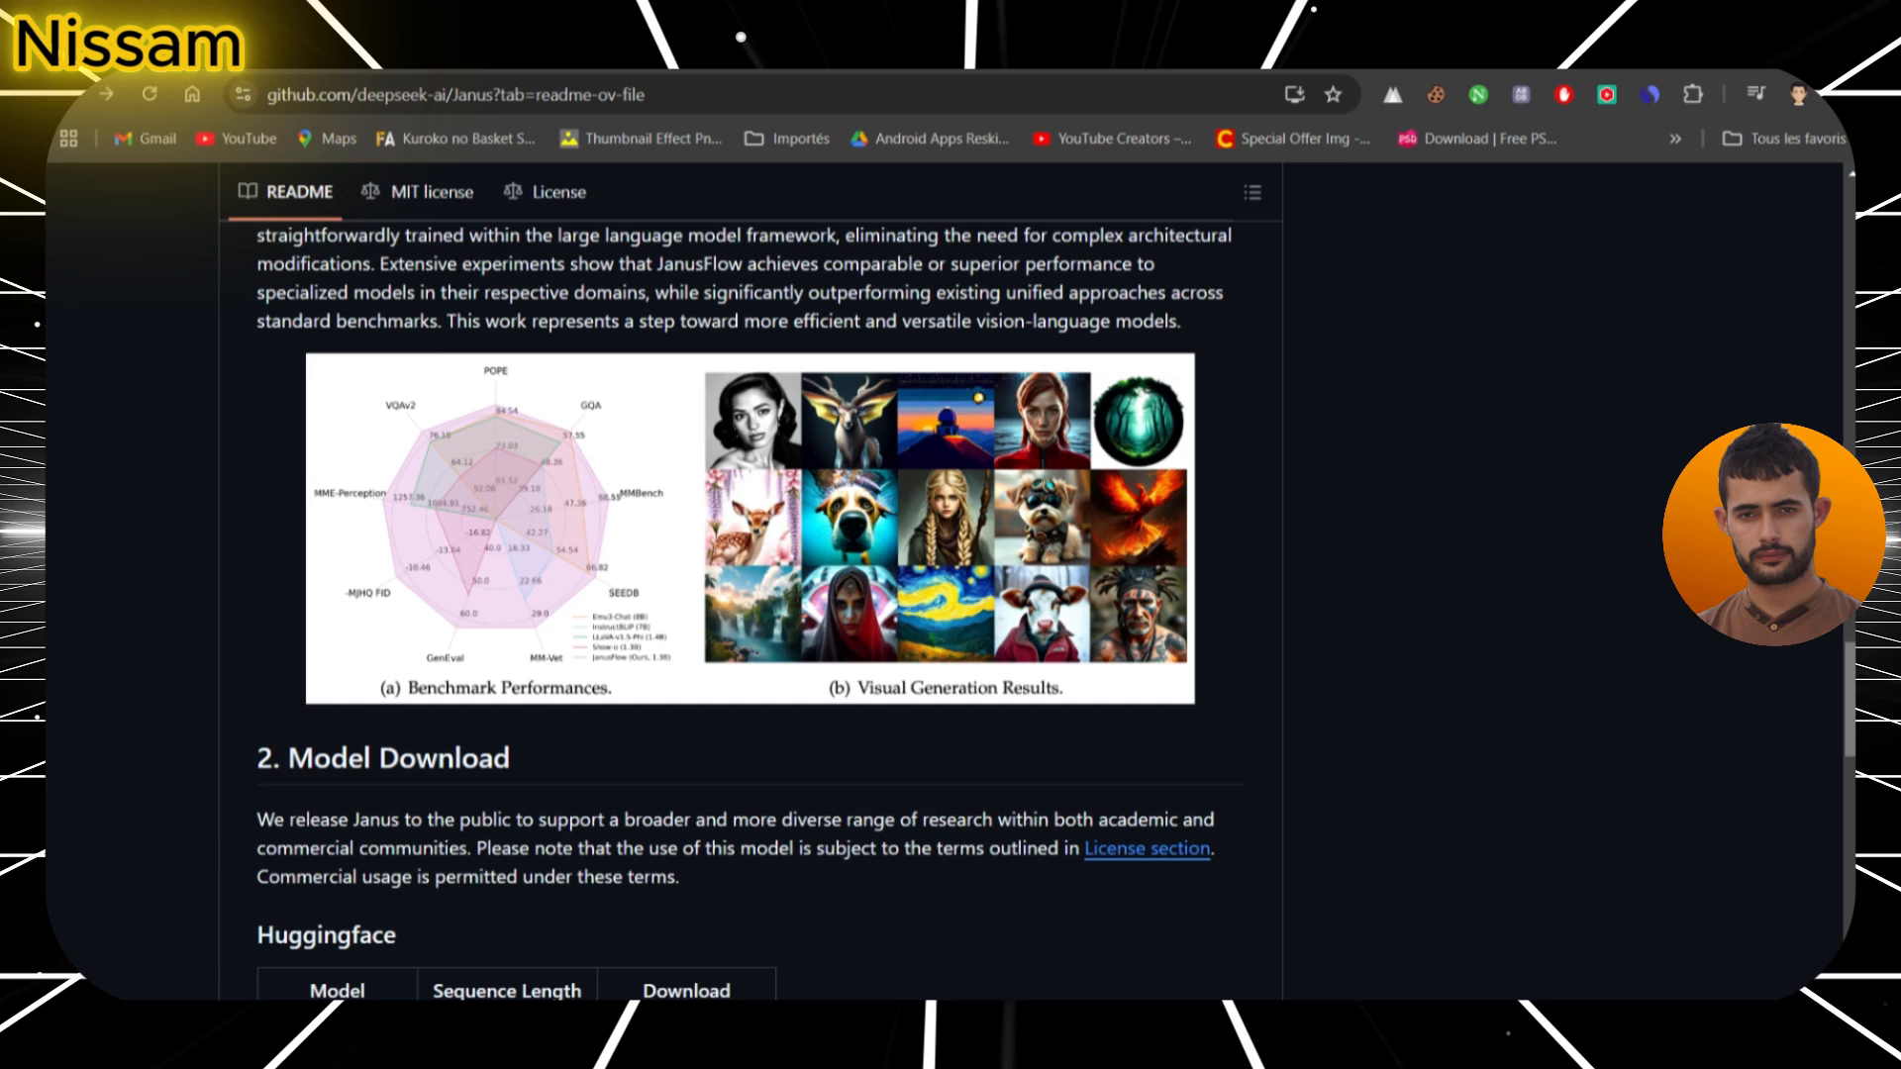
{"action": "scroll", "scroll_direction": "down", "scroll_amount": 3}
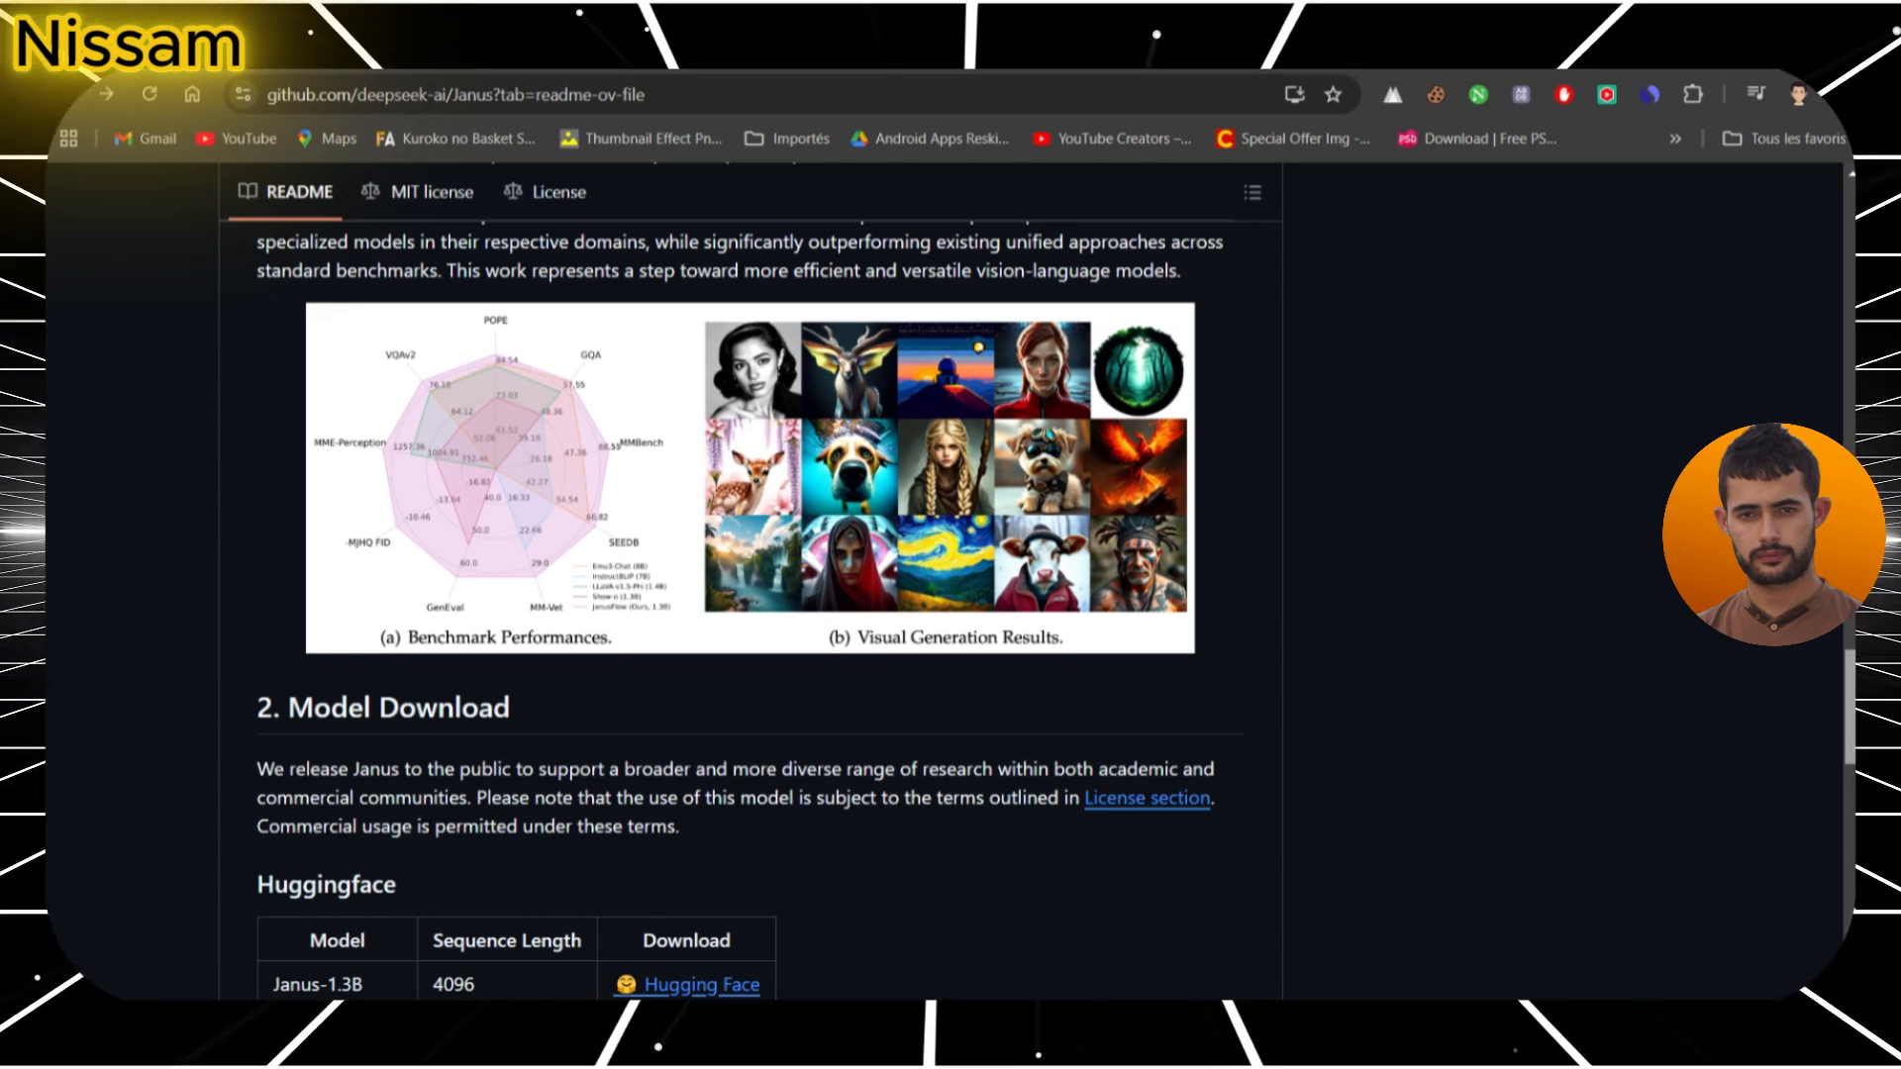
{"action": "scroll", "scroll_direction": "down", "scroll_amount": 3}
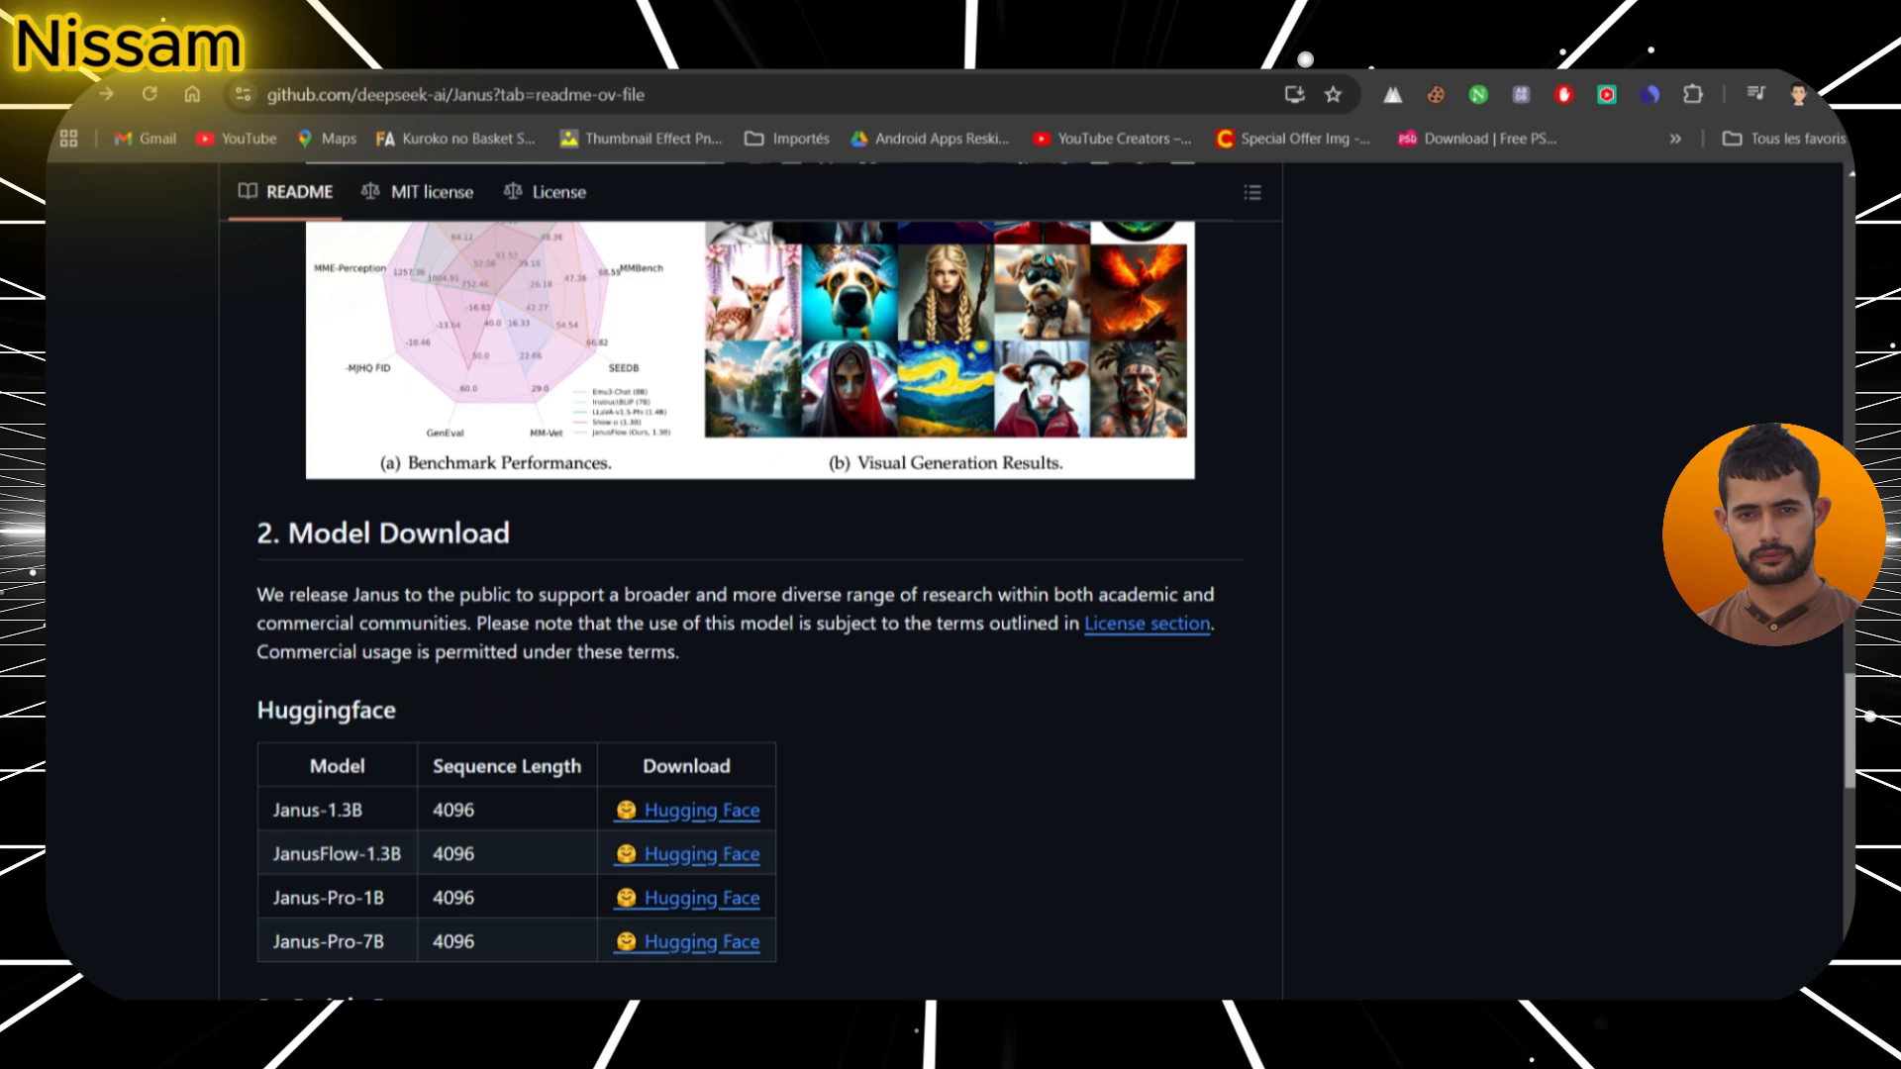
{"action": "scroll", "scroll_direction": "down", "scroll_amount": 3}
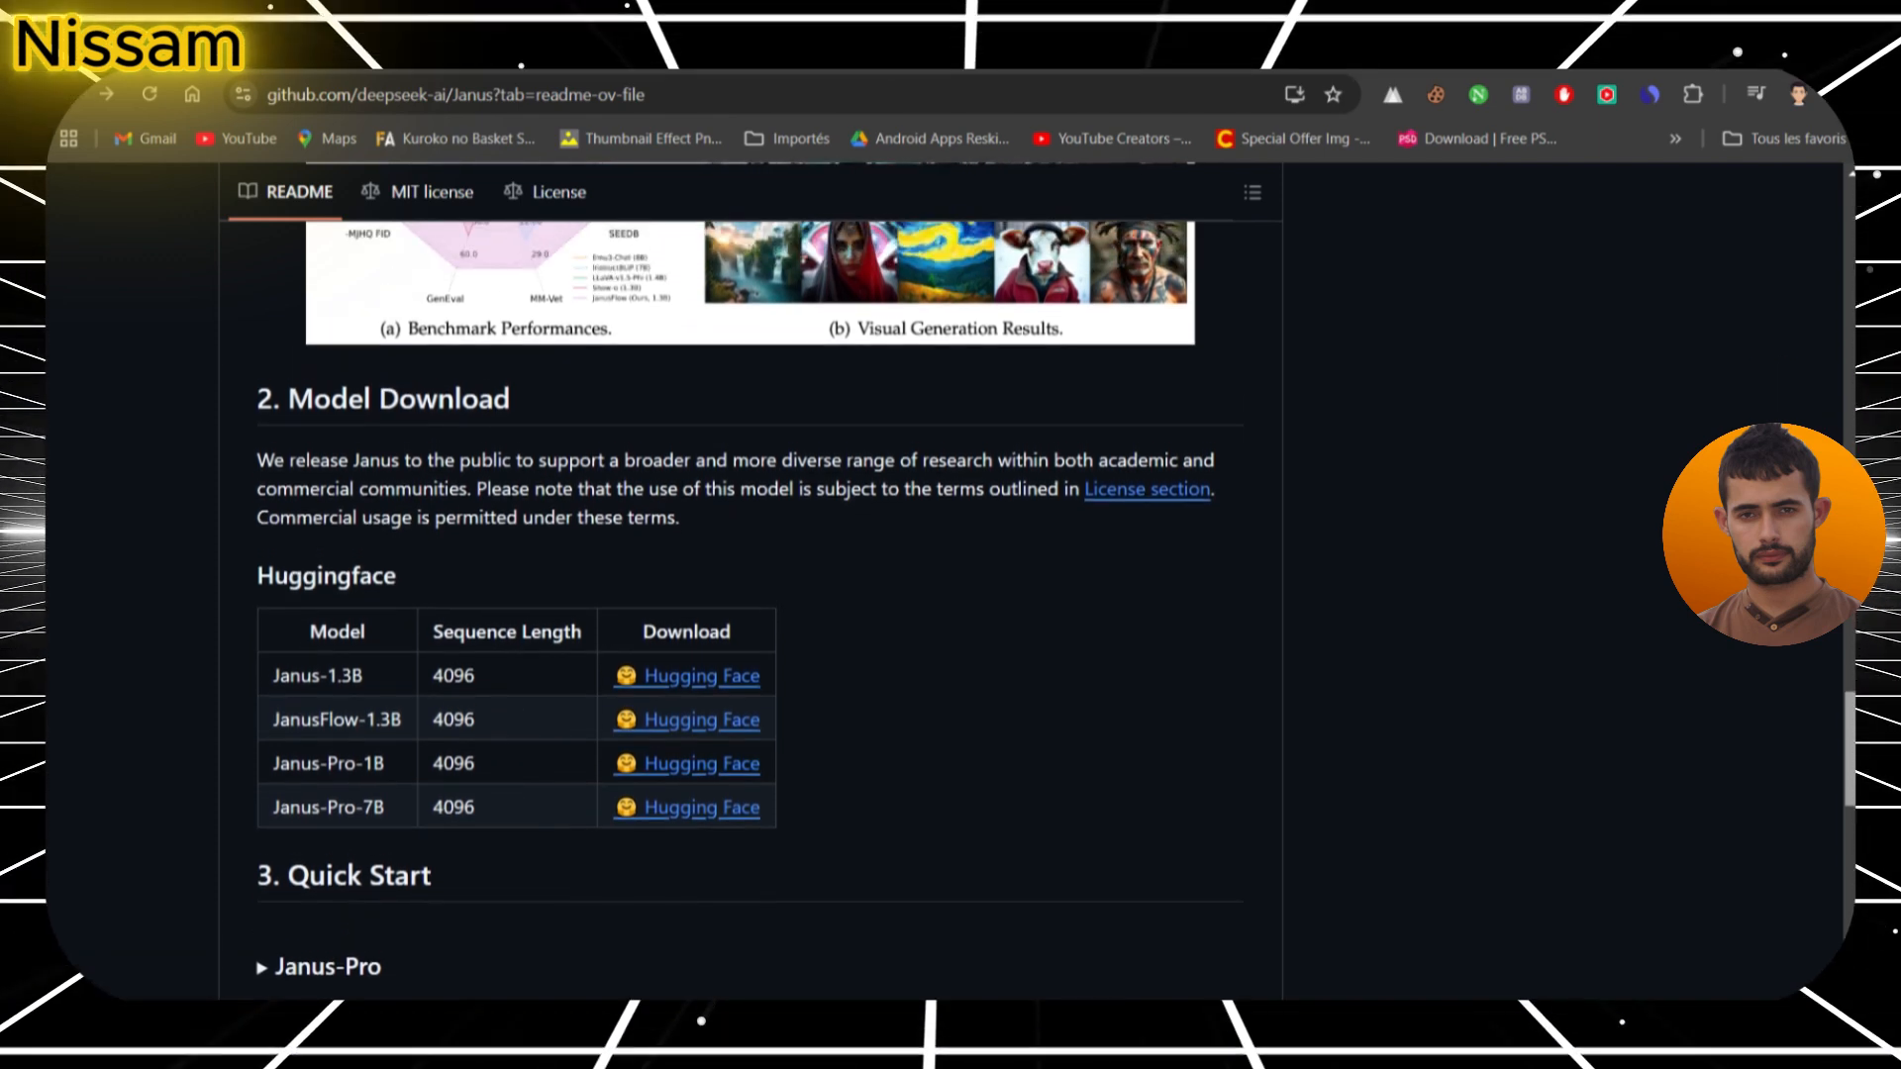
- Expand the Janus-Pro section under 3. Quick Start
{"action": "left_click", "coordinate": [324, 966]}
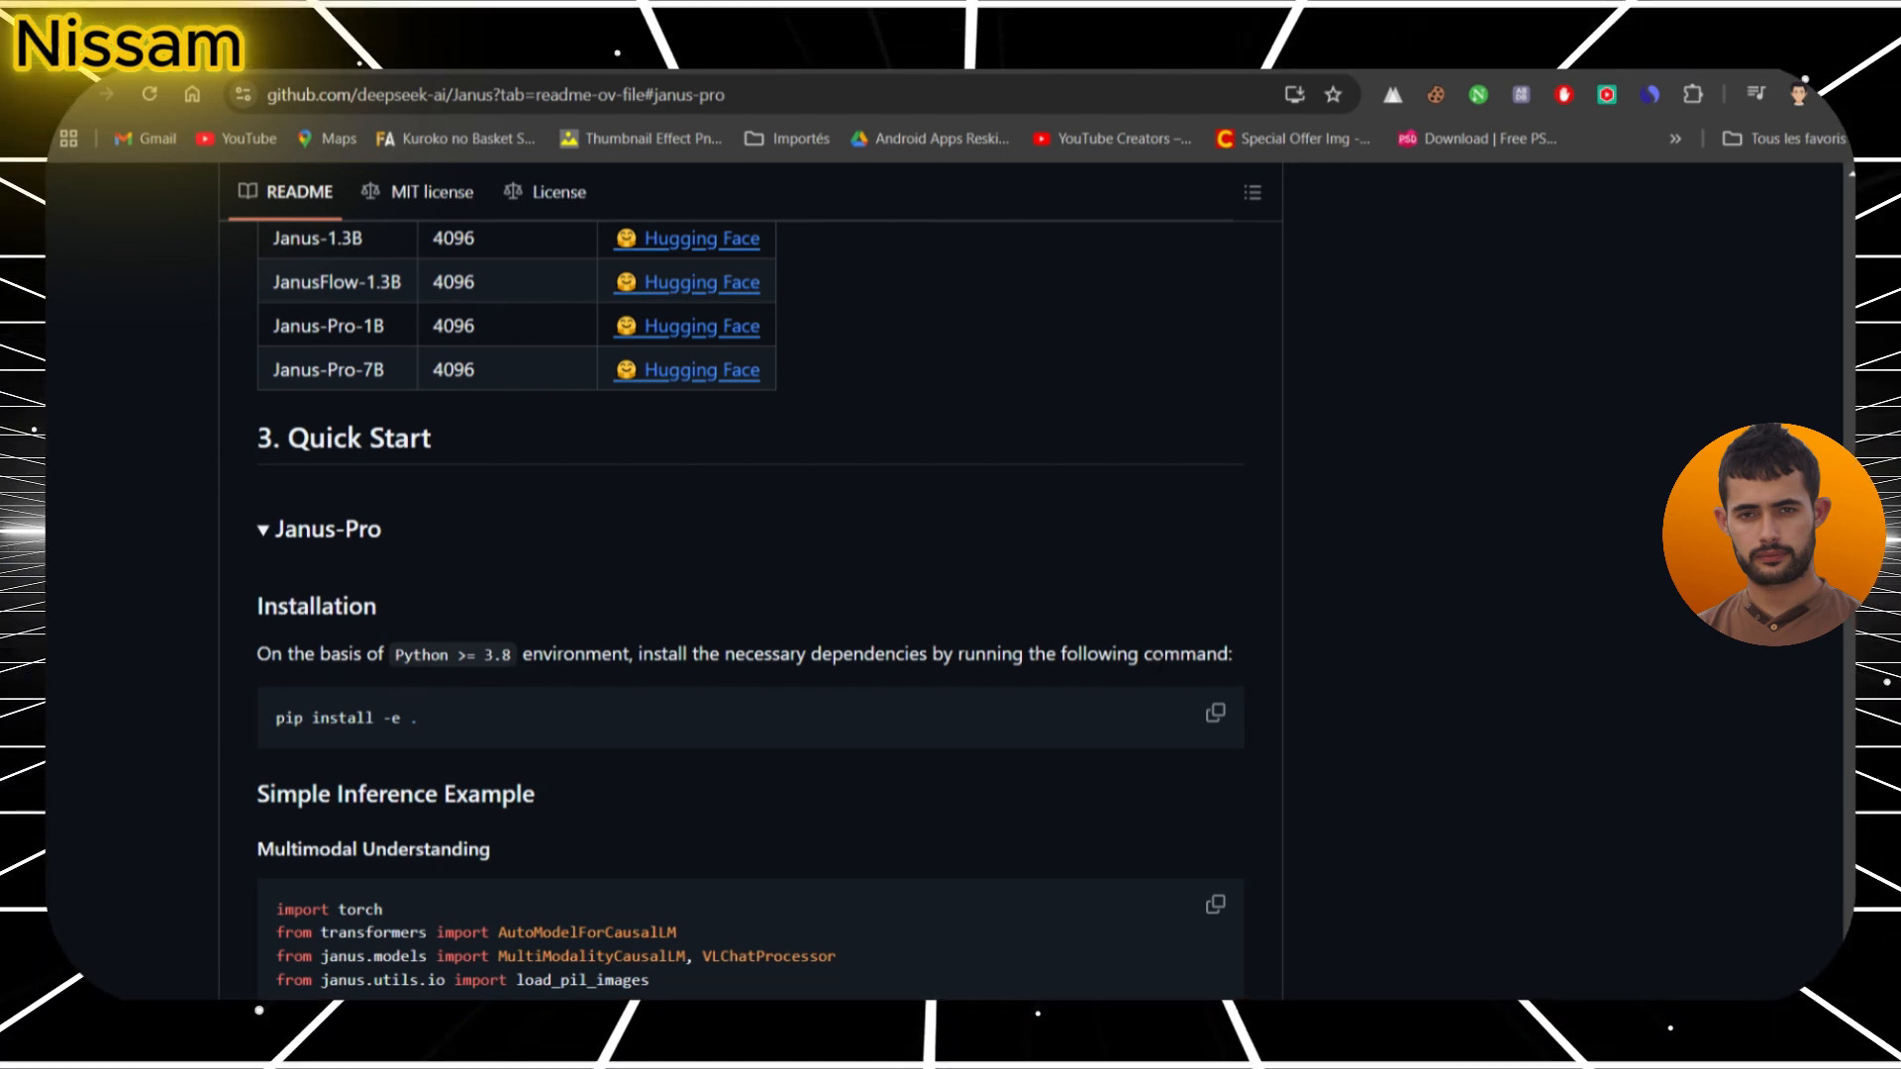
{"action": "mouse_move", "coordinate": [405, 752]}
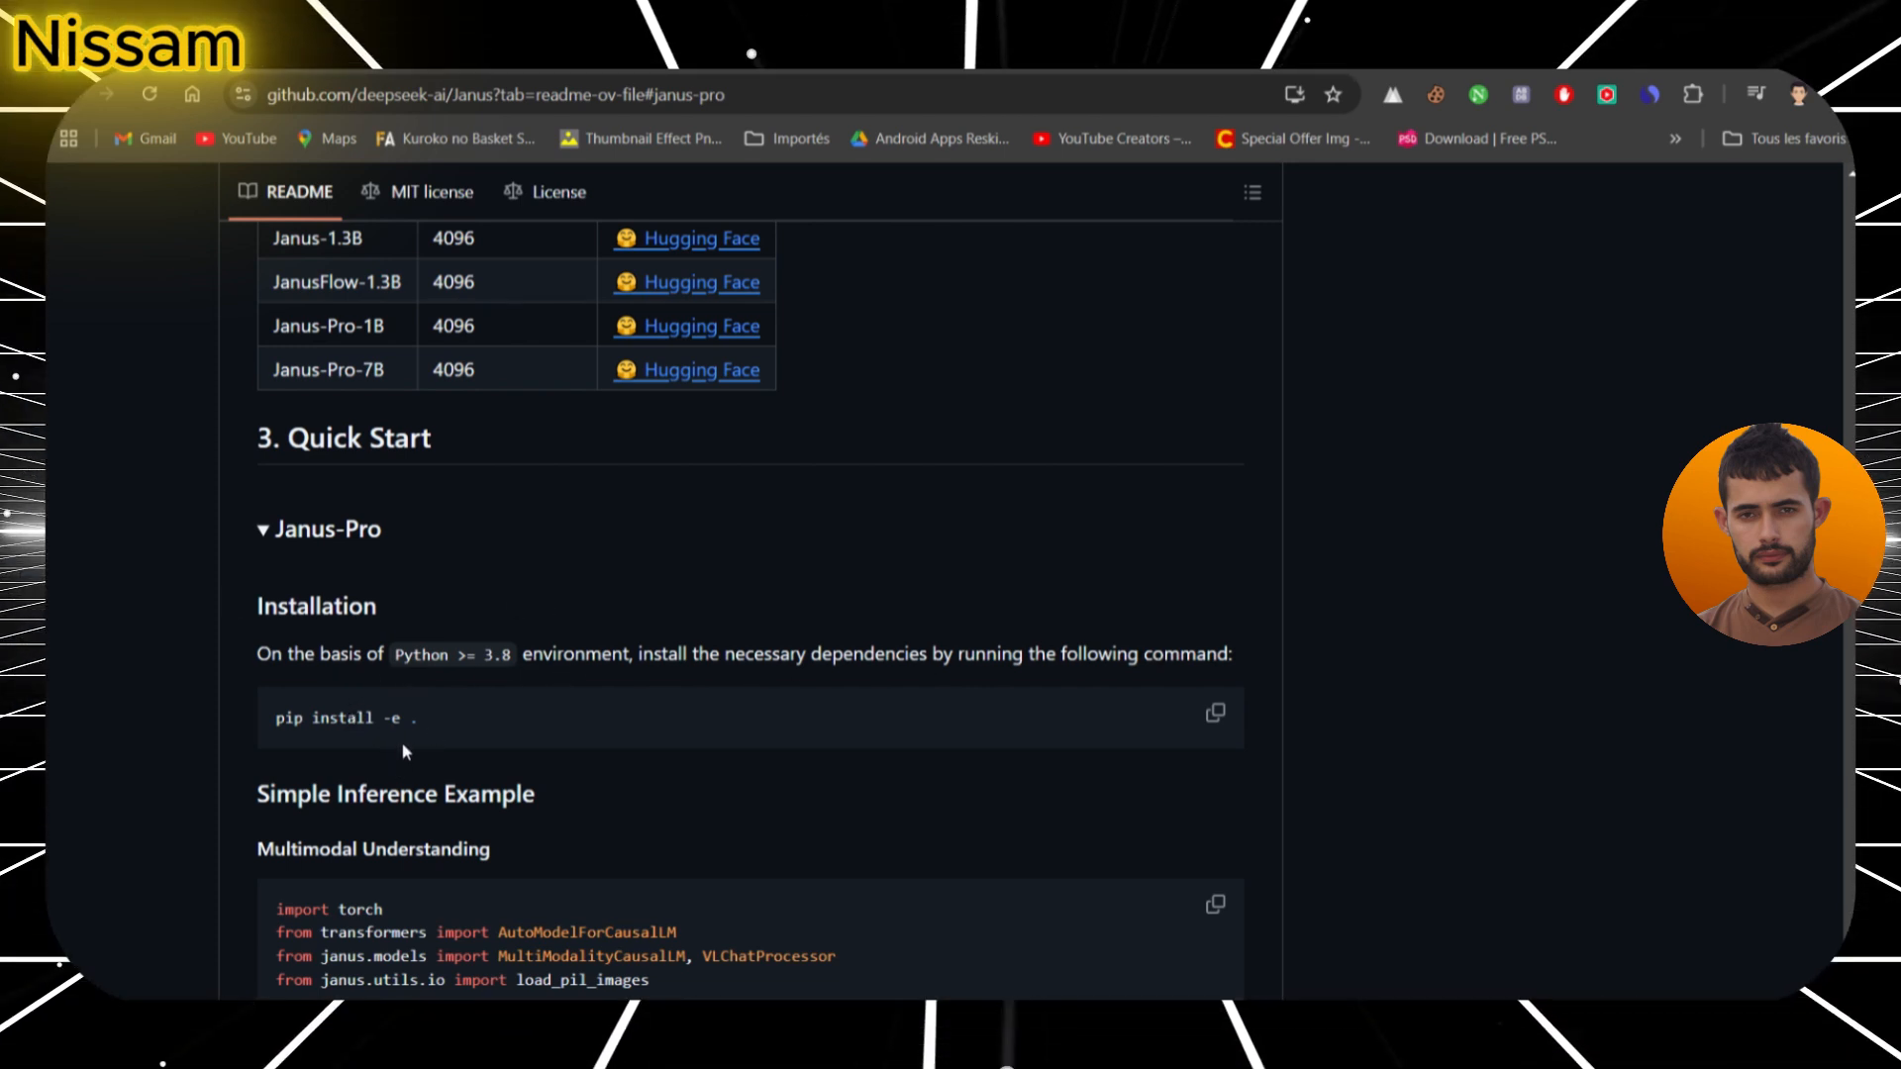
{"action": "mouse_move", "coordinate": [1032, 567]}
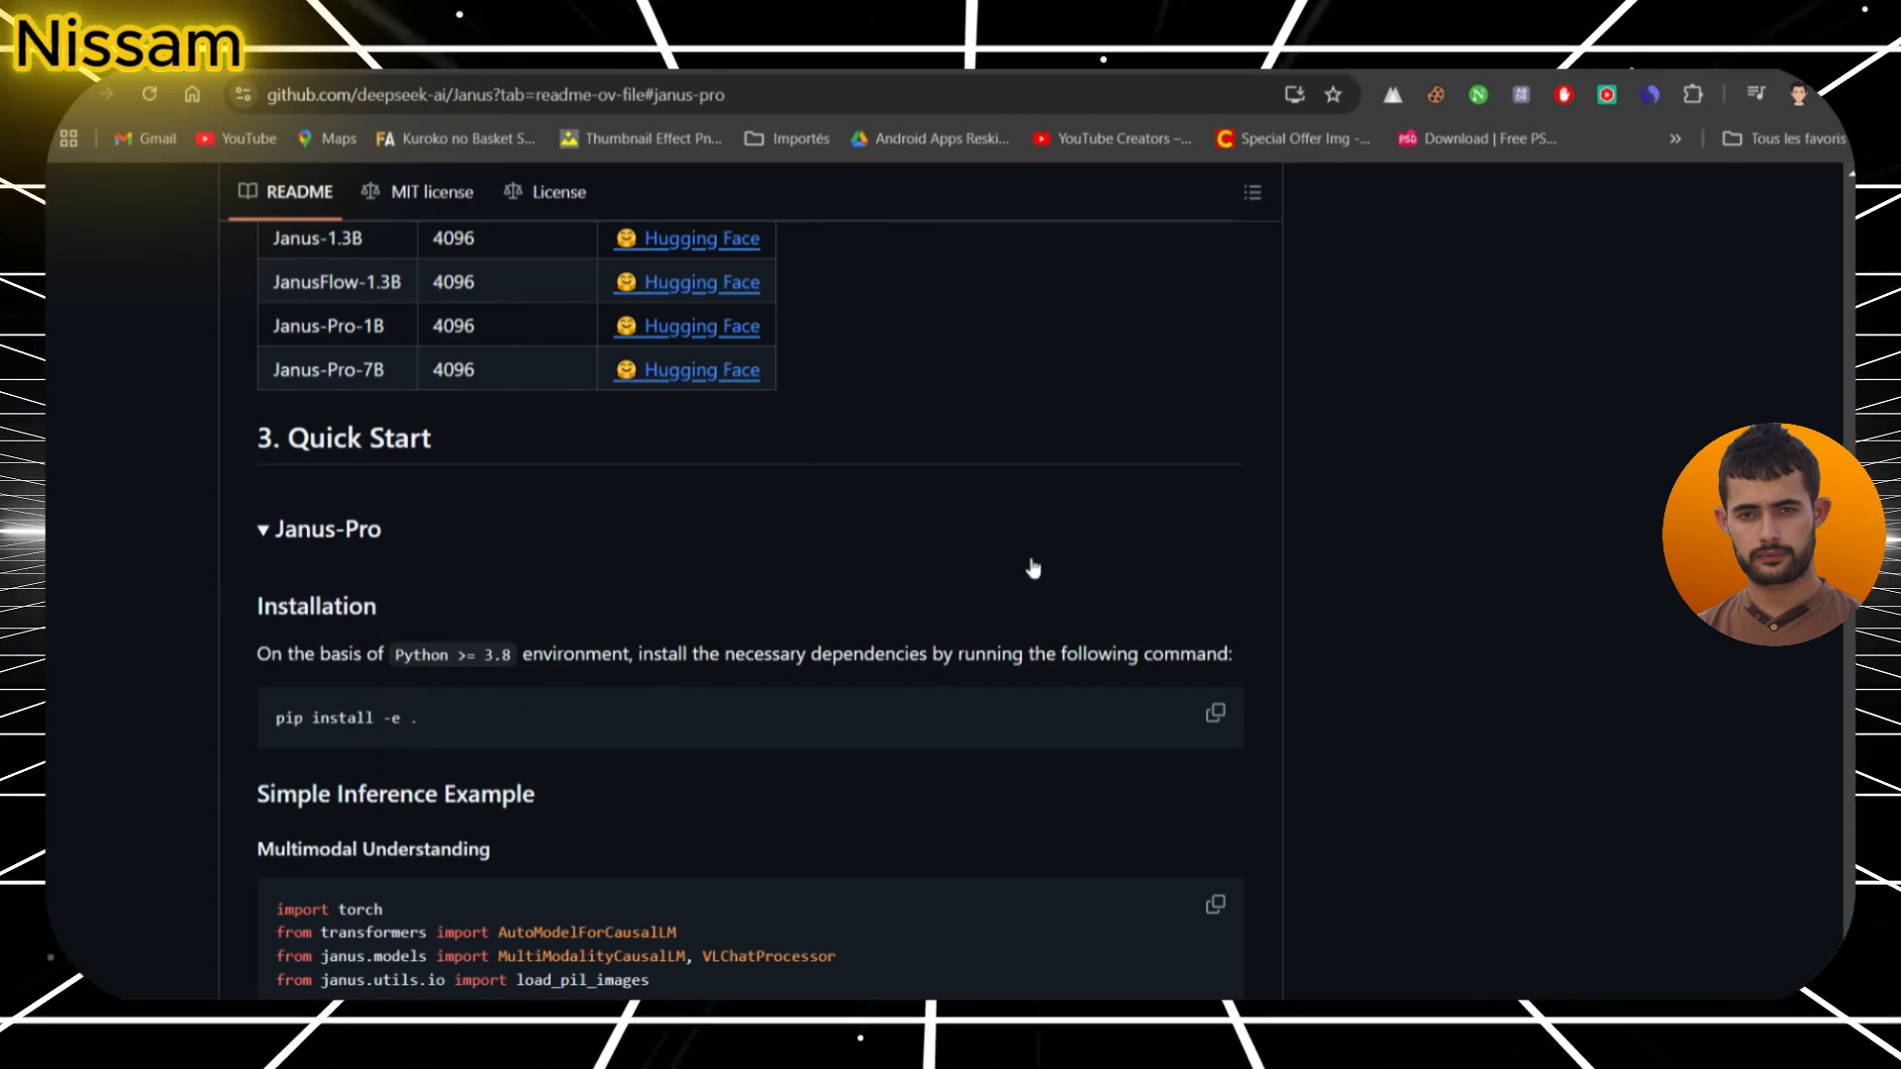